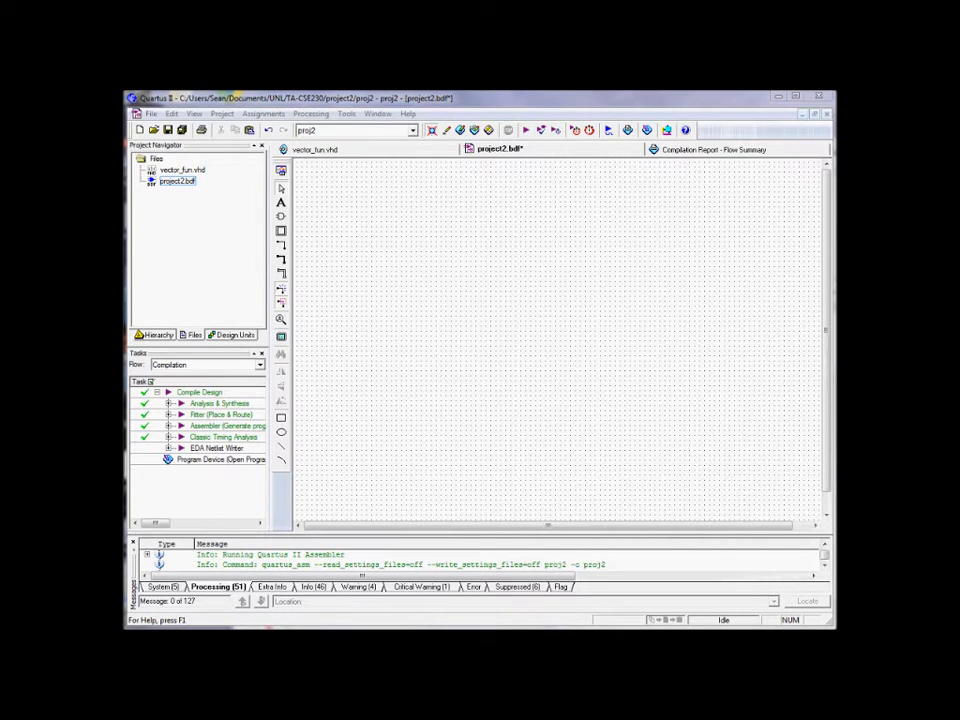
{"action": "mouse_move", "coordinate": [686, 404]}
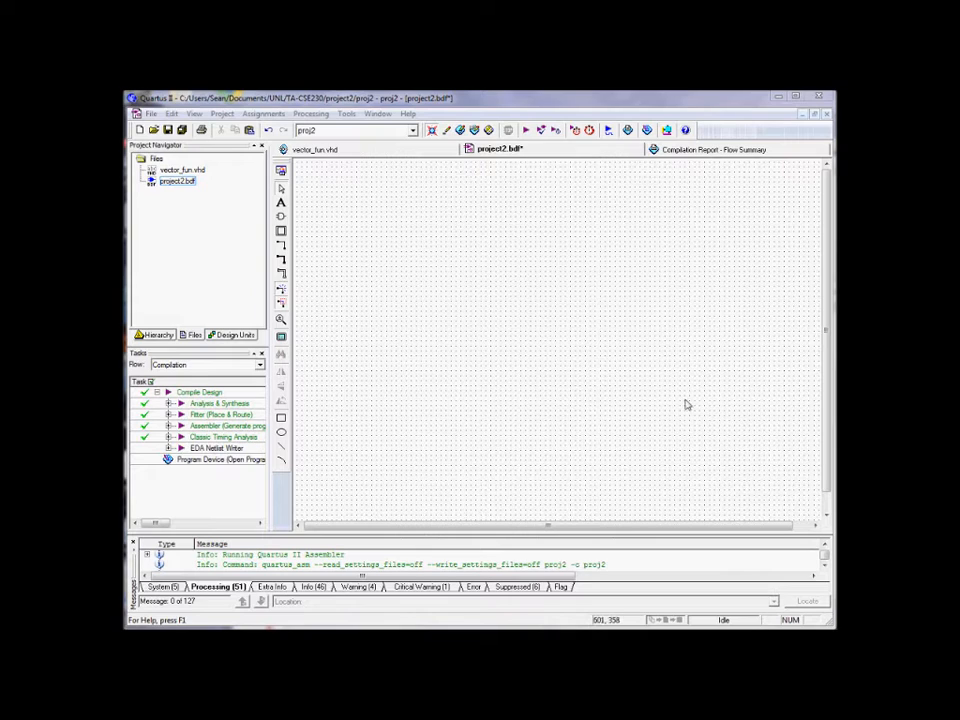
{"action": "mouse_move", "coordinate": [462, 220]}
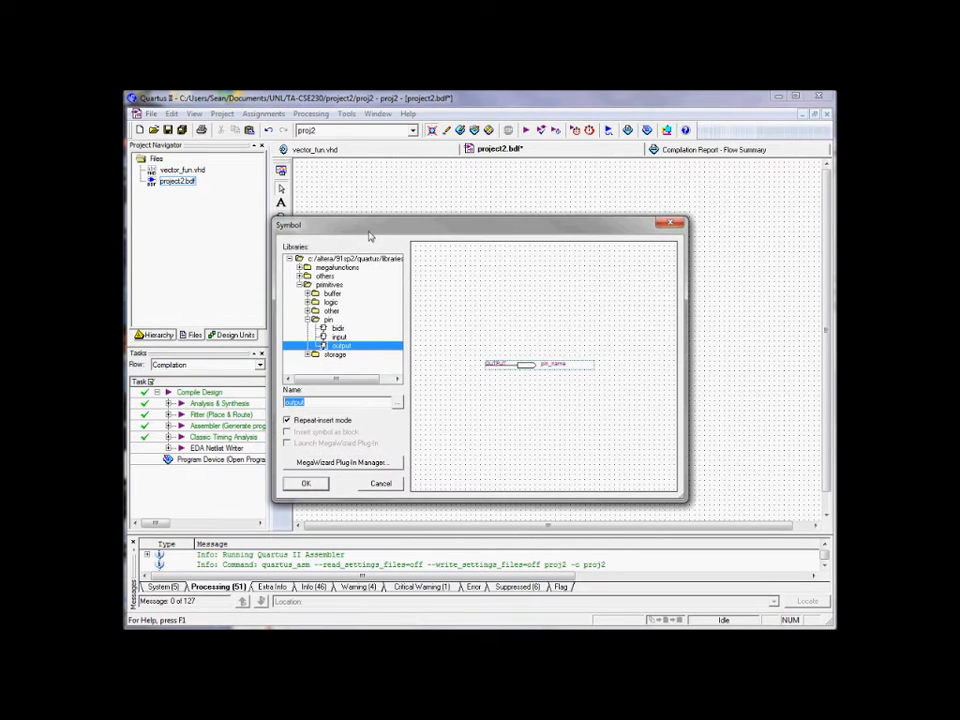
{"action": "mouse_move", "coordinate": [384, 318]}
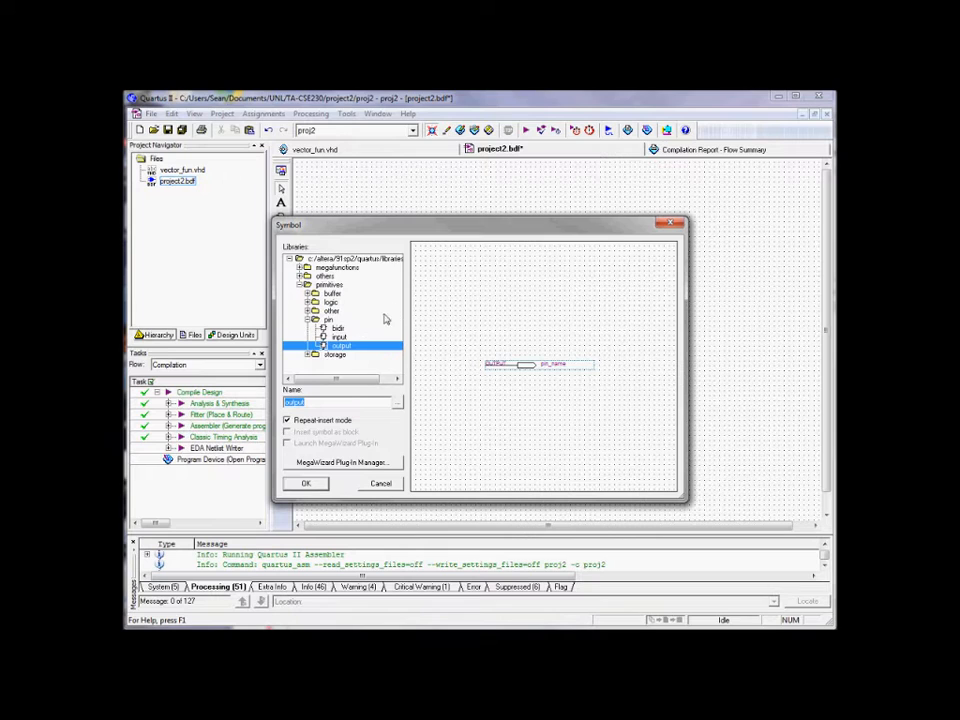
- Confirm the input pin symbol and place it on the project2 block diagram
{"action": "left_click", "coordinate": [306, 482]}
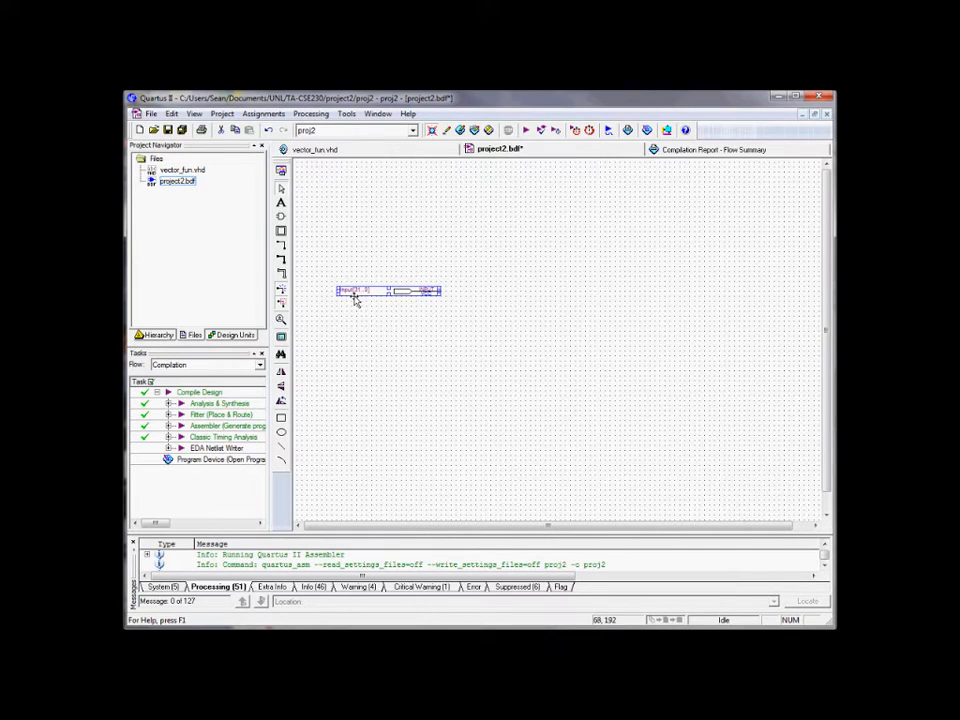
{"action": "mouse_move", "coordinate": [362, 296]}
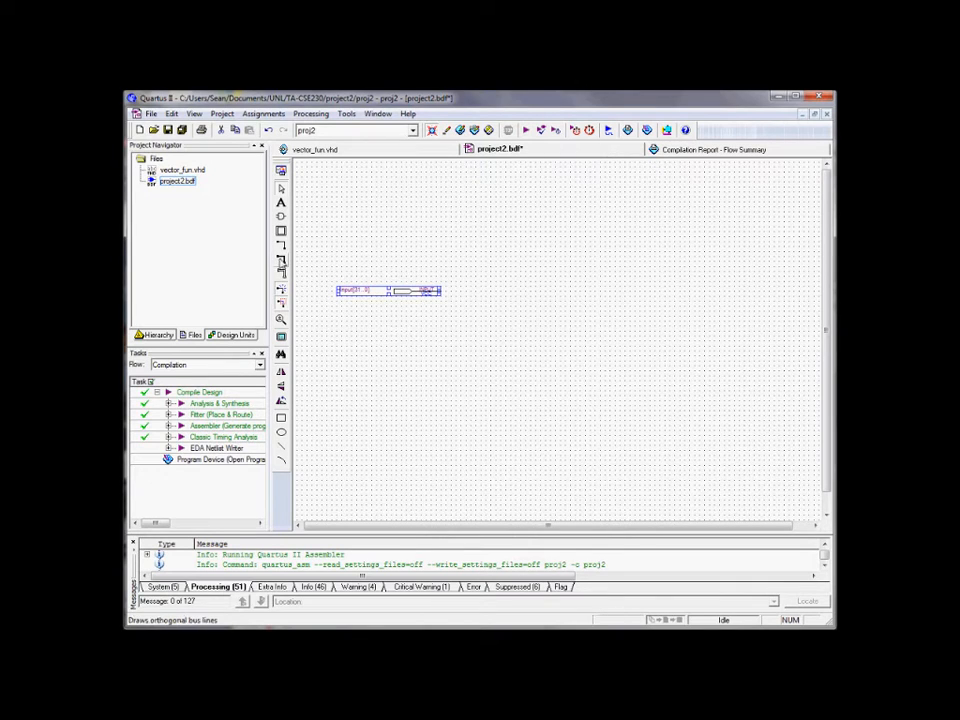
{"action": "mouse_move", "coordinate": [280, 262]}
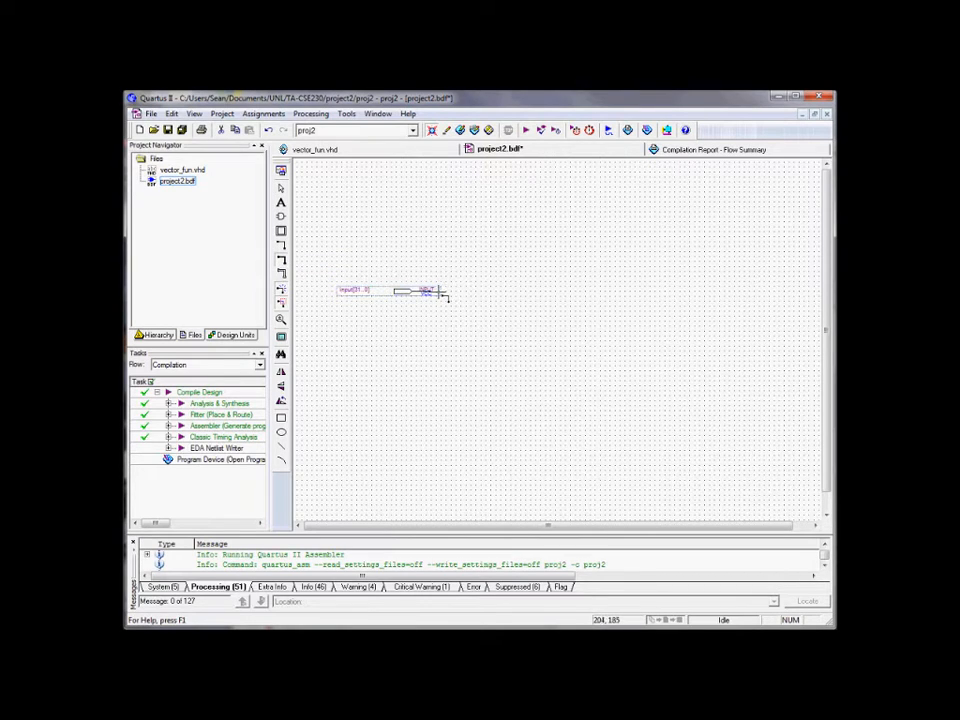
- Draw a bus out of the input pin and name the lower line through its Properties
{"action": "left_click_drag", "start_coordinate": [440, 292], "coordinate": [540, 292]}
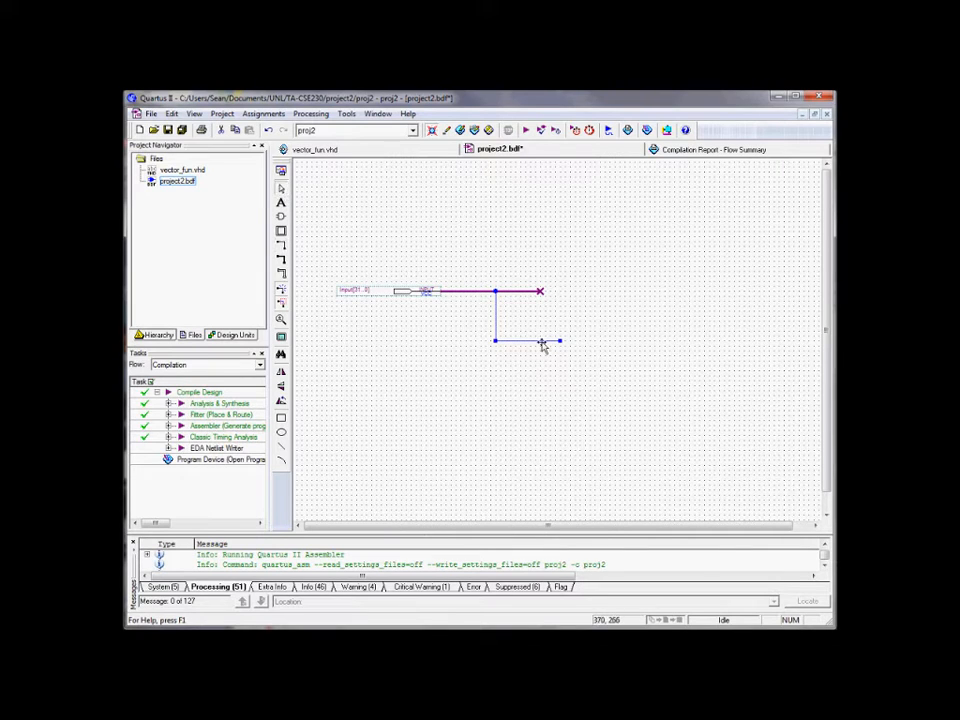
{"action": "right_click", "coordinate": [542, 344]}
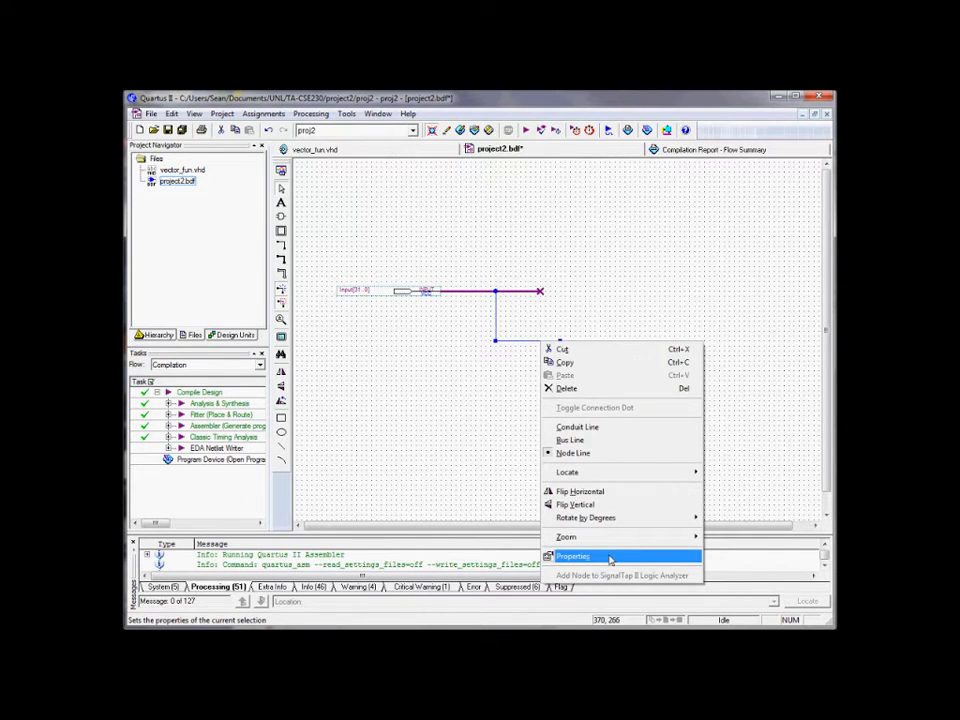
{"action": "left_click", "coordinate": [572, 556]}
{"action": "type", "text": "Input[16"}
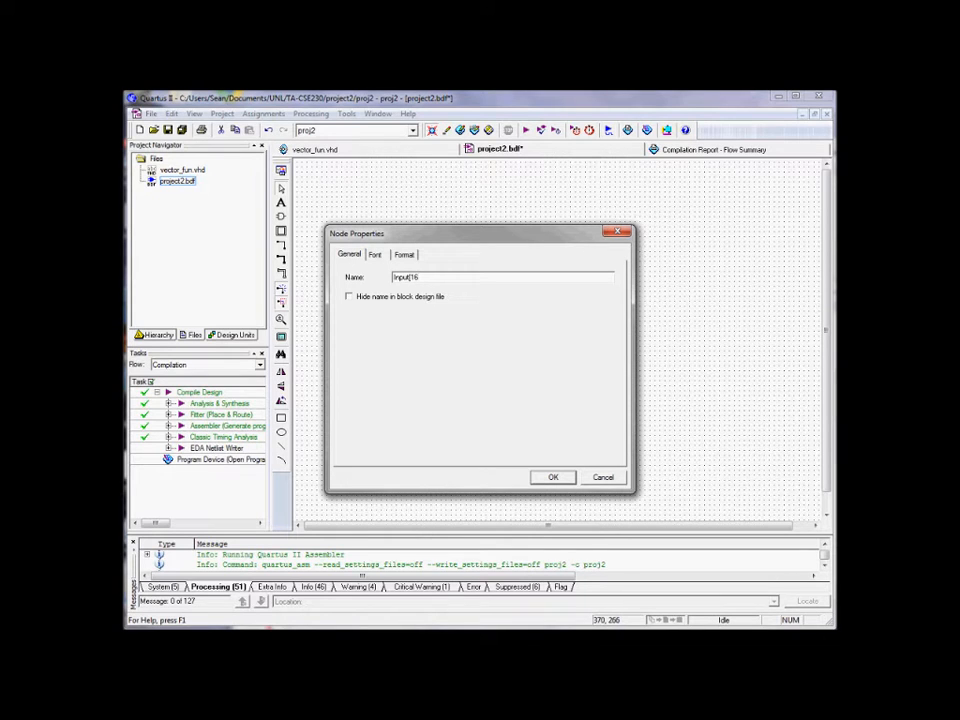
{"action": "left_click", "coordinate": [552, 476]}
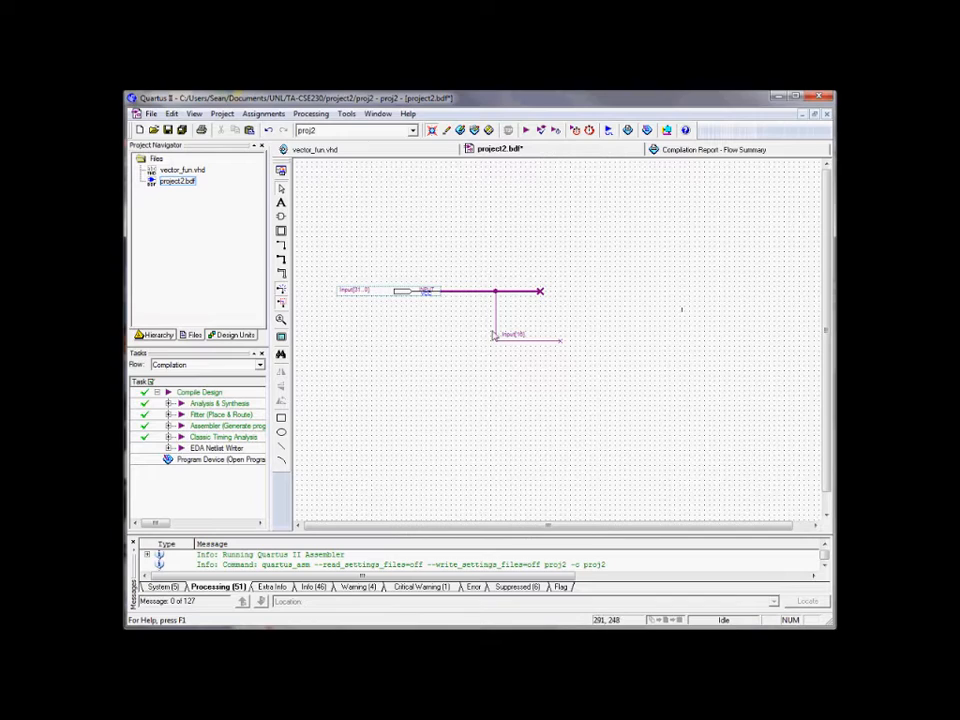
{"action": "mouse_move", "coordinate": [404, 304]}
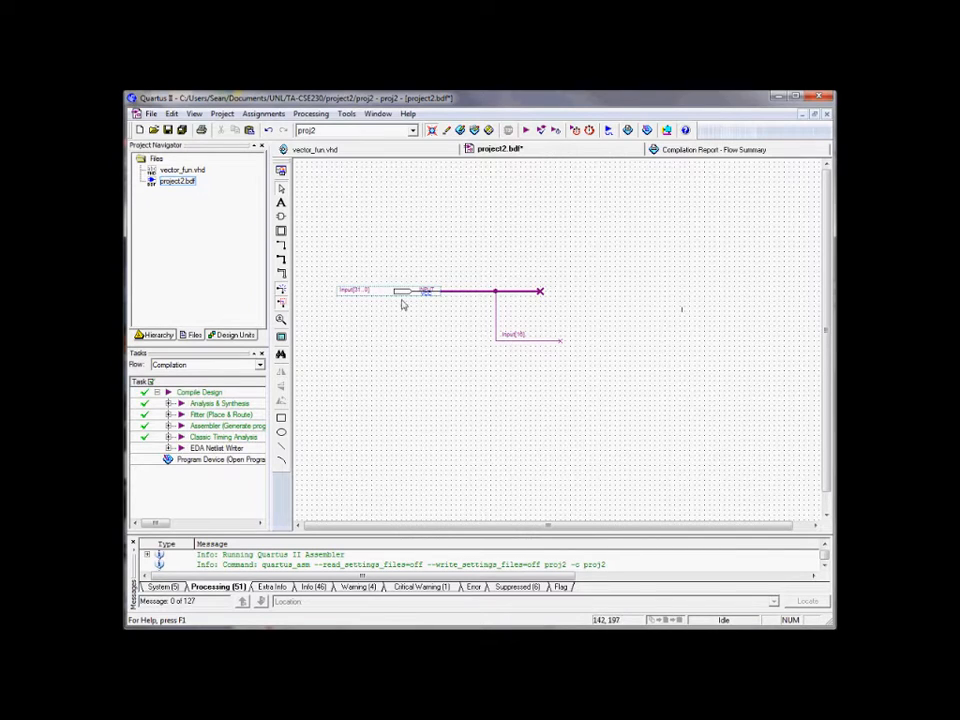
{"action": "mouse_move", "coordinate": [506, 318]}
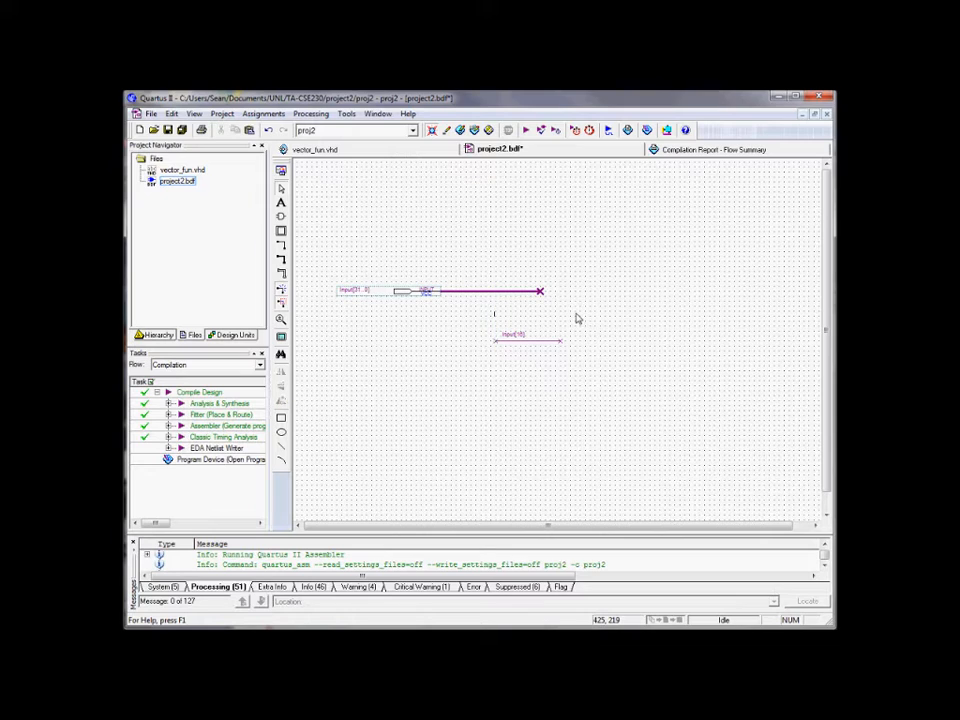
{"action": "mouse_move", "coordinate": [576, 316]}
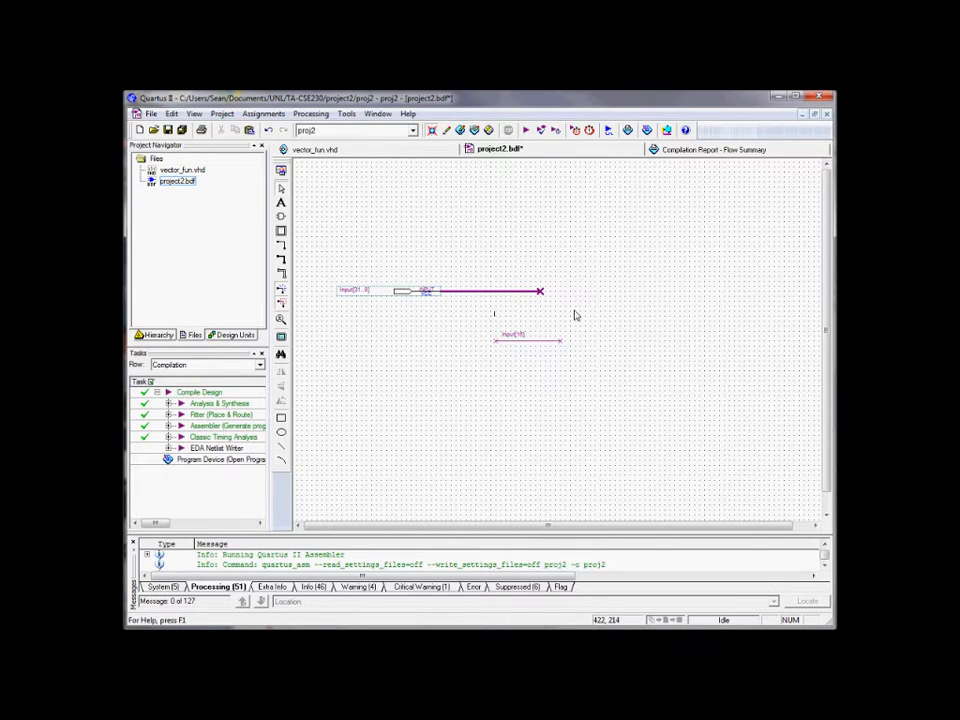
- Name the top bus 'Line[31..' through its Properties
{"action": "right_click", "coordinate": [490, 292]}
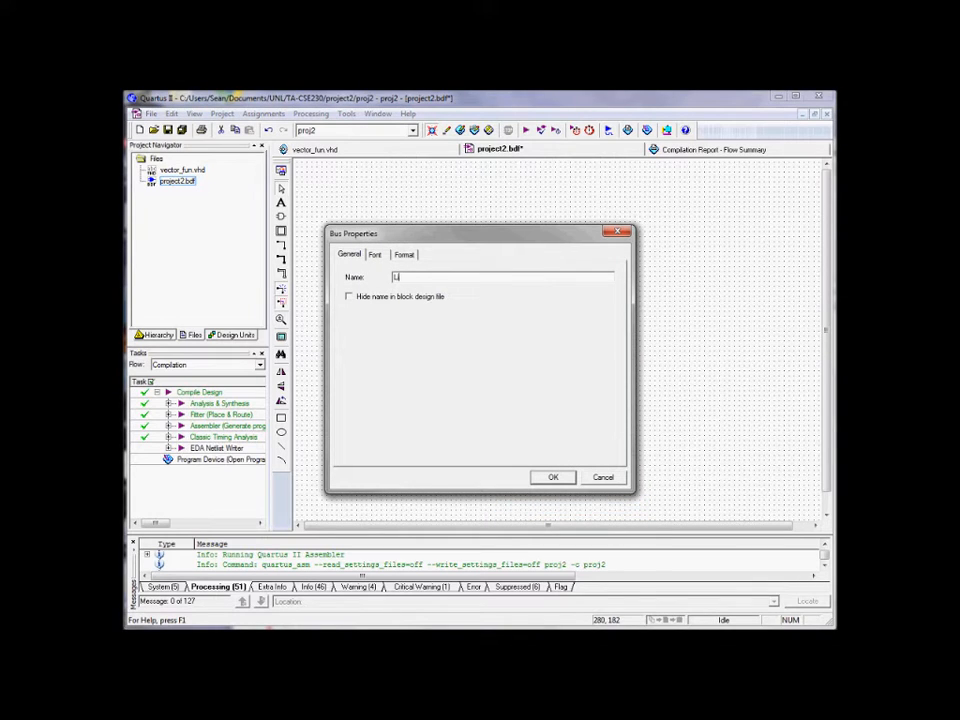
{"action": "type", "text": "Line[31.."}
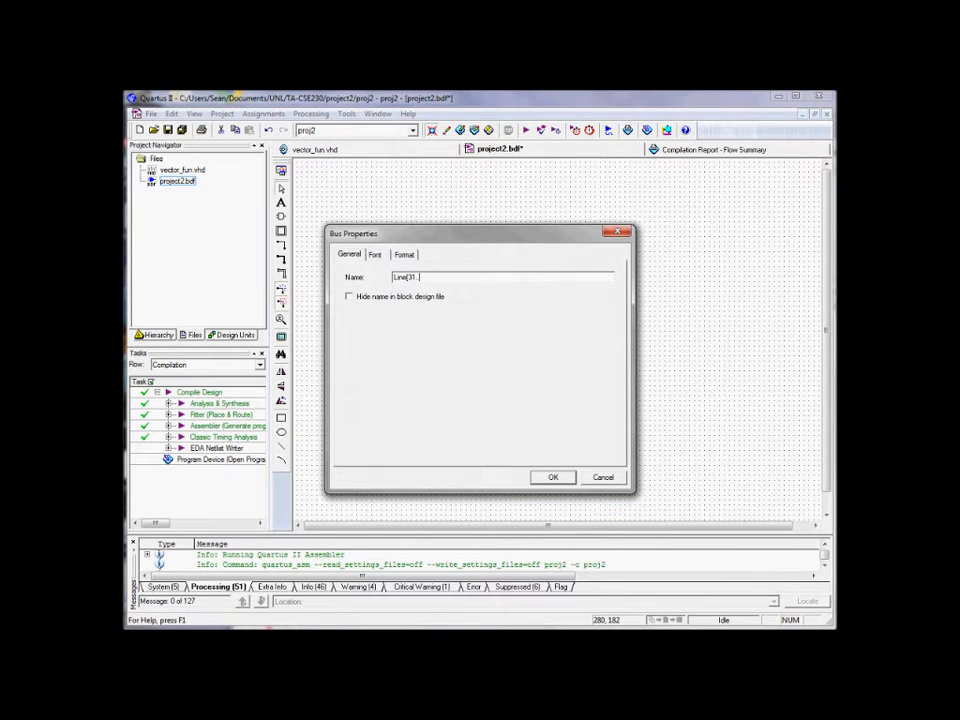
{"action": "left_click", "coordinate": [552, 476]}
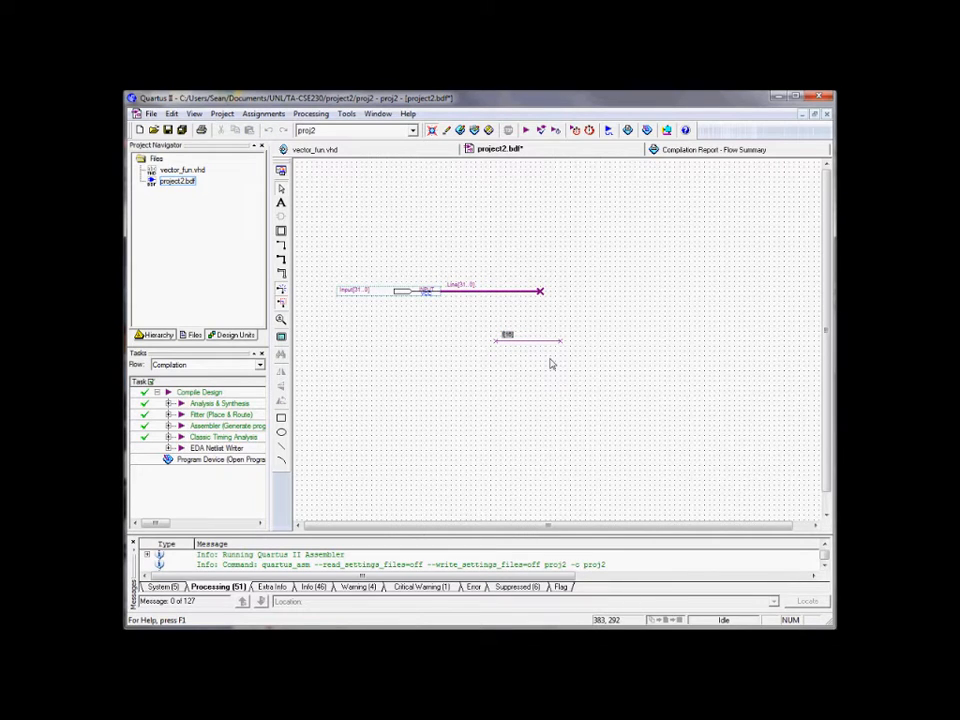
- Name the lower bus 'Line' through its Properties
{"action": "left_click", "coordinate": [508, 336]}
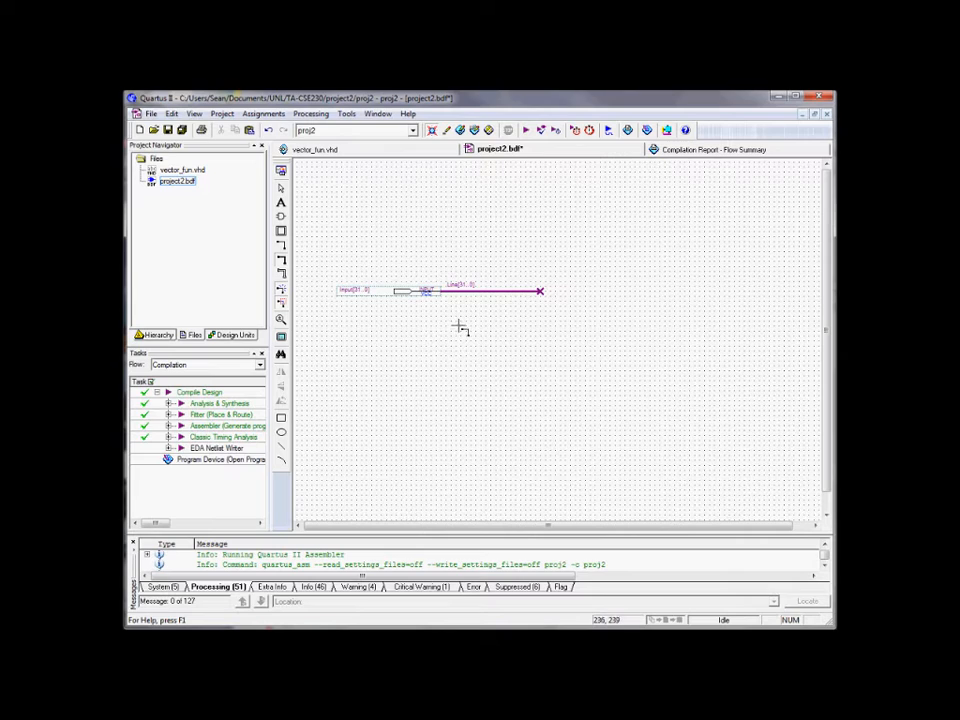
{"action": "mouse_move", "coordinate": [472, 336]}
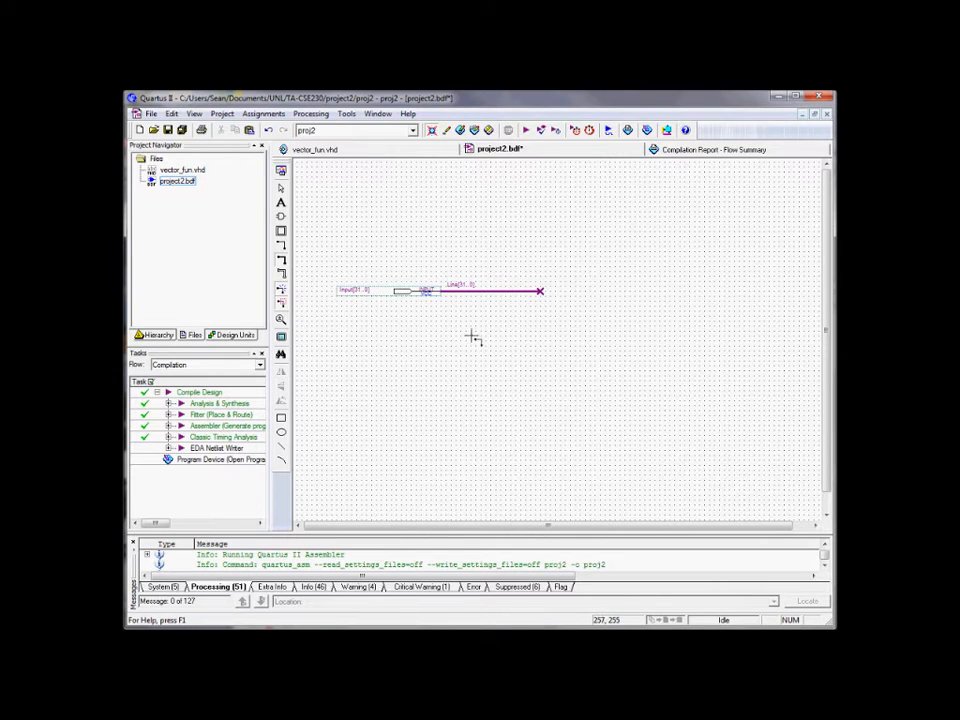
{"action": "mouse_move", "coordinate": [500, 330]}
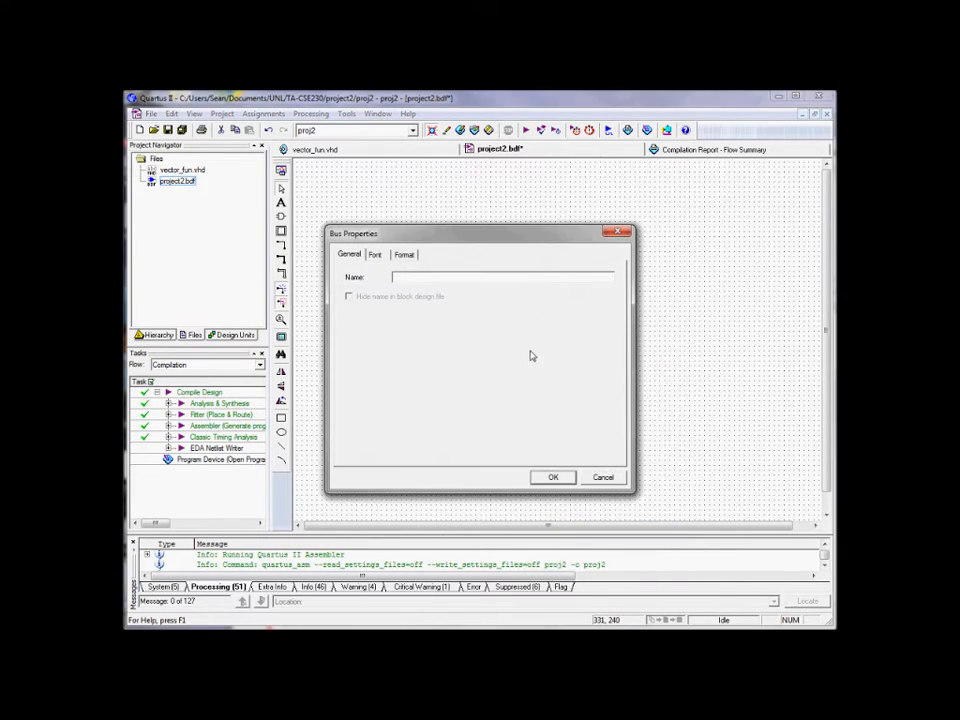
{"action": "type", "text": "Line[3..0"}
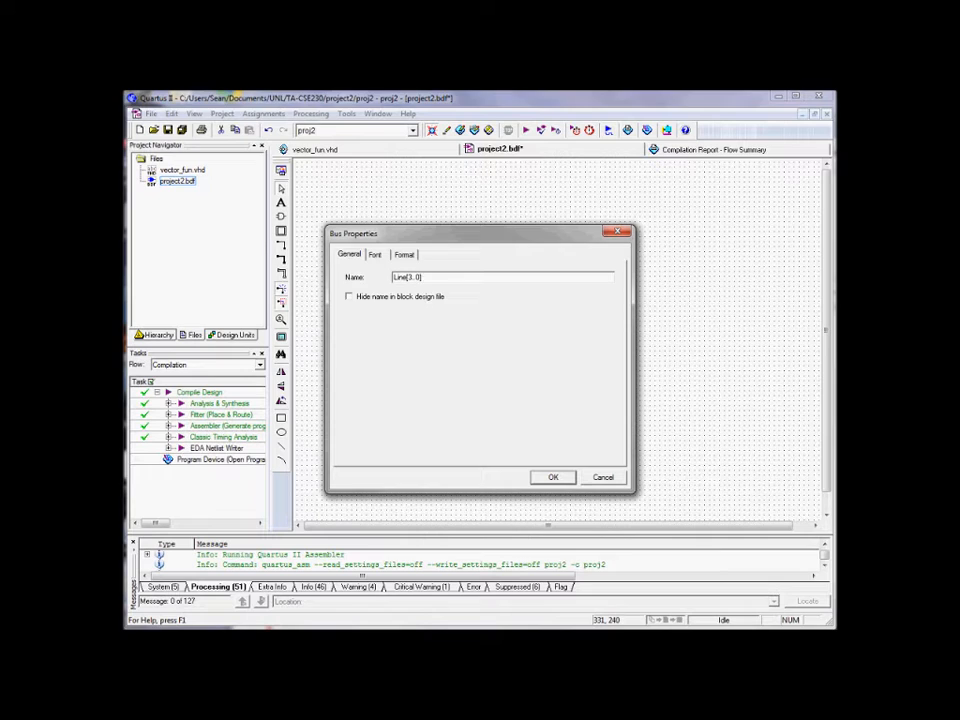
{"action": "left_click", "coordinate": [552, 476]}
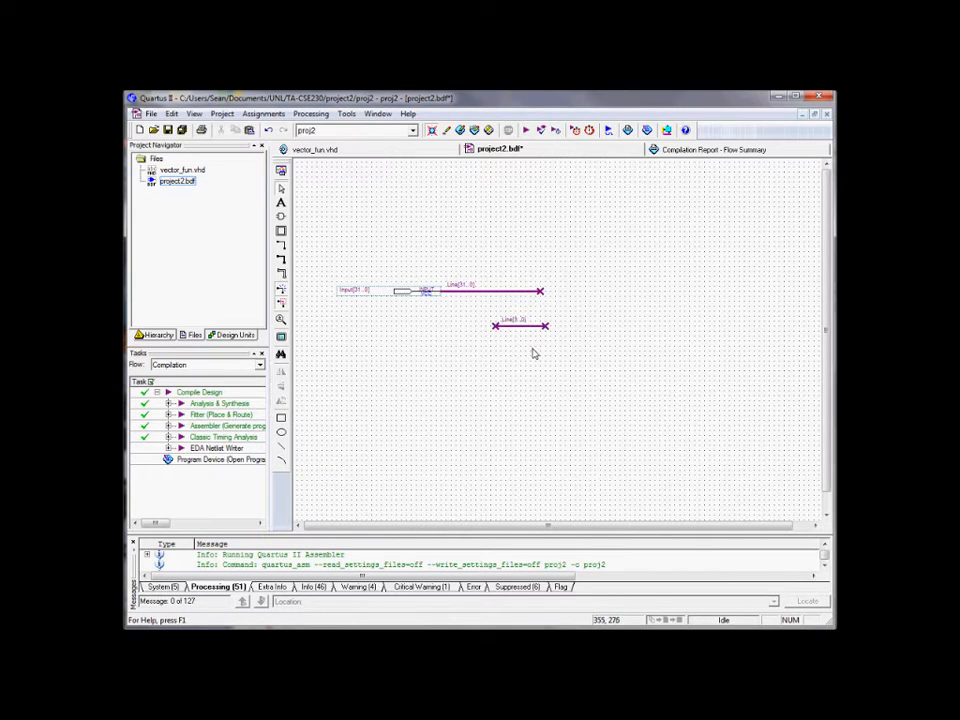
{"action": "mouse_move", "coordinate": [526, 348]}
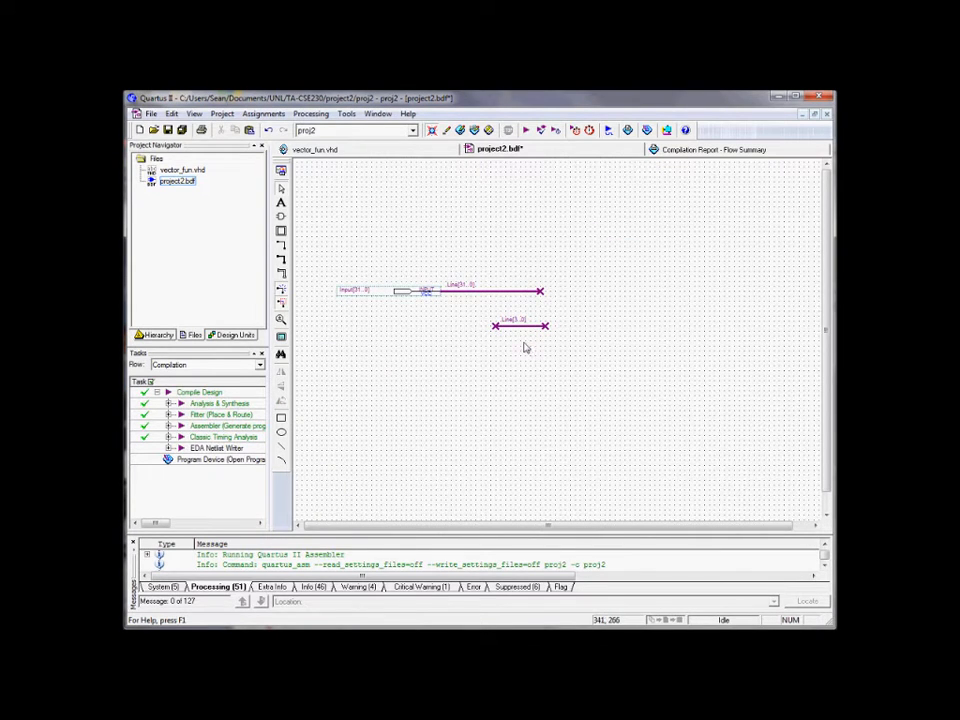
{"action": "mouse_move", "coordinate": [544, 330]}
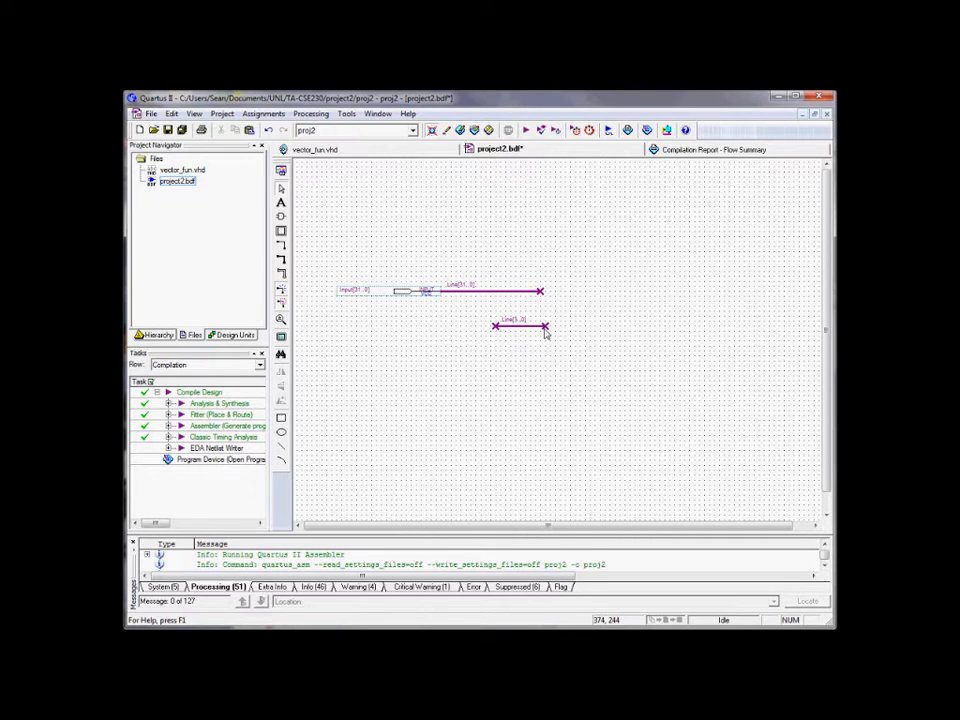
{"action": "mouse_move", "coordinate": [548, 330]}
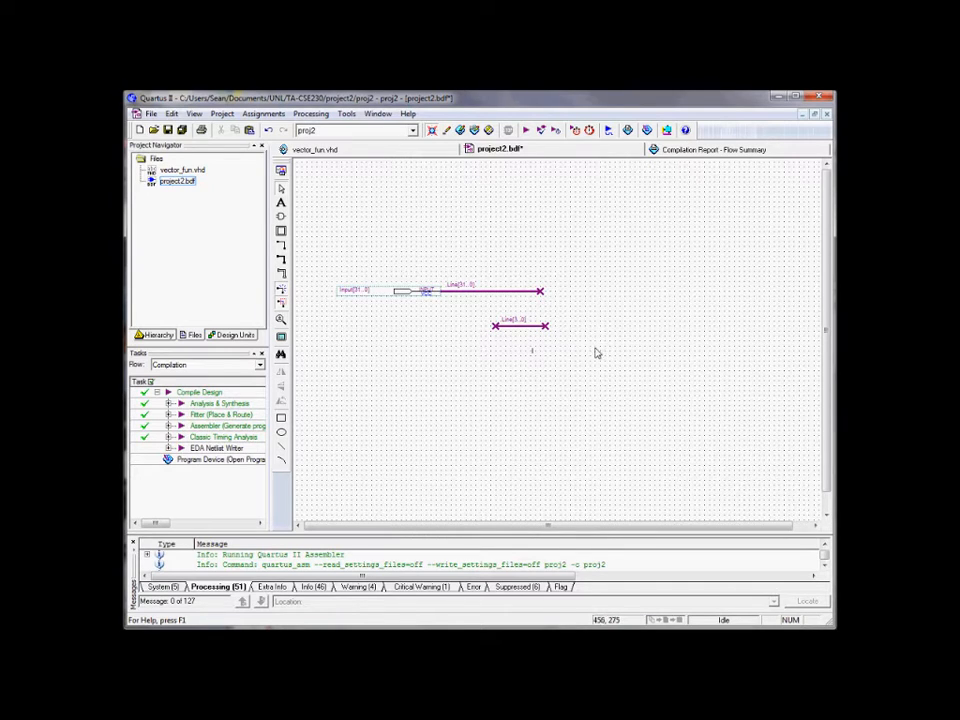
{"action": "mouse_move", "coordinate": [468, 340]}
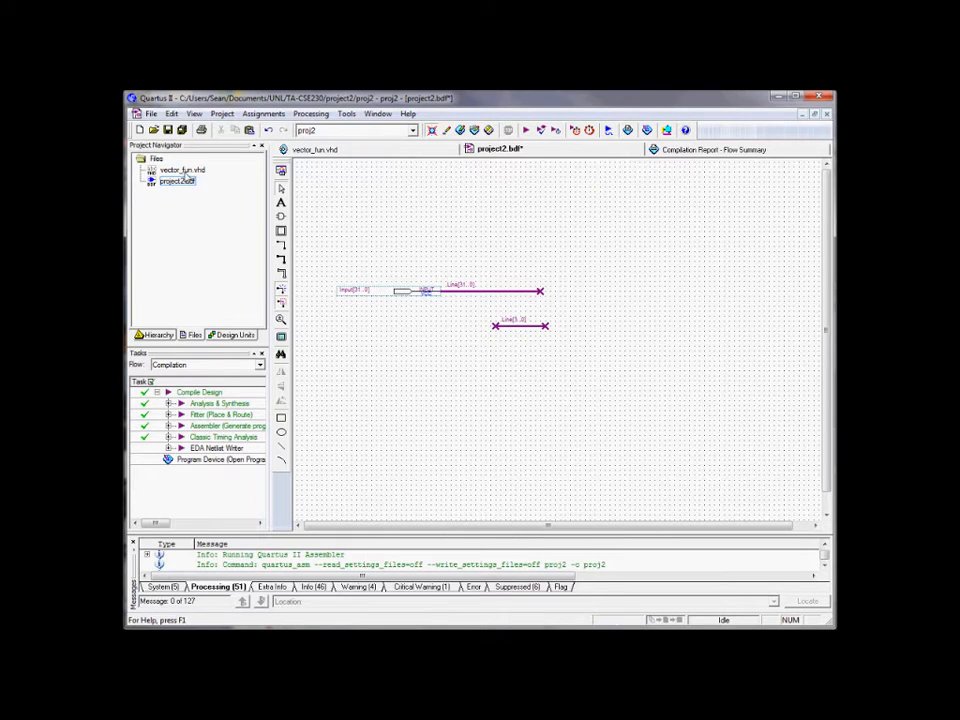
- In vector_fun.vhd, declare entity vector_fun and open its Port ( list
{"action": "left_click", "coordinate": [312, 148]}
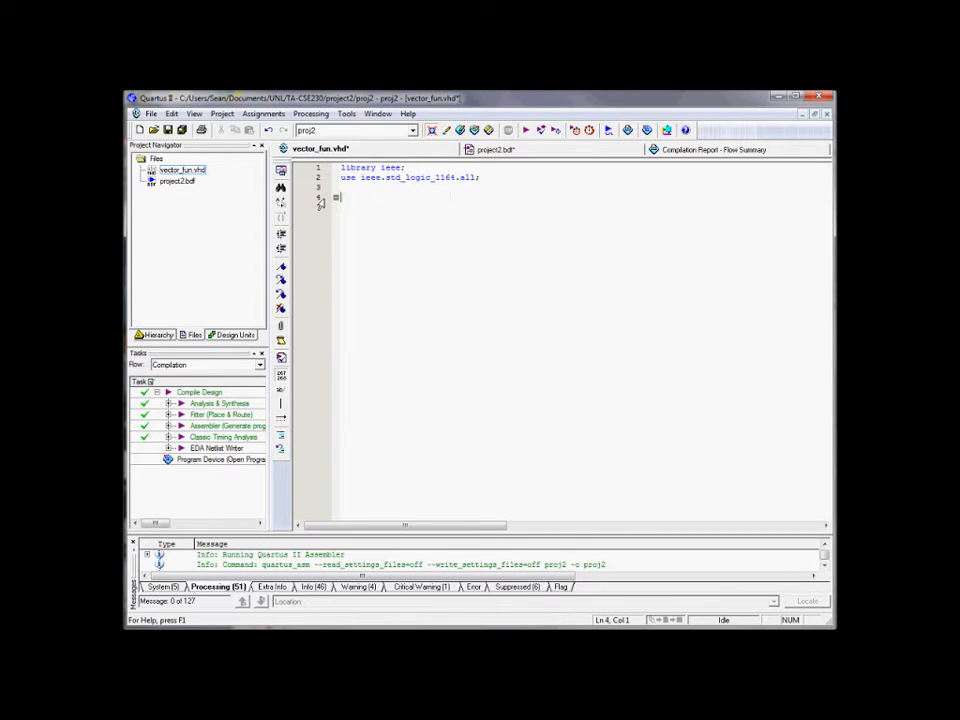
{"action": "type", "text": "entity"}
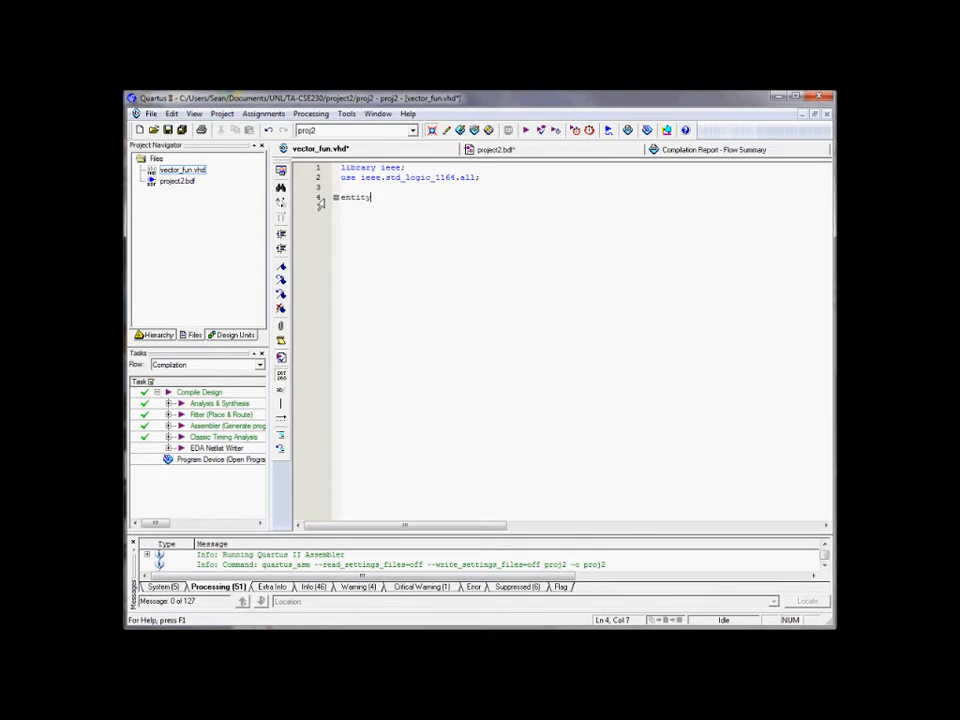
{"action": "type", "text": "vecto"}
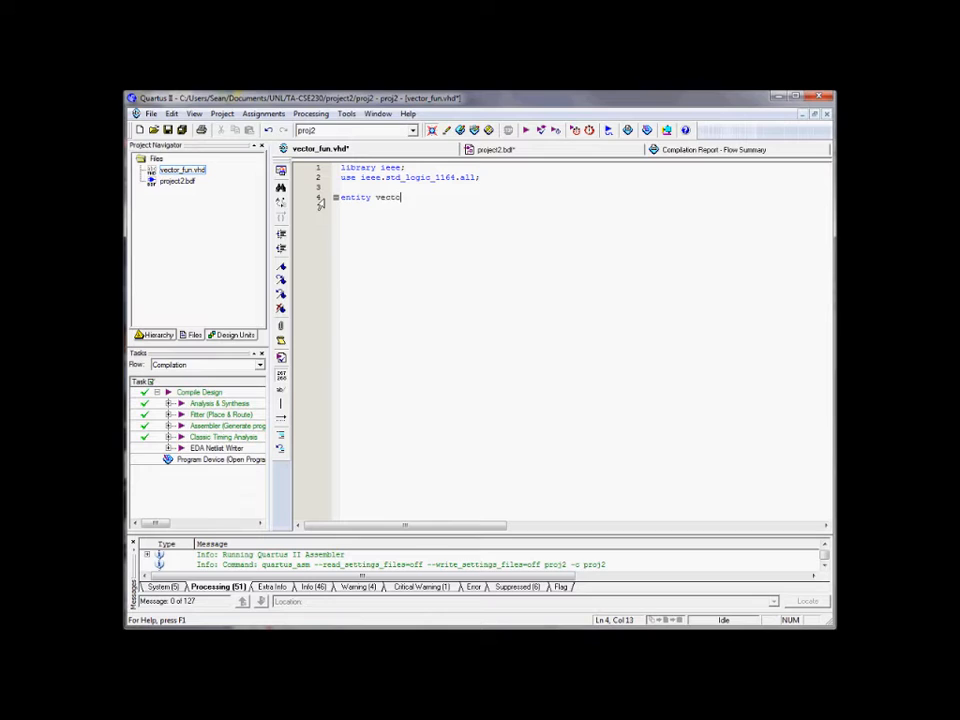
{"action": "type", "text": "r_fun"}
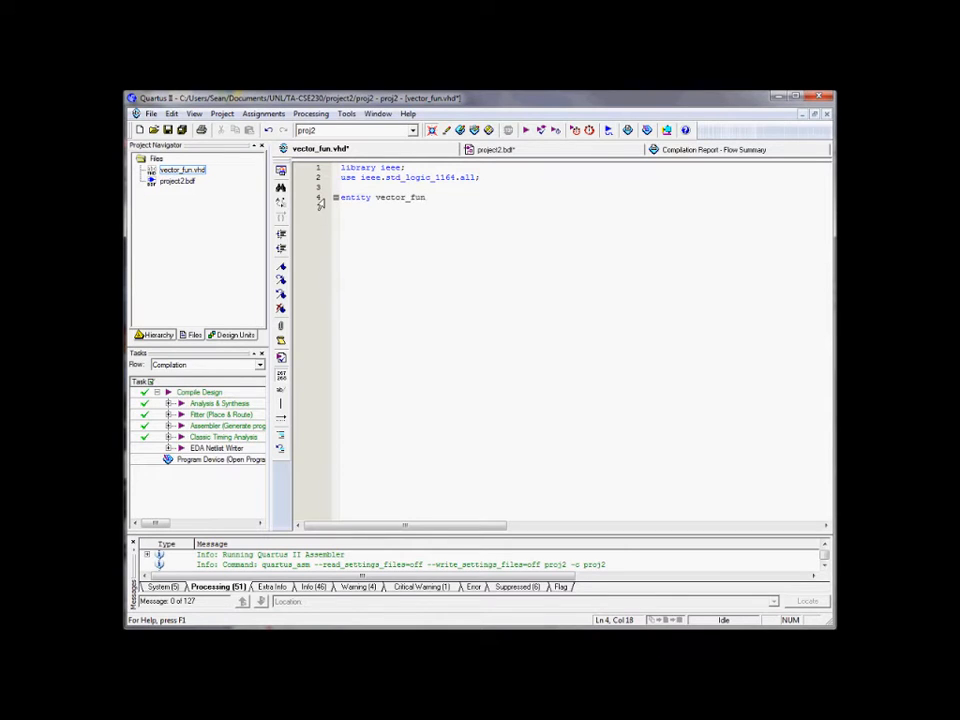
{"action": "type", "text": "Port"}
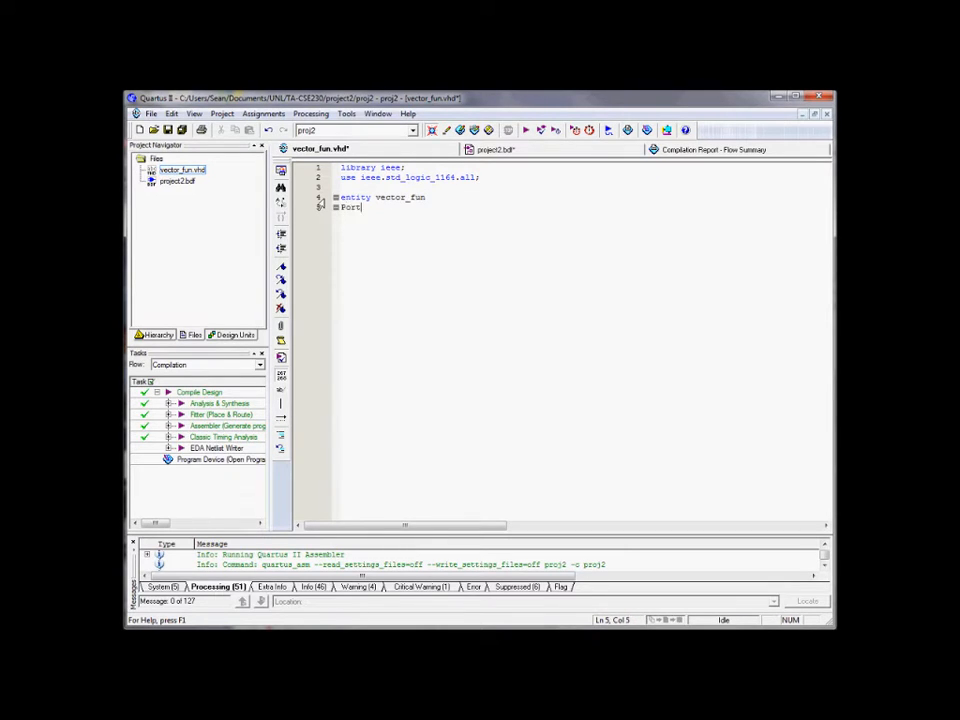
{"action": "type", "text": "("}
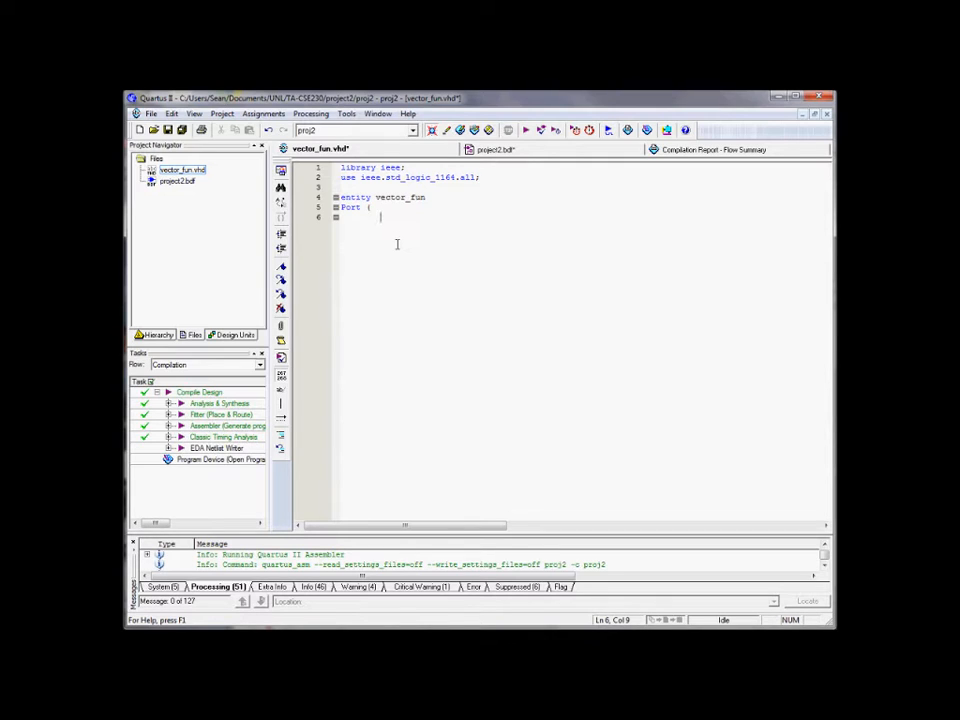
- Declare everything_in : IN STD_LOGIC(3 downto 0) as the 4-bit input bus
{"action": "type", "text": "everything_in :"}
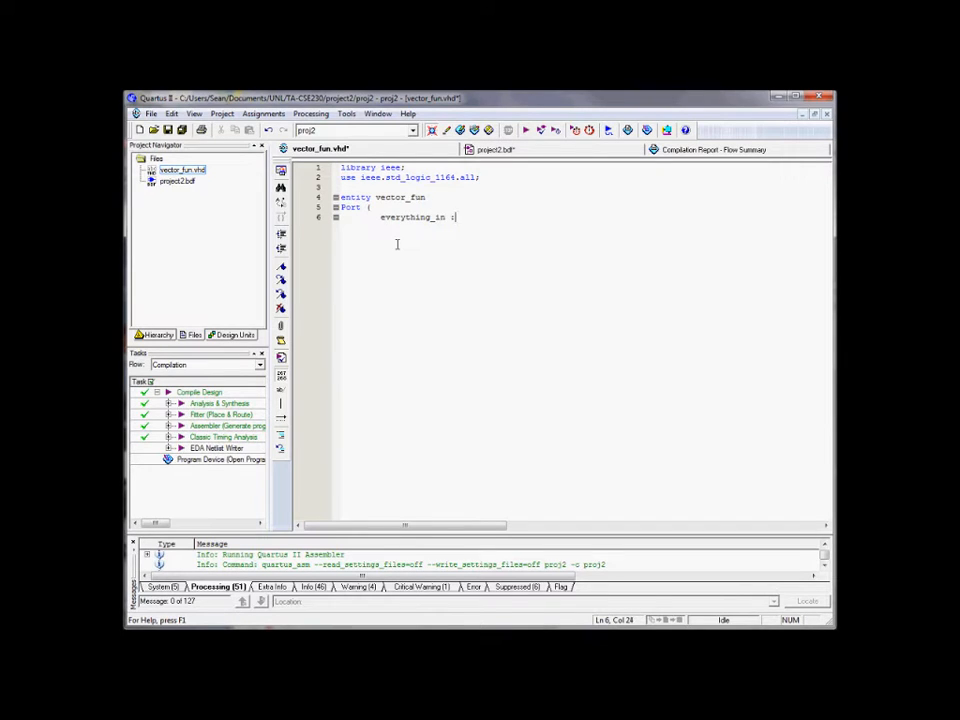
{"action": "type", "text": "IN STD_LOGIC(4 down"}
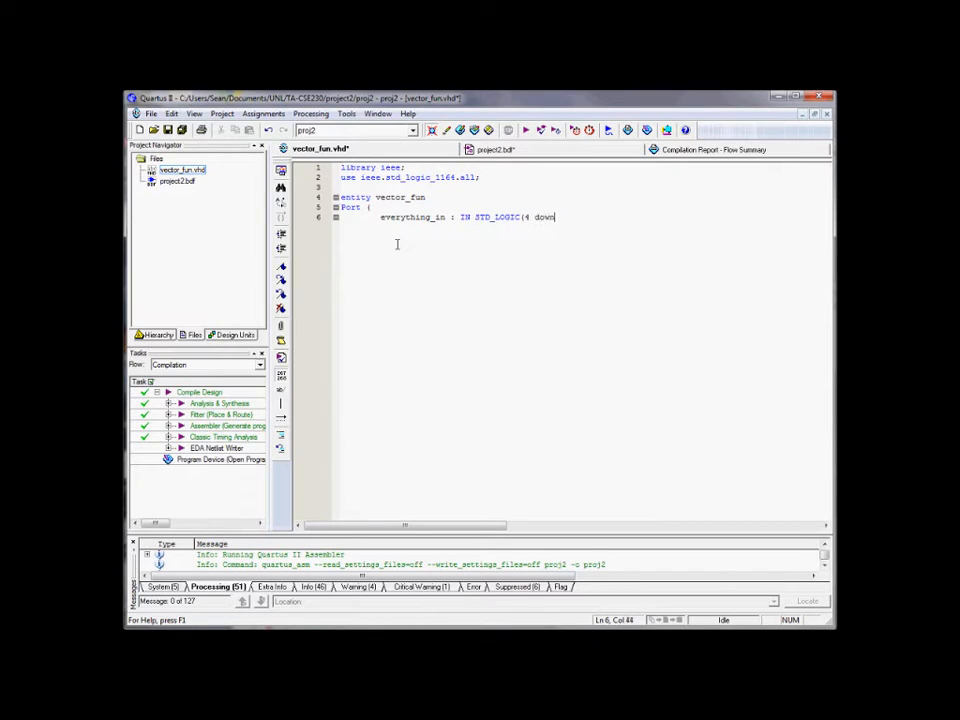
{"action": "key", "text": "BackSpace"}
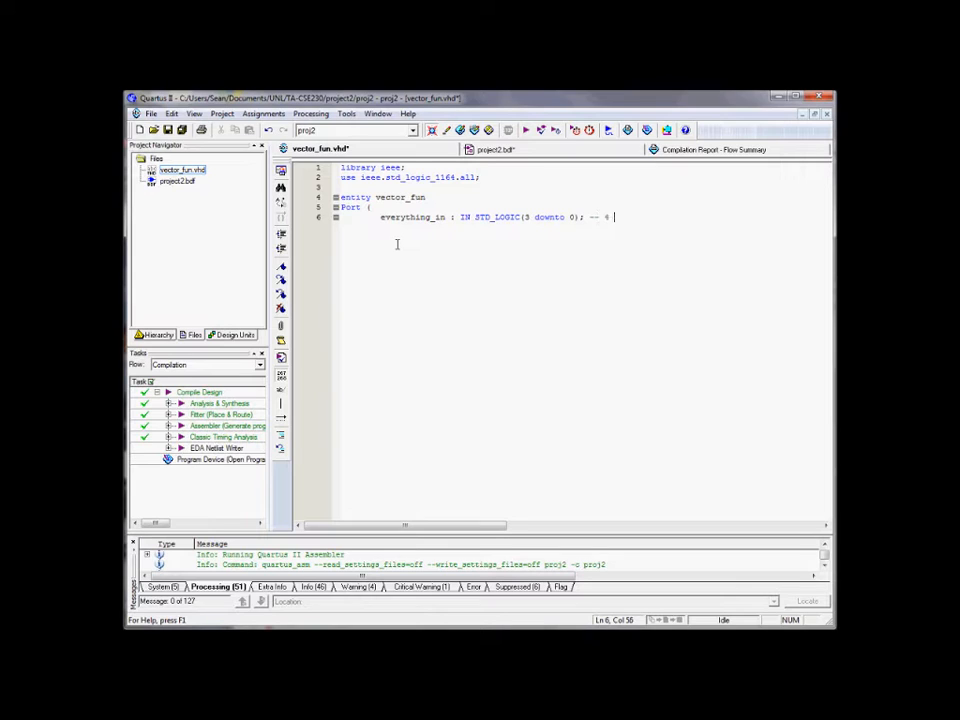
{"action": "type", "text": "bit bus"}
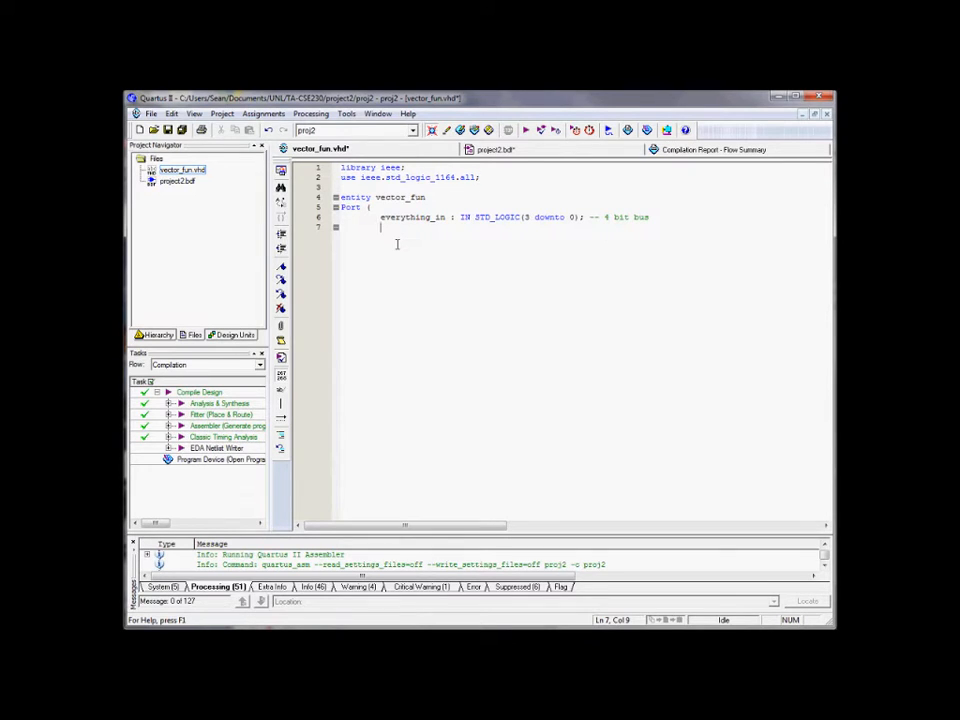
- Declare single-bit output ports o1 through o10 as OUT STD_LOGIC
{"action": "type", "text": "cl: O0"}
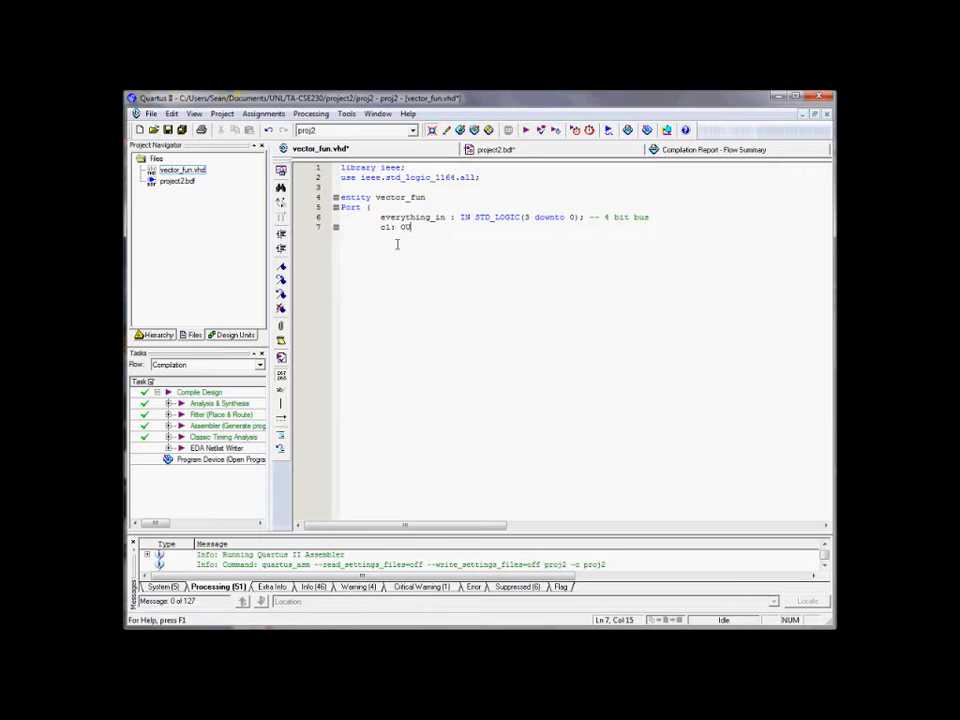
{"action": "type", "text": "UT"}
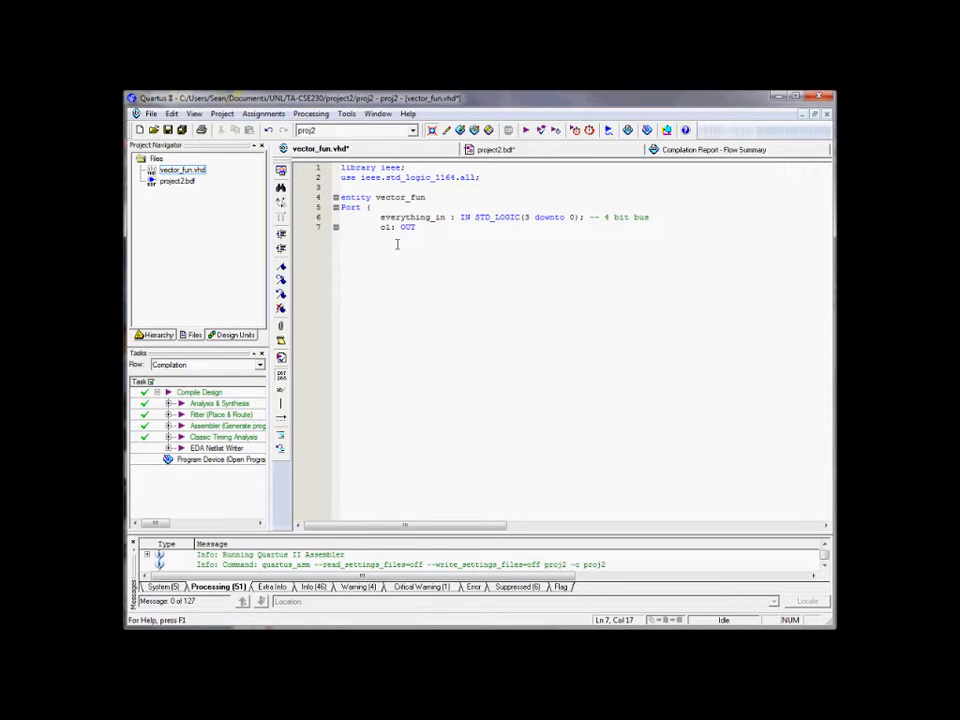
{"action": "type", "text": "STD"}
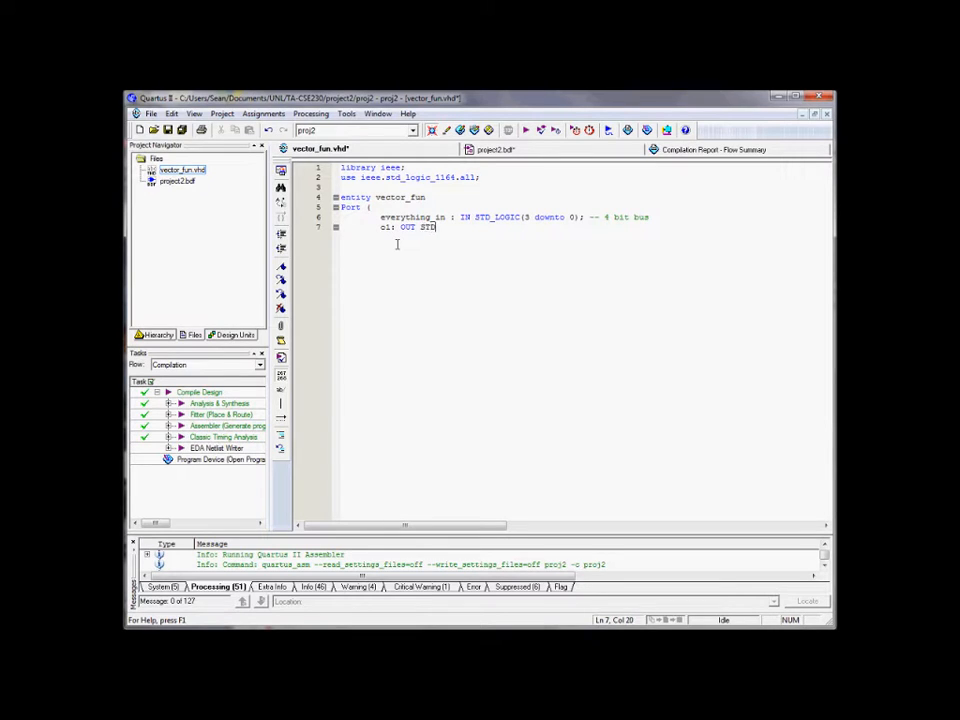
{"action": "type", "text": "_LOGIC;"}
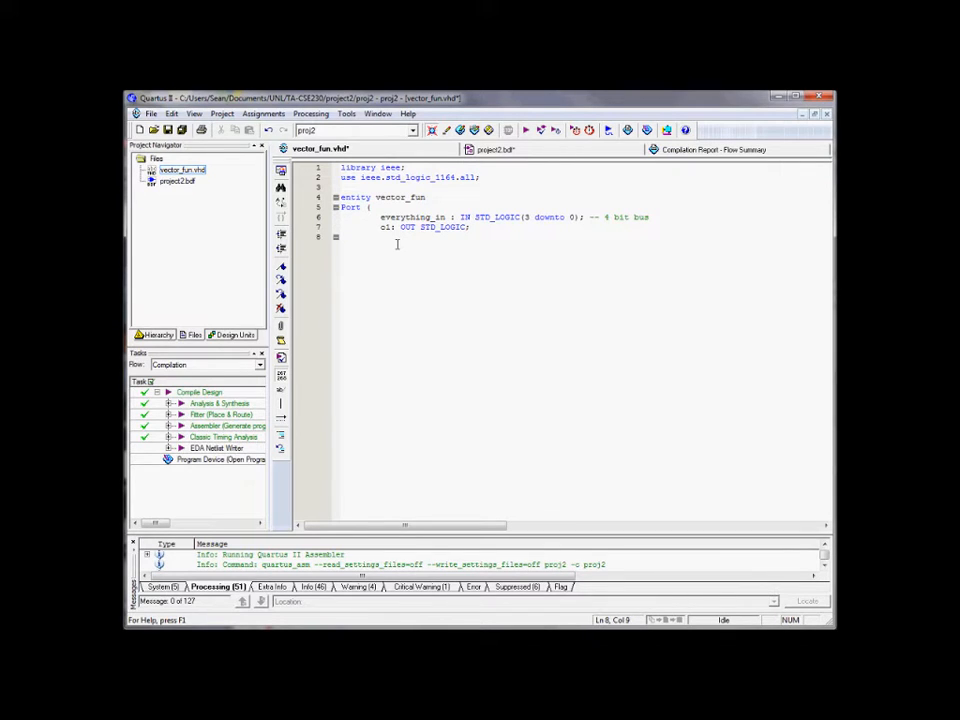
{"action": "type", "text": "o2: OUT STD_LOGIC;"}
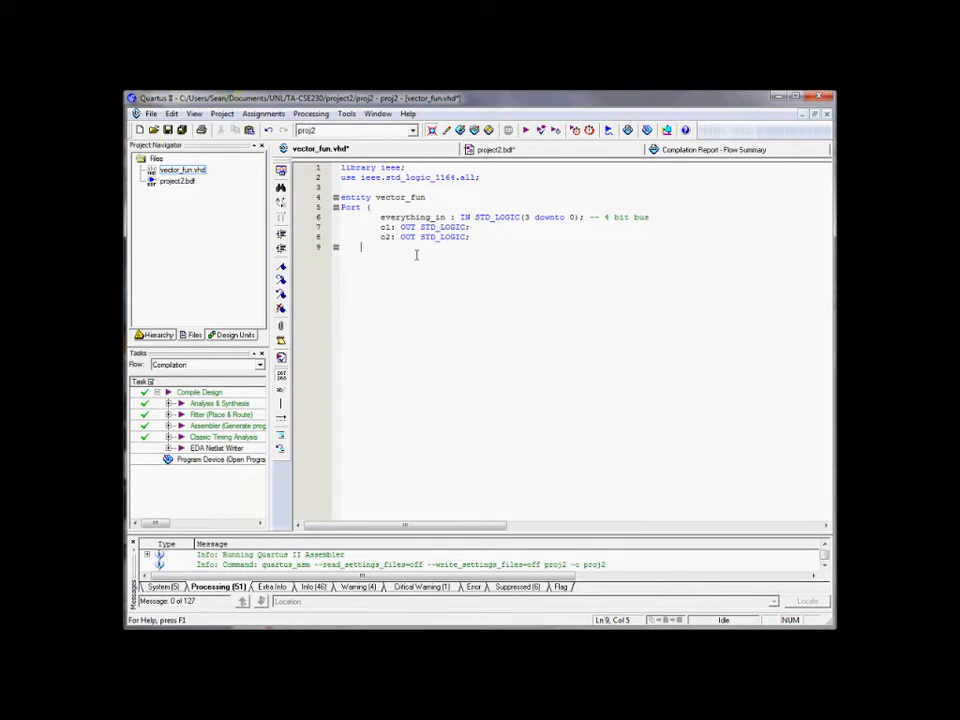
{"action": "type", "text": "o2: OUT STD_LOGIC;"}
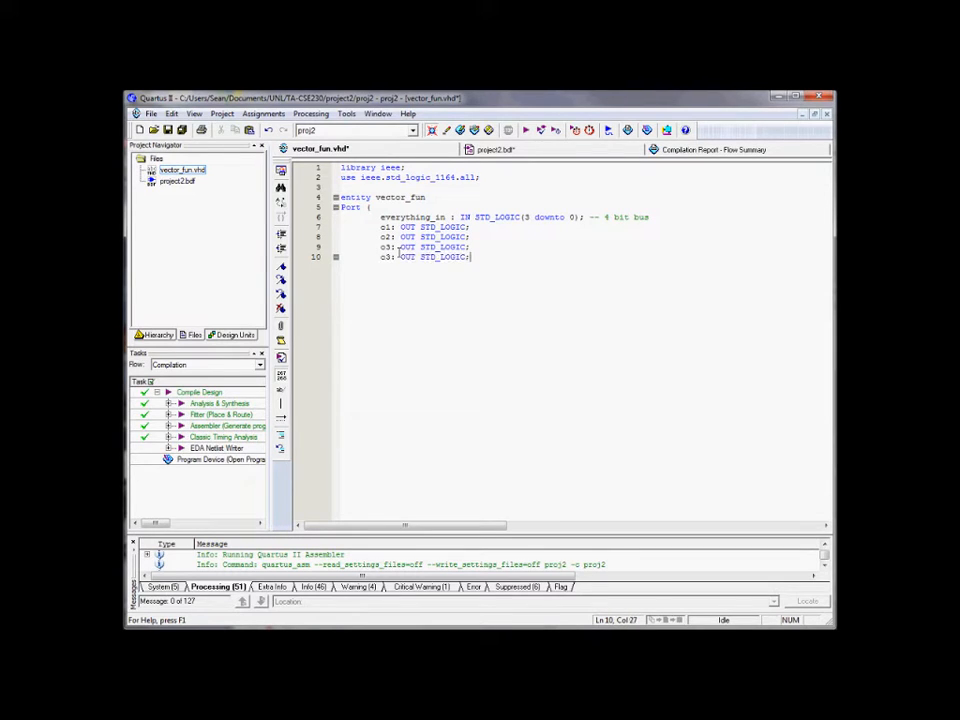
{"action": "key", "text": "Enter"}
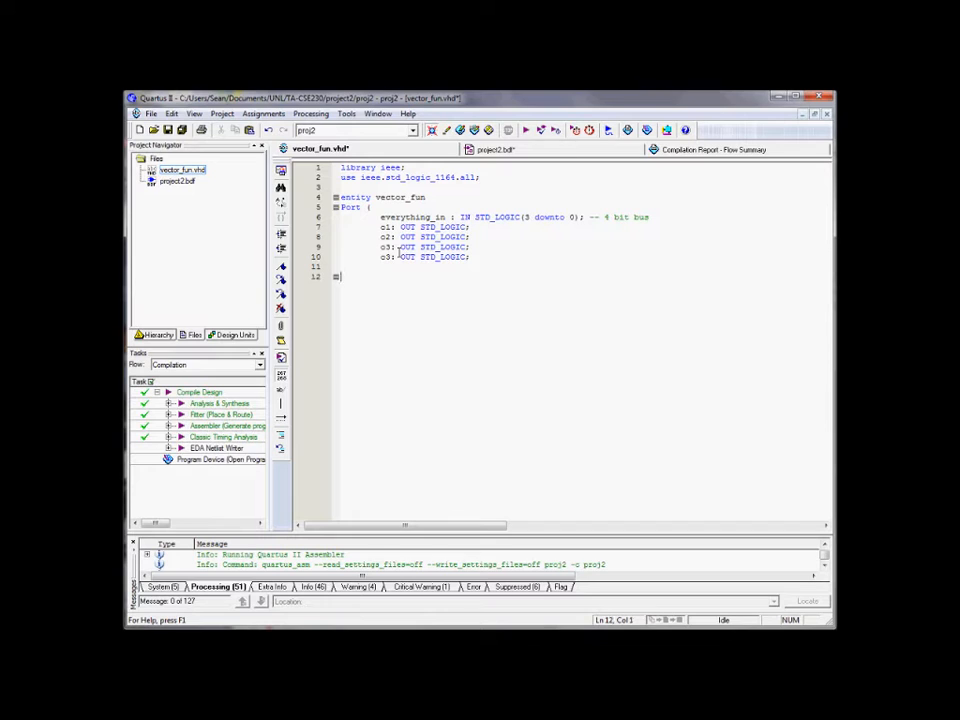
{"action": "type", "text": "o3: OUT STD_LOGIC;"}
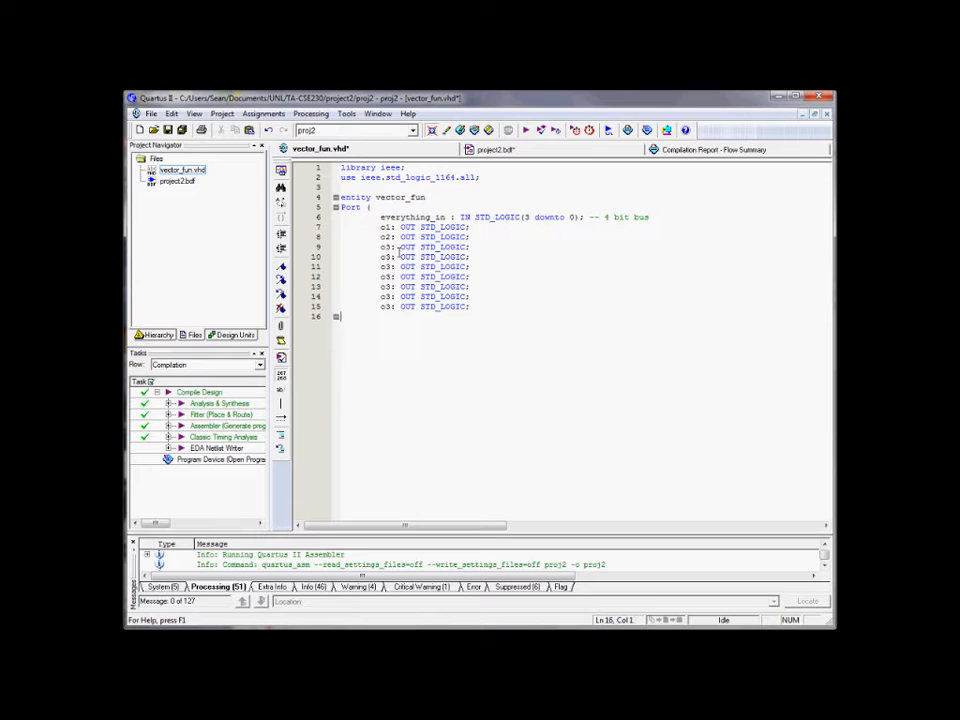
{"action": "type", "text": "o3: OUT STD_LOGIC;"}
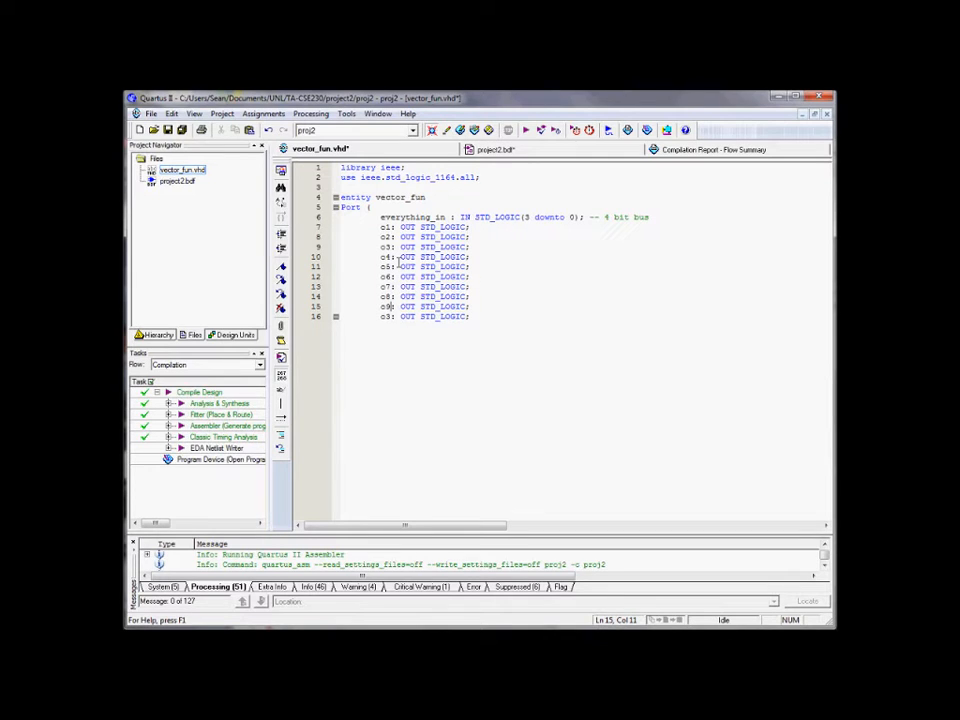
{"action": "type", "text": "o10: OUT STD_LOGIC;"}
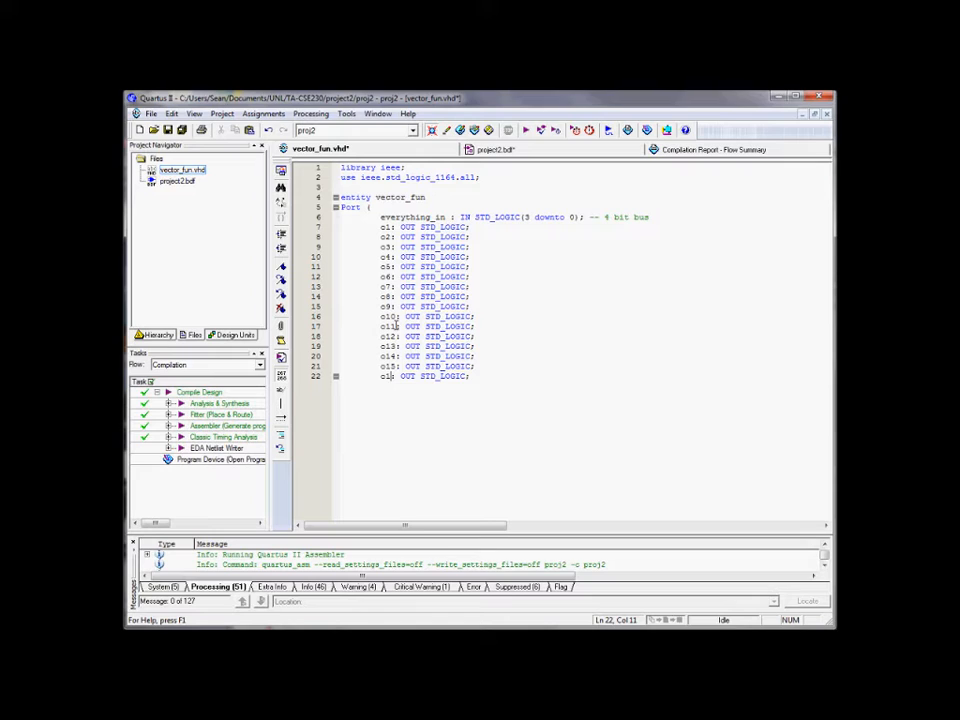
- Add o16 and the 16-bit output bus out_all : OUT STD_LOGIC(15 downto 0)
{"action": "type", "text": "o16: OUT STD_LOGIC;"}
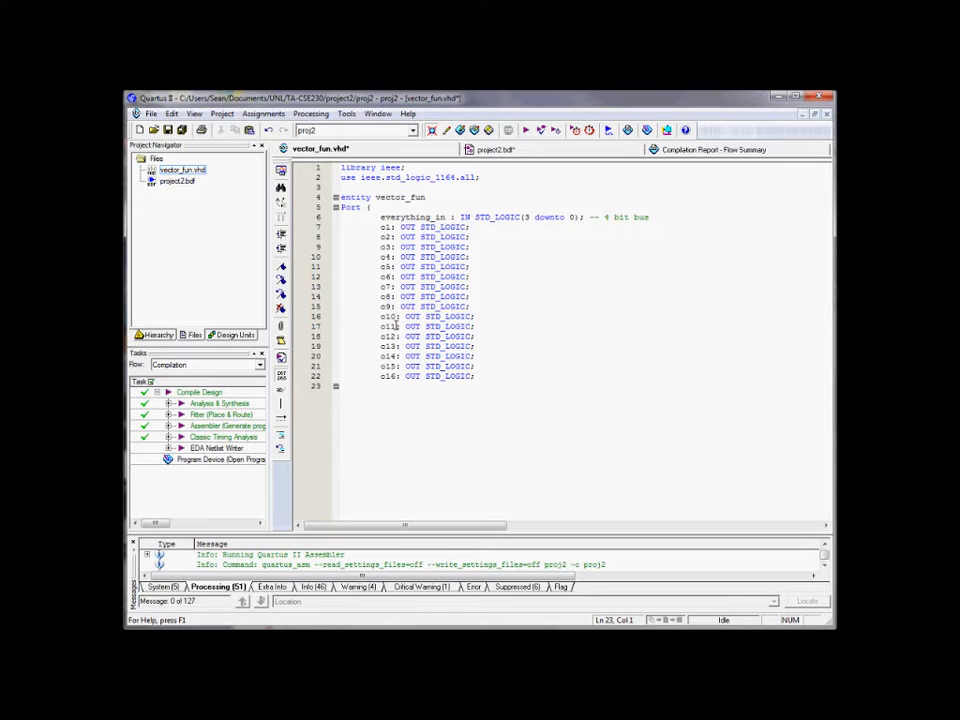
{"action": "type", "text": "out"}
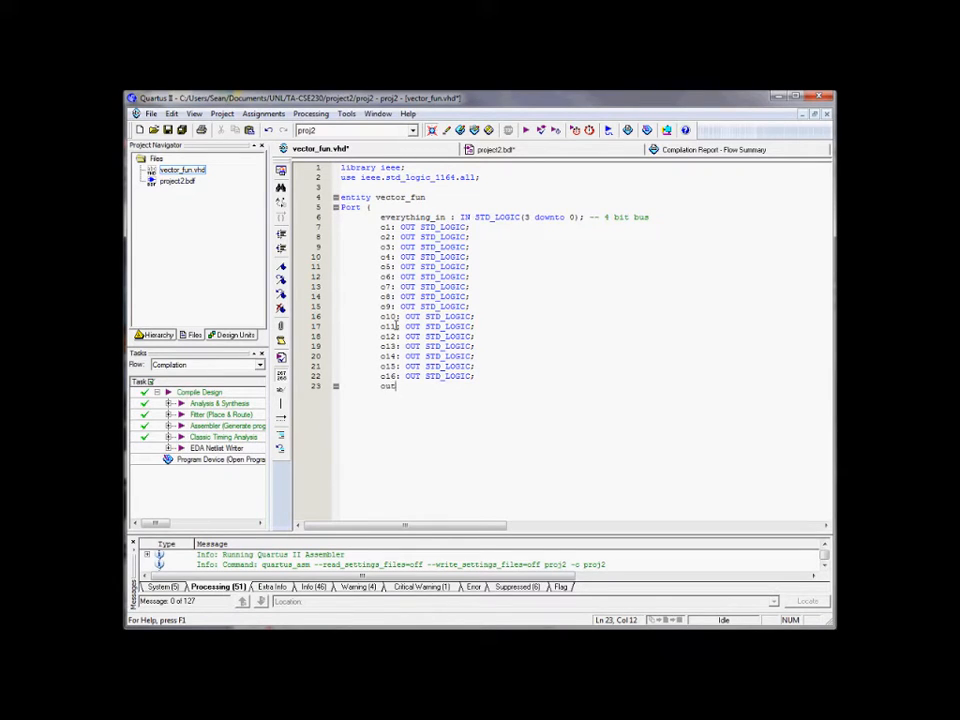
{"action": "type", "text": "_all :"}
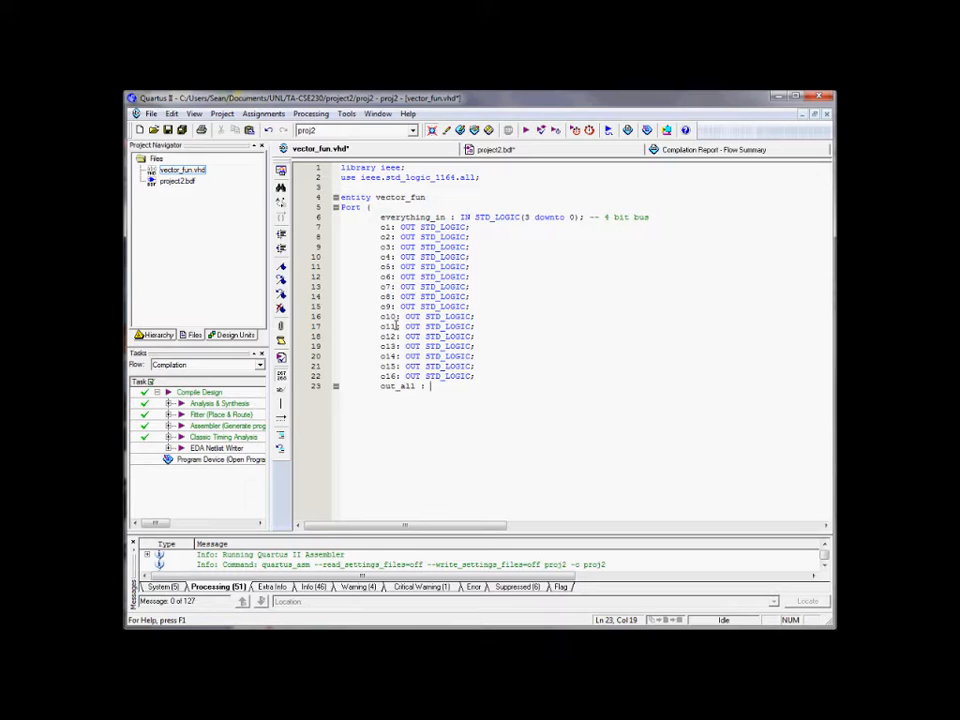
{"action": "type", "text": "OUT STD_LOGIC("}
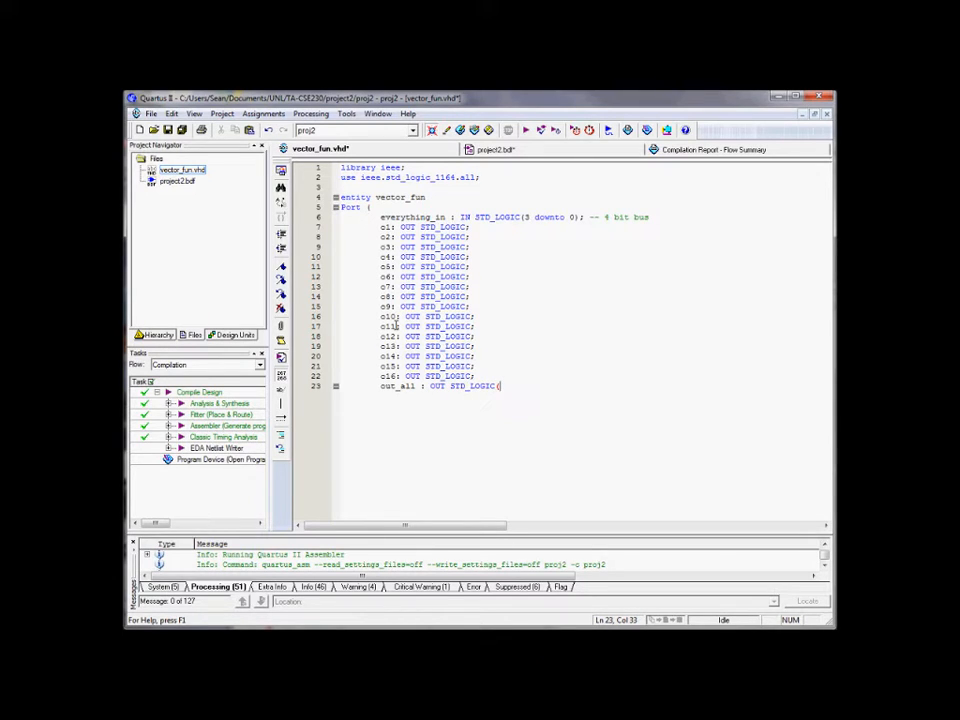
{"action": "type", "text": "15 downto 0)"}
{"action": "type", "text": ");"}
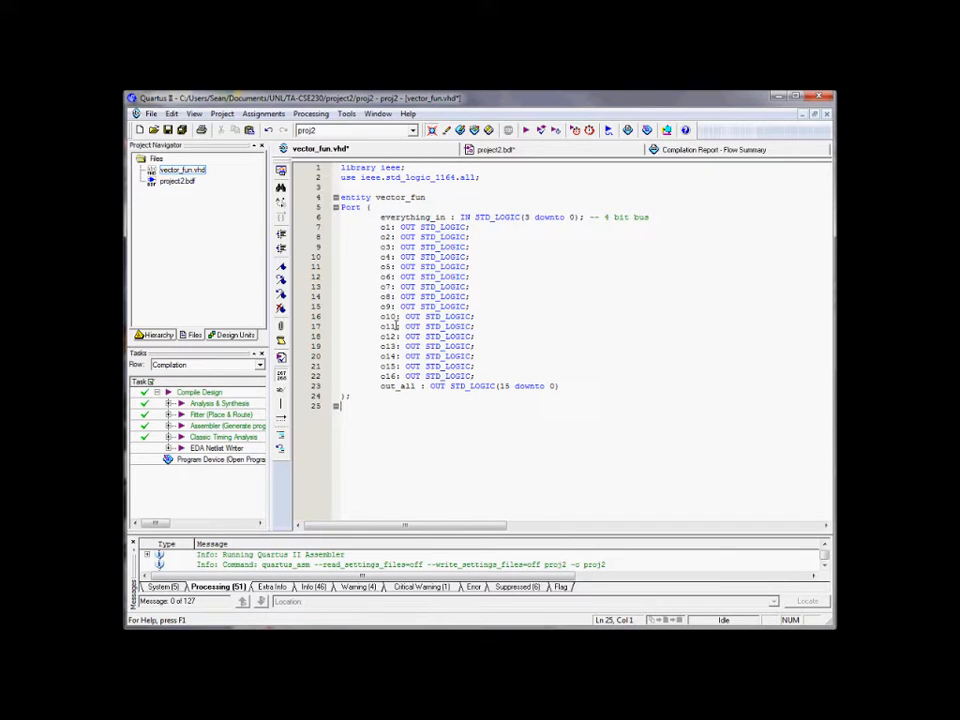
- Close the port list and end the entity with 'End vector_fun;'
{"action": "type", "text": "End"}
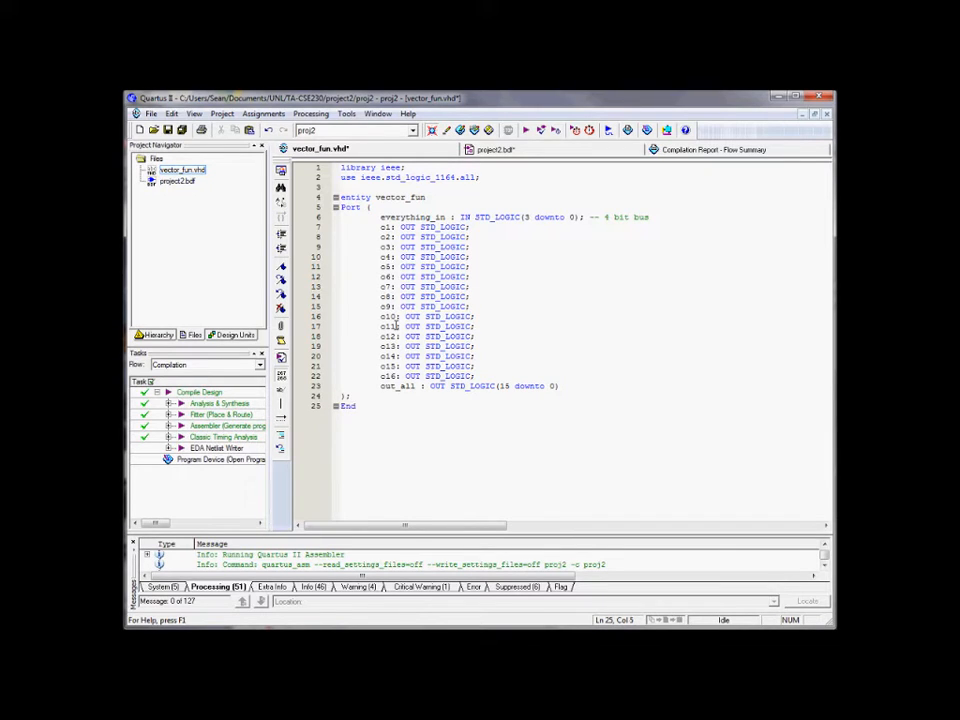
{"action": "type", "text": "vector_fun"}
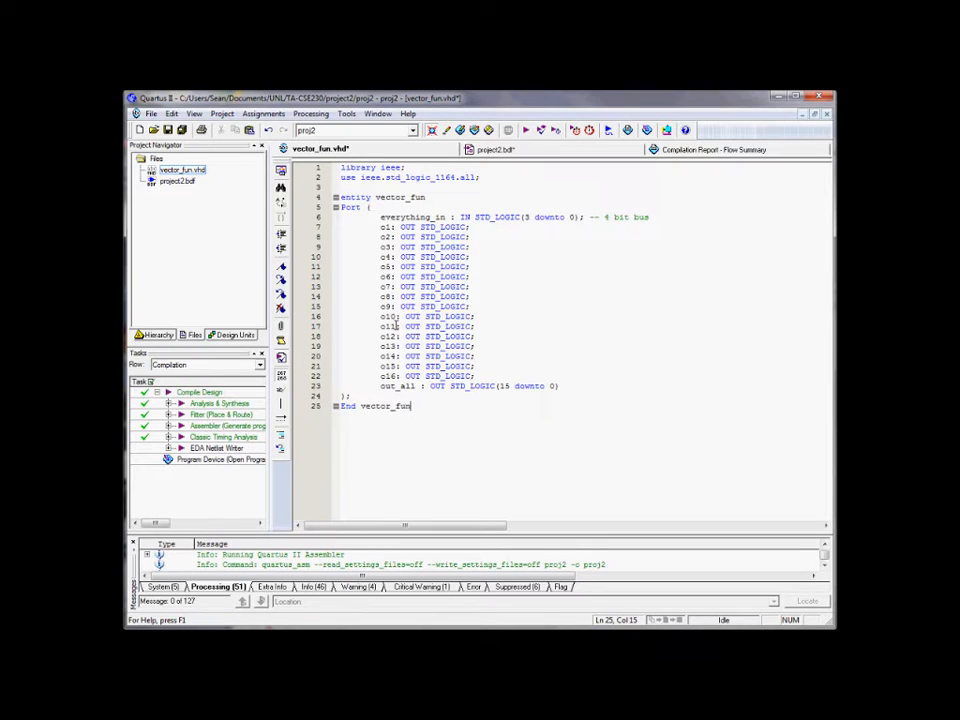
{"action": "key", "text": "Return"}
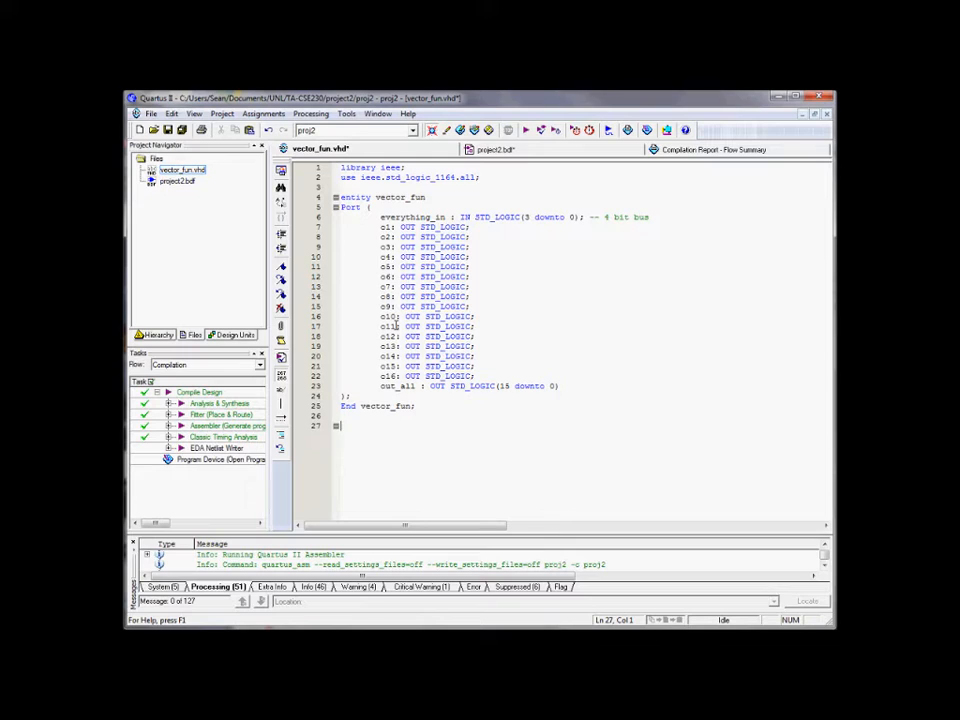
- Write the Architecture header of vector_fun with BEGIN
{"action": "type", "text": "Architecture of vector_fun is"}
{"action": "type", "text": "B"}
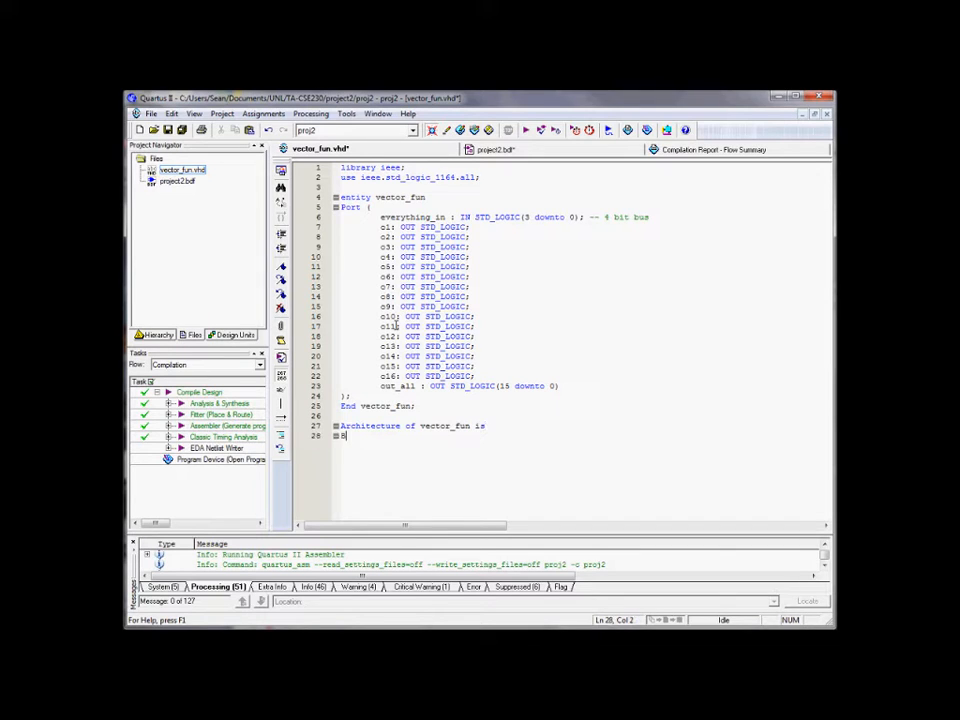
{"action": "type", "text": "EGIN"}
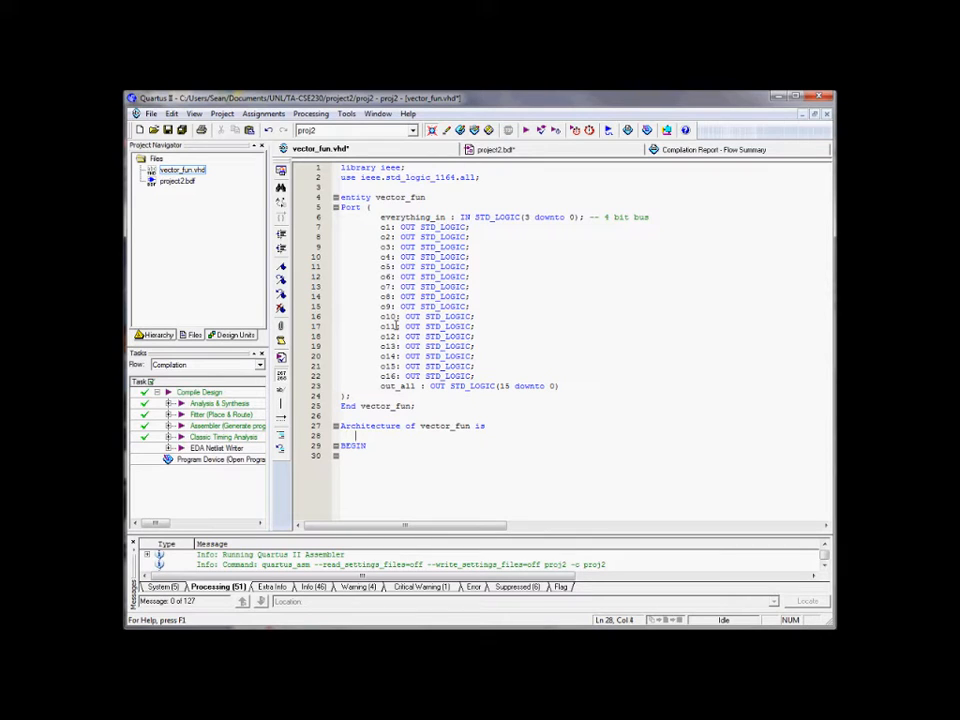
{"action": "type", "text": "in1"}
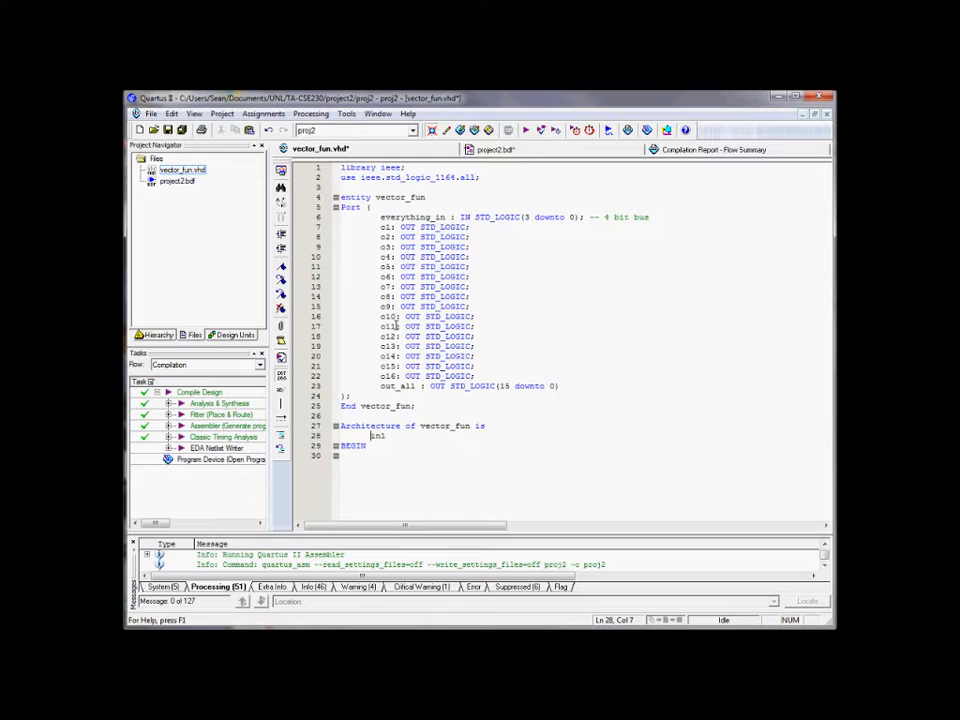
- Write rough assignments o1 <= in1 and o2 <= in1, then select them for removal
{"action": "type", "text": "o1 <"}
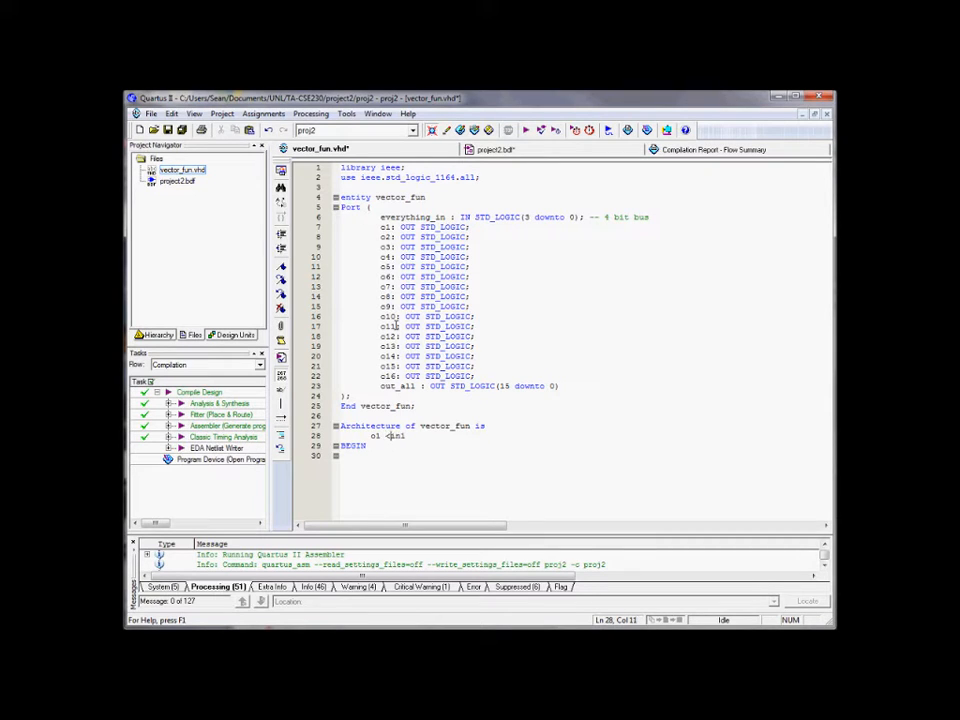
{"action": "type", "text": "<= in1"}
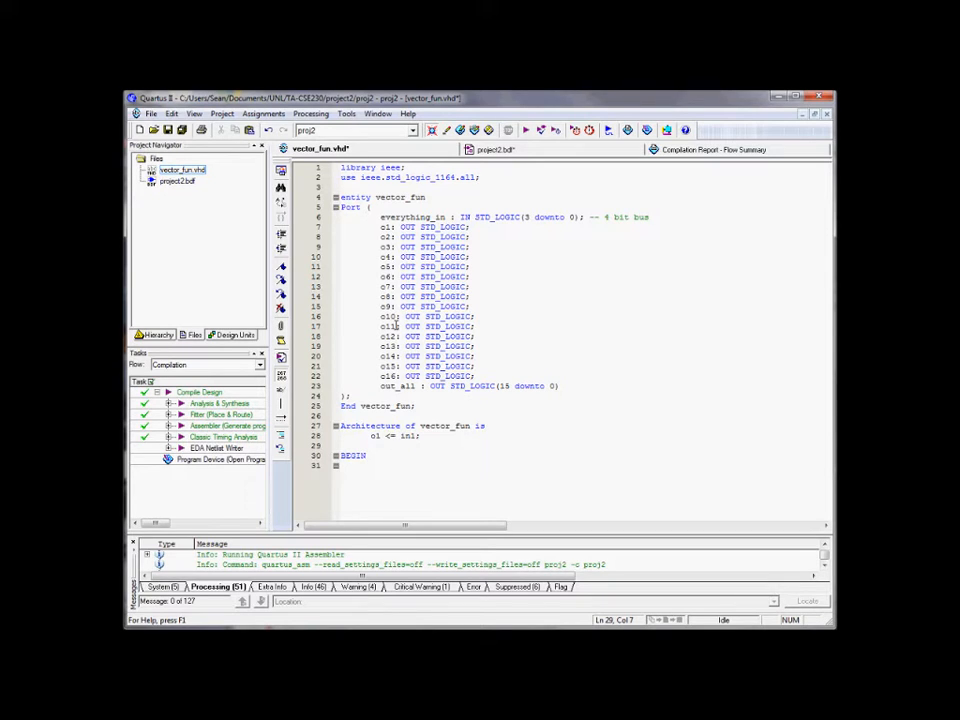
{"action": "type", "text": "o2 <= o1 &"}
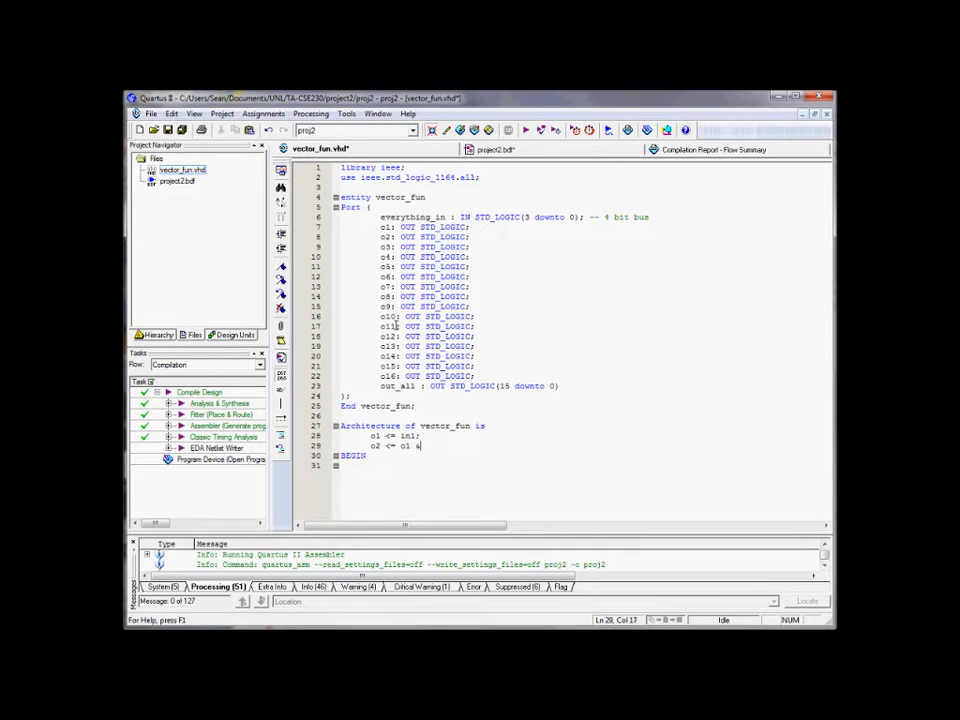
{"action": "type", "text": "in1; --BAAAAAD!!!!"}
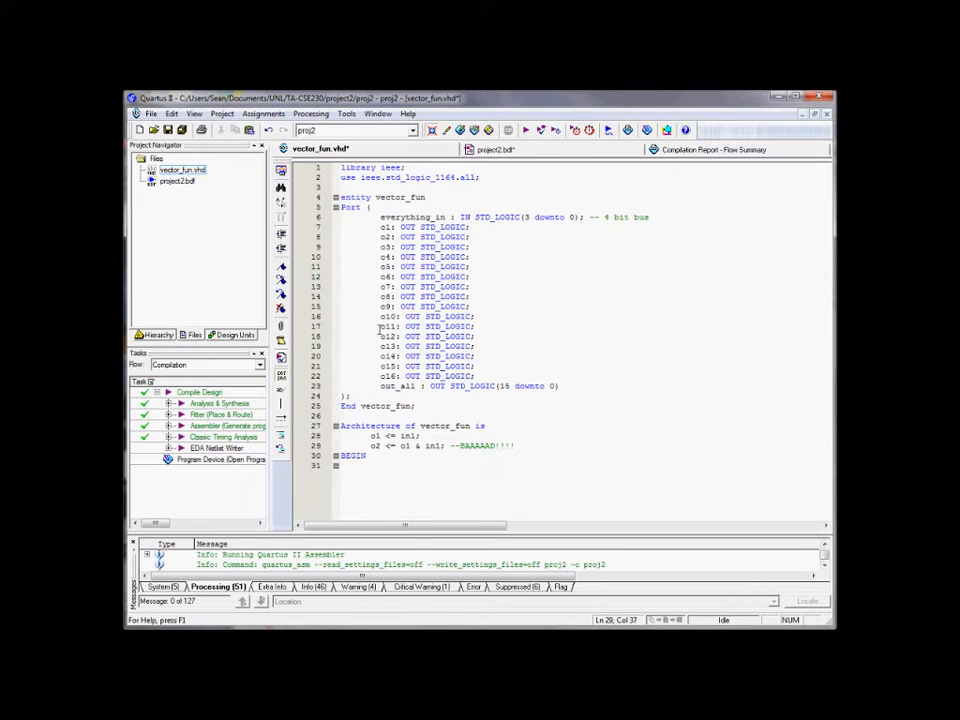
{"action": "left_click_drag", "start_coordinate": [380, 326], "coordinate": [478, 336]}
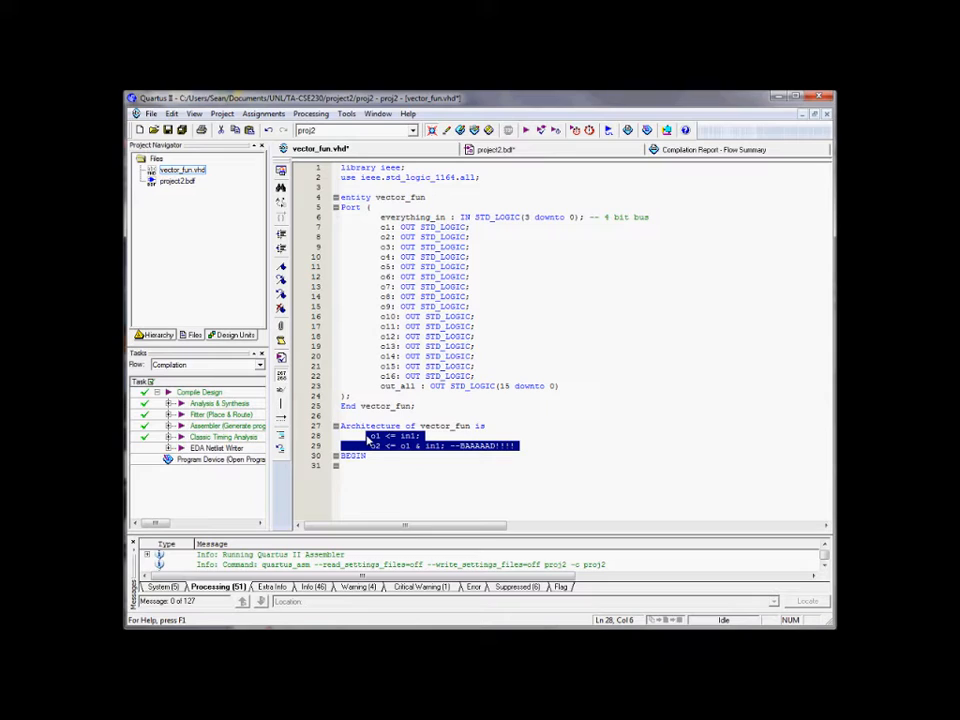
- Replace the rough lines with signal mySignal : STD_LOGIC_VECTOR(3 downto 0)
{"action": "key", "text": "Delete"}
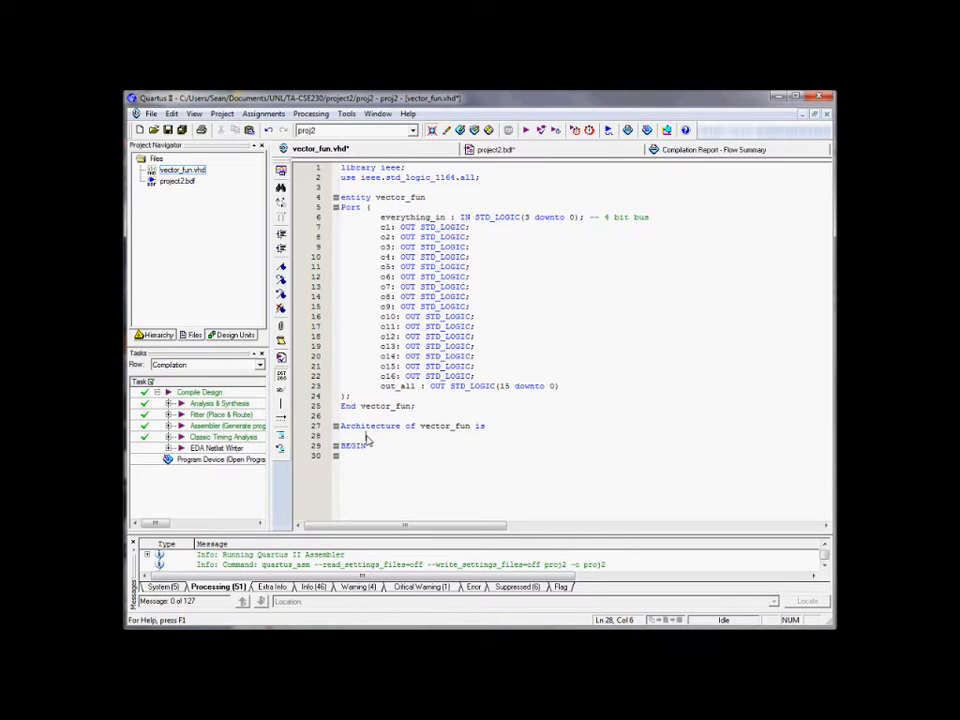
{"action": "type", "text": "signal"}
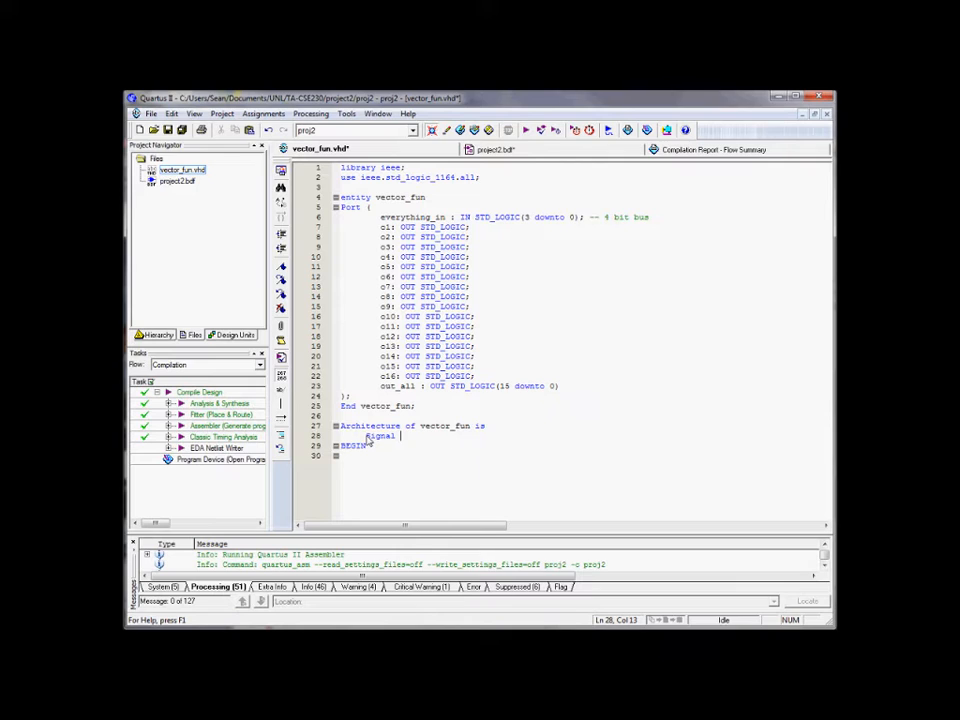
{"action": "type", "text": "mys"}
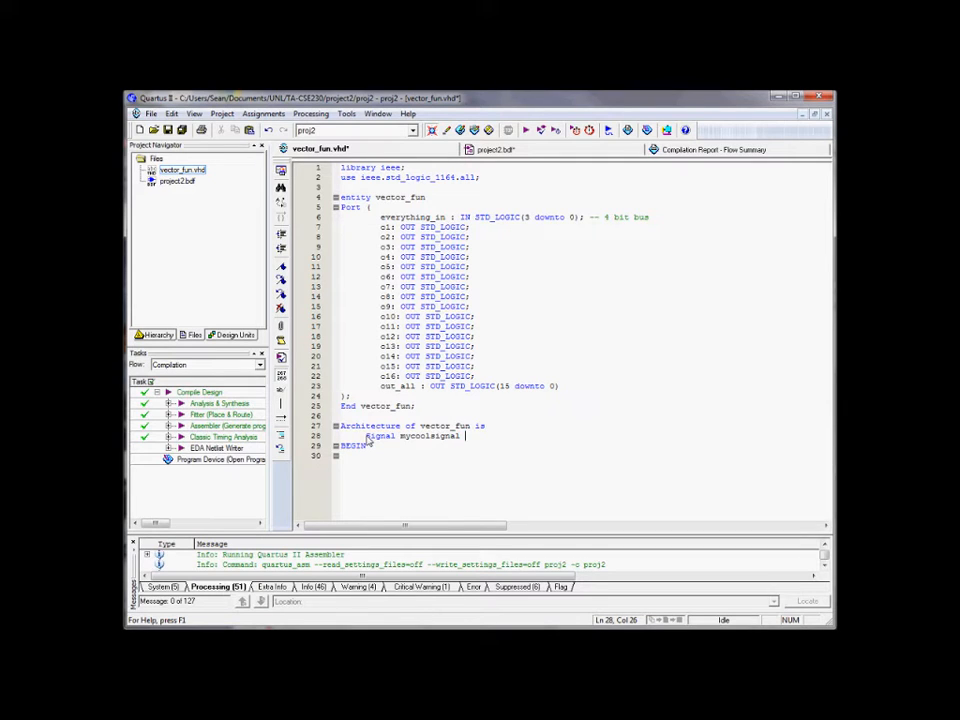
{"action": "type", "text": ":"}
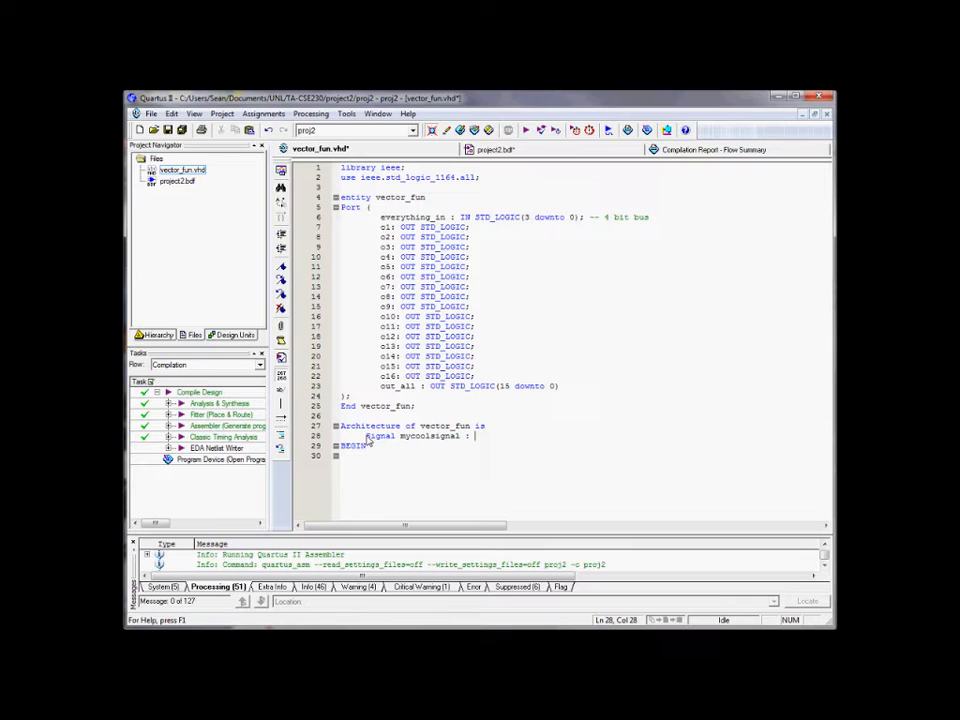
{"action": "type", "text": "S"}
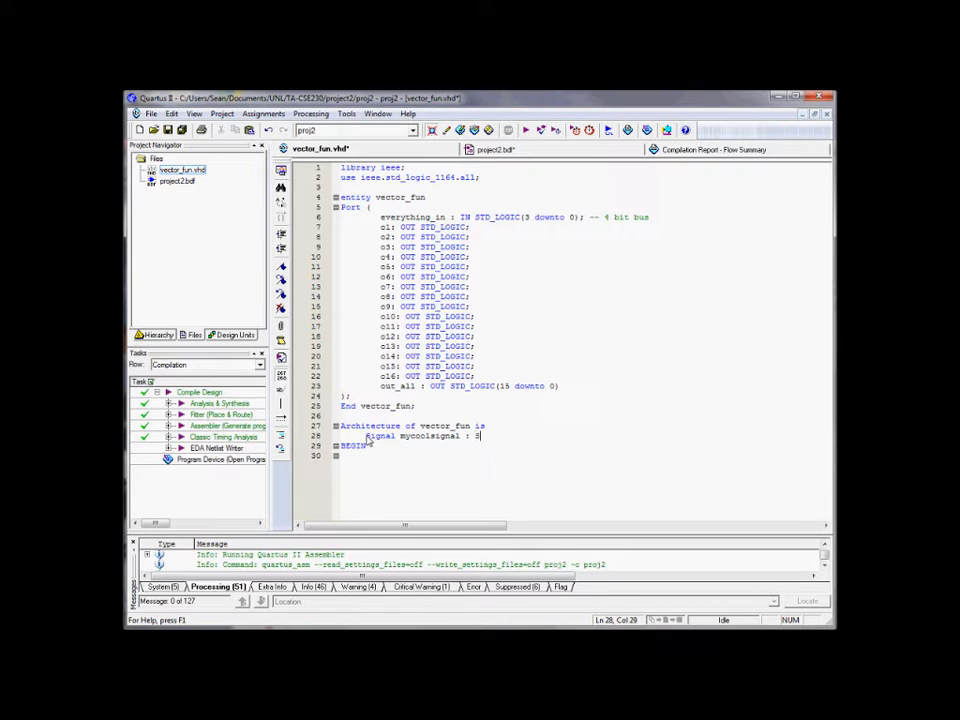
{"action": "type", "text": "STD_LOGIC_VECTOR"}
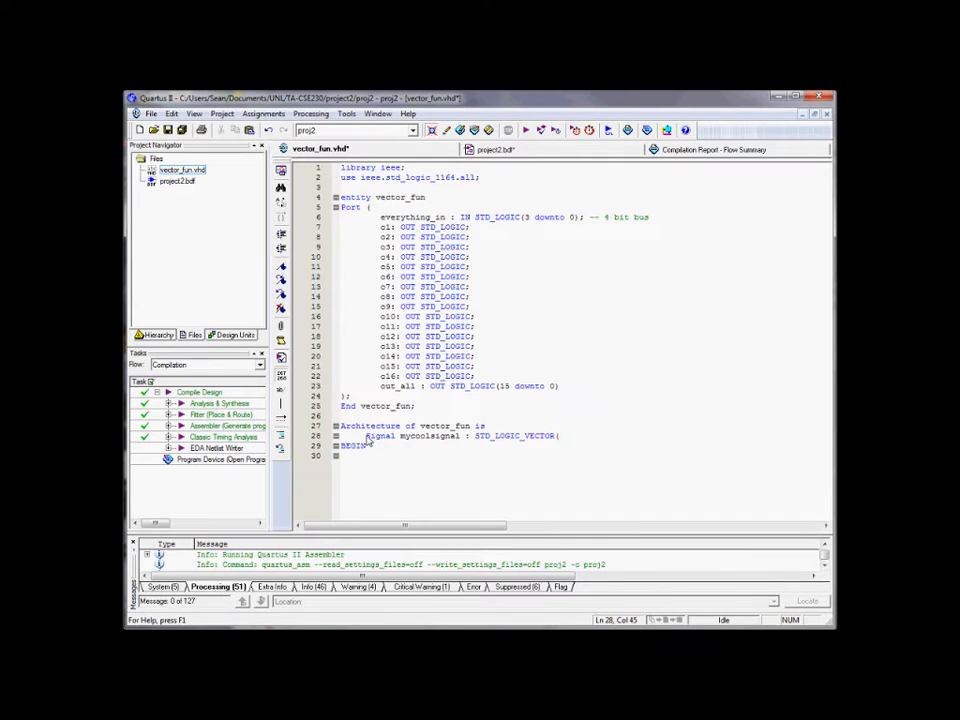
{"action": "type", "text": "(3 downto 0"}
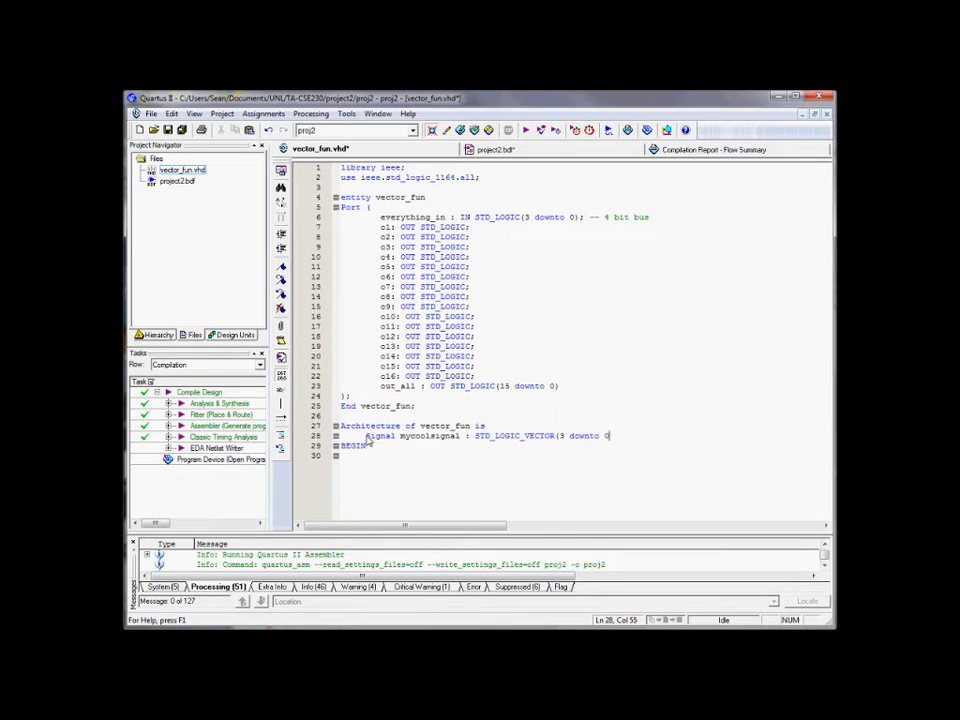
{"action": "type", "text": ");"}
{"action": "type", "text": "signal m"}
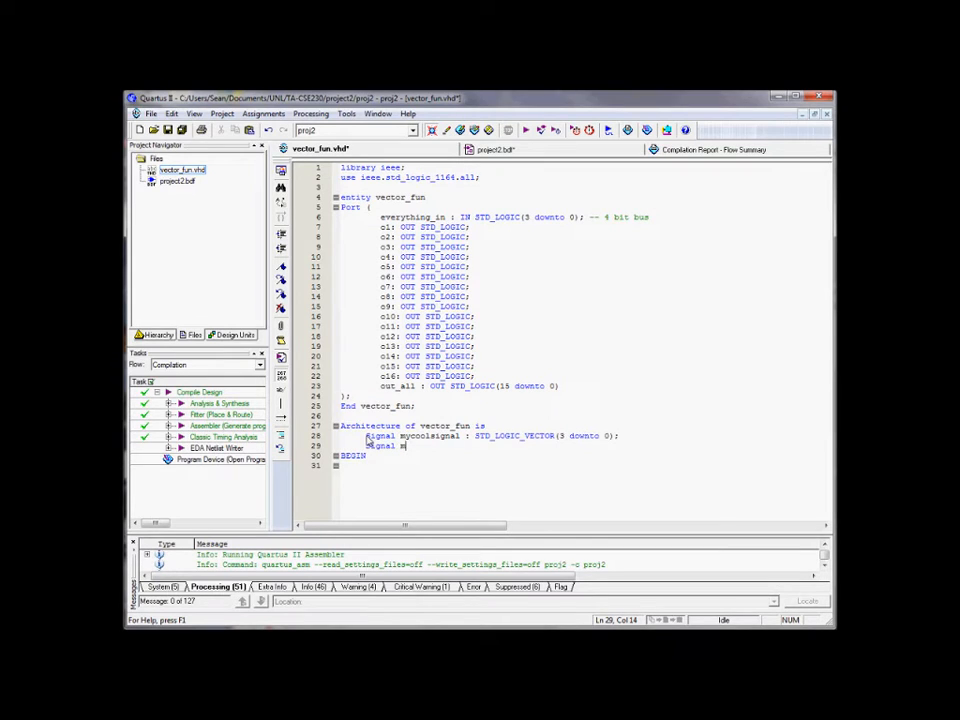
- Declare signal outSignal : STD_LOGIC_VECTOR(15 downto 0)
{"action": "type", "text": "outSignal : STD_LOGIC"}
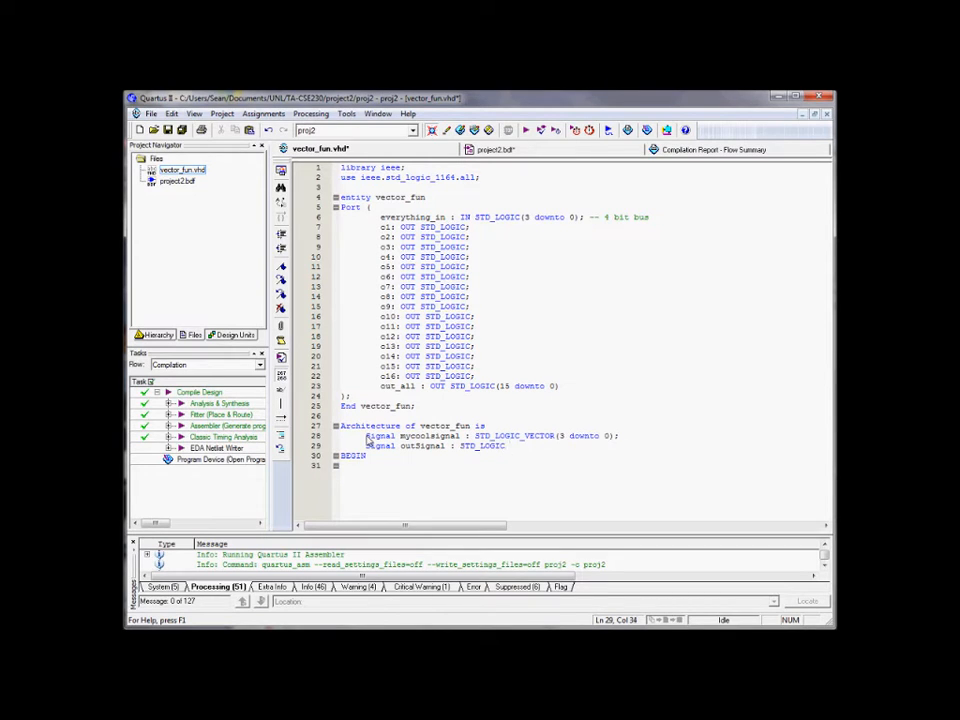
{"action": "type", "text": "_VECTOR(15"}
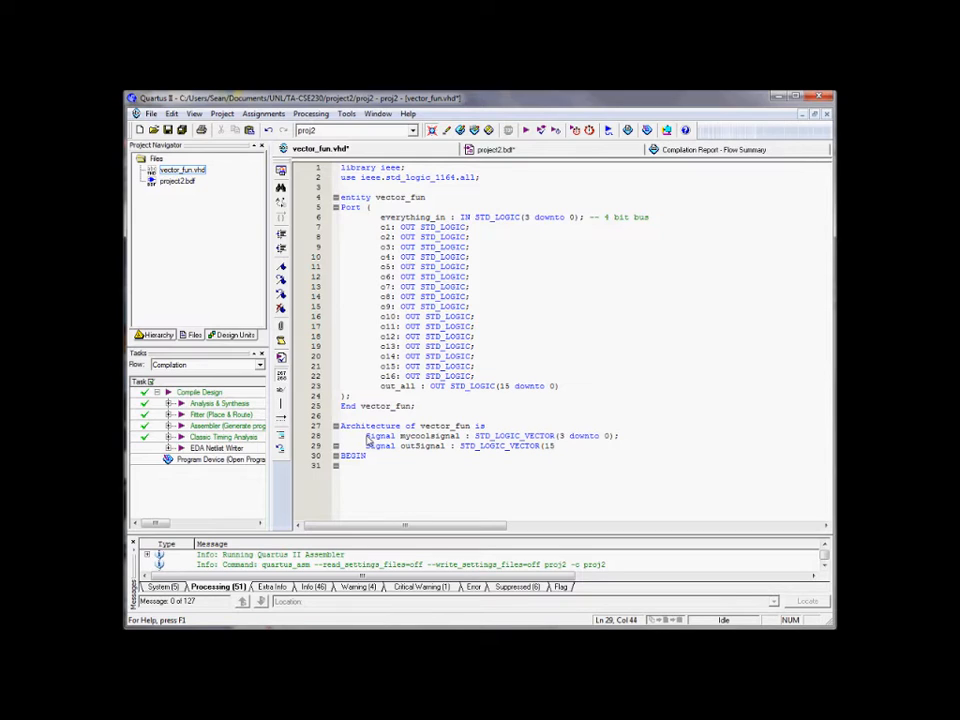
{"action": "type", "text": "downto 0);"}
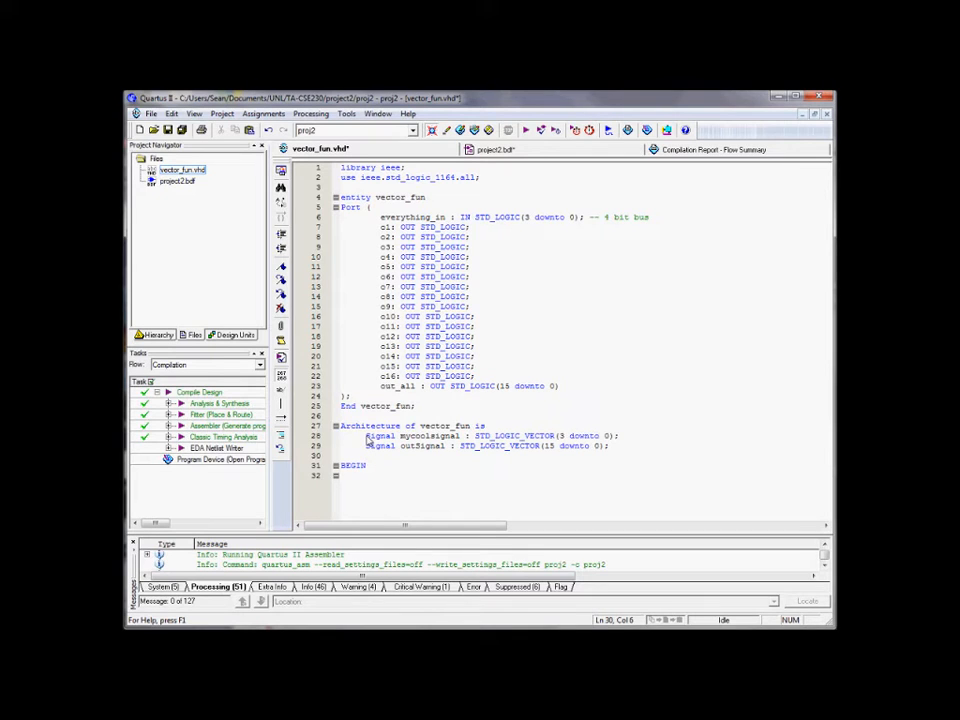
{"action": "left_click", "coordinate": [486, 424]}
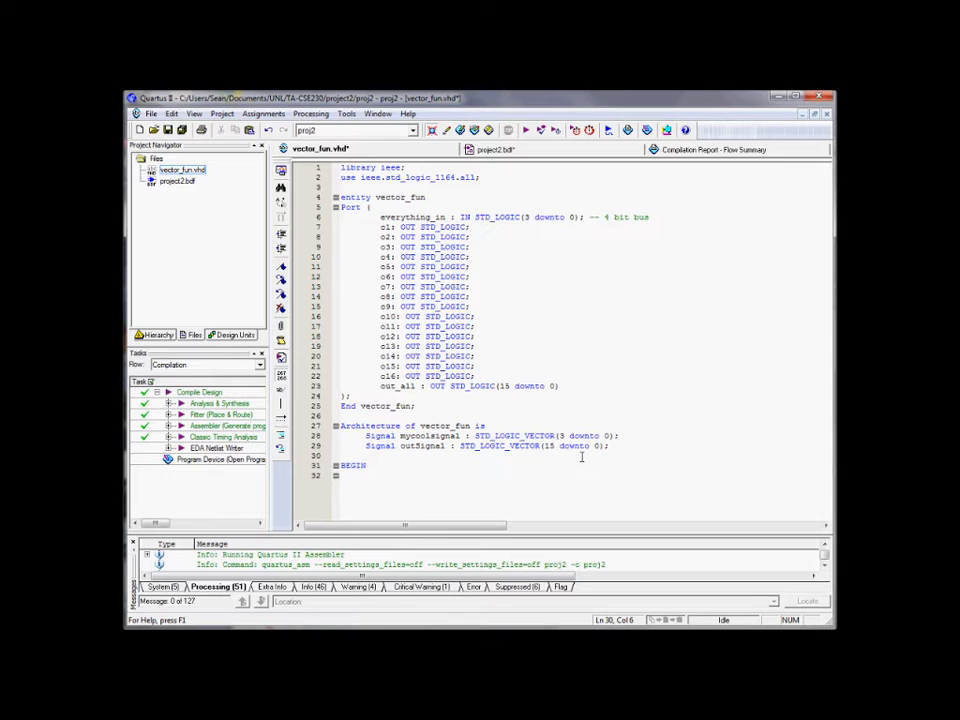
- Declare Constant easyReg : STD_LOGIC_VECTOR(3 downto 0) := "0000";
{"action": "type", "text": "Constant"}
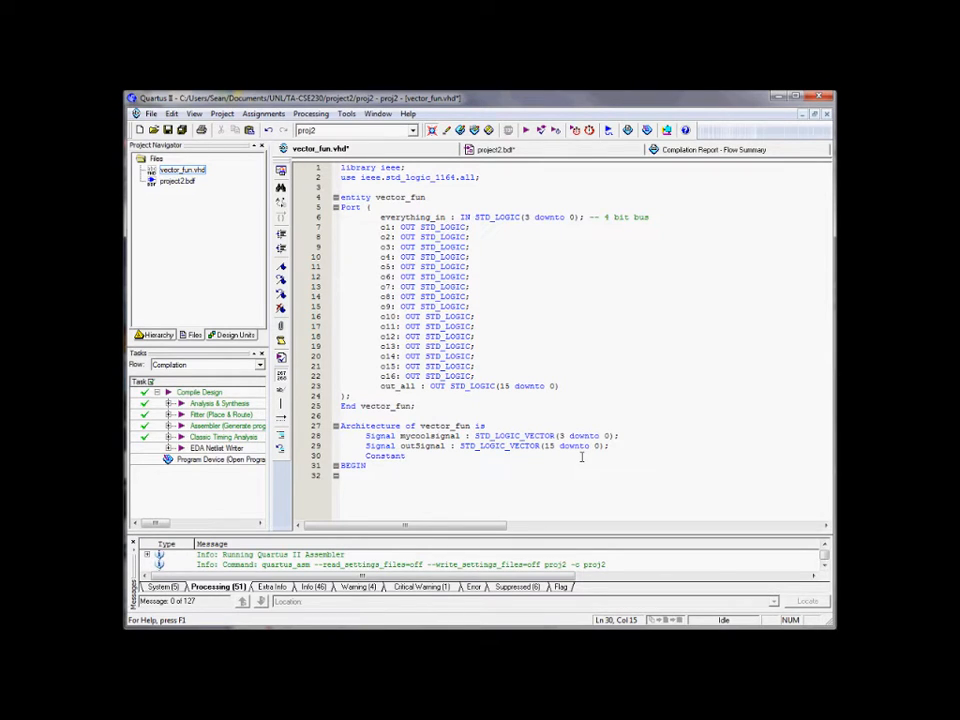
{"action": "type", "text": "easy"}
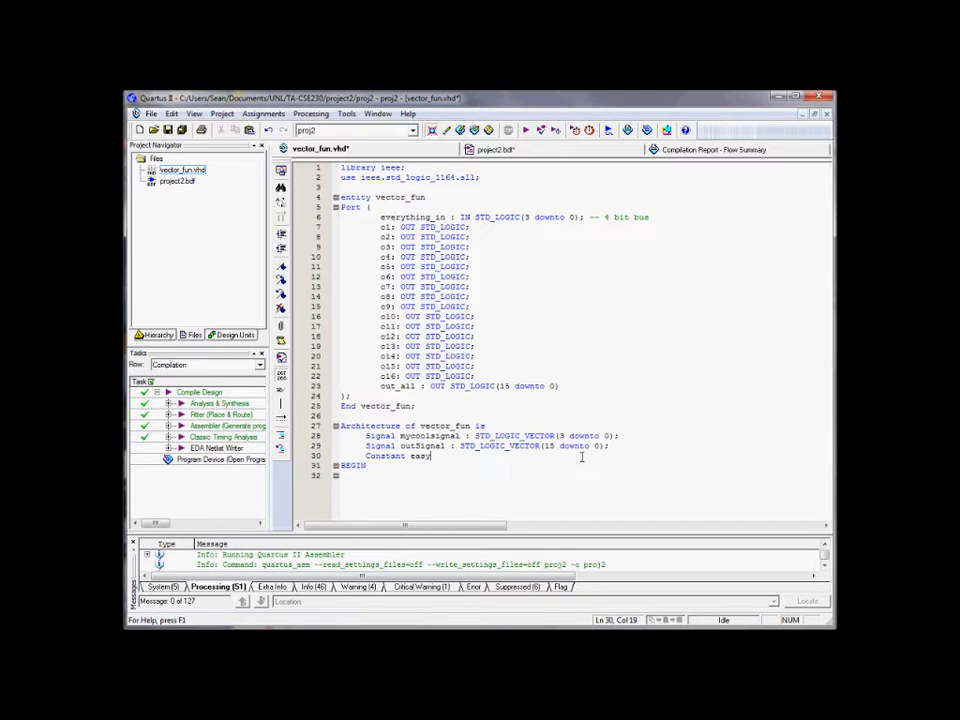
{"action": "type", "text": "Reg"}
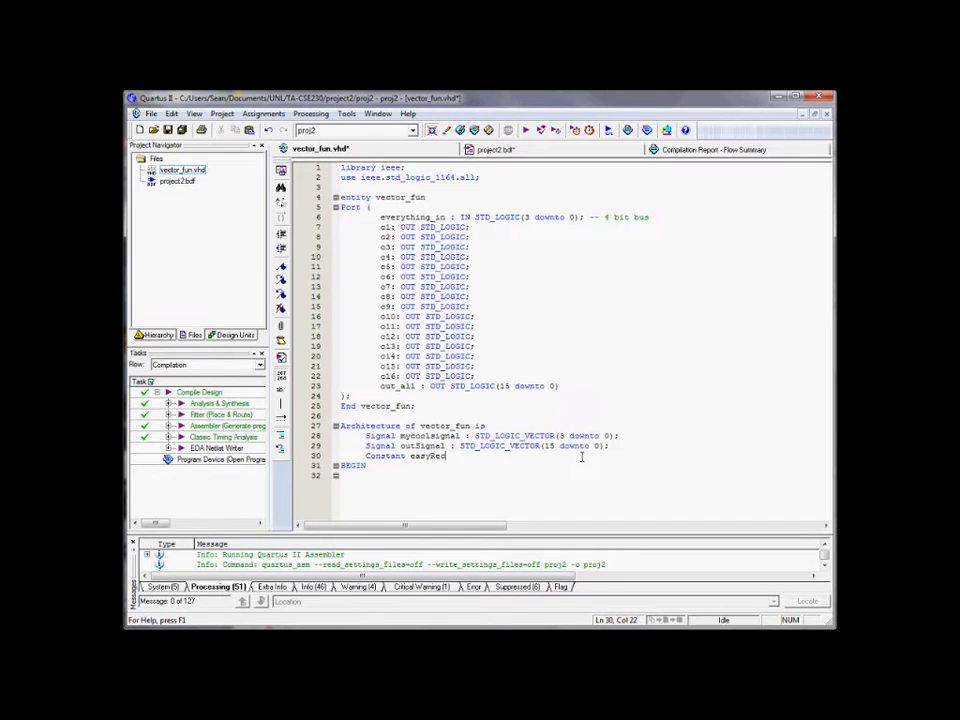
{"action": "type", "text": "\""}
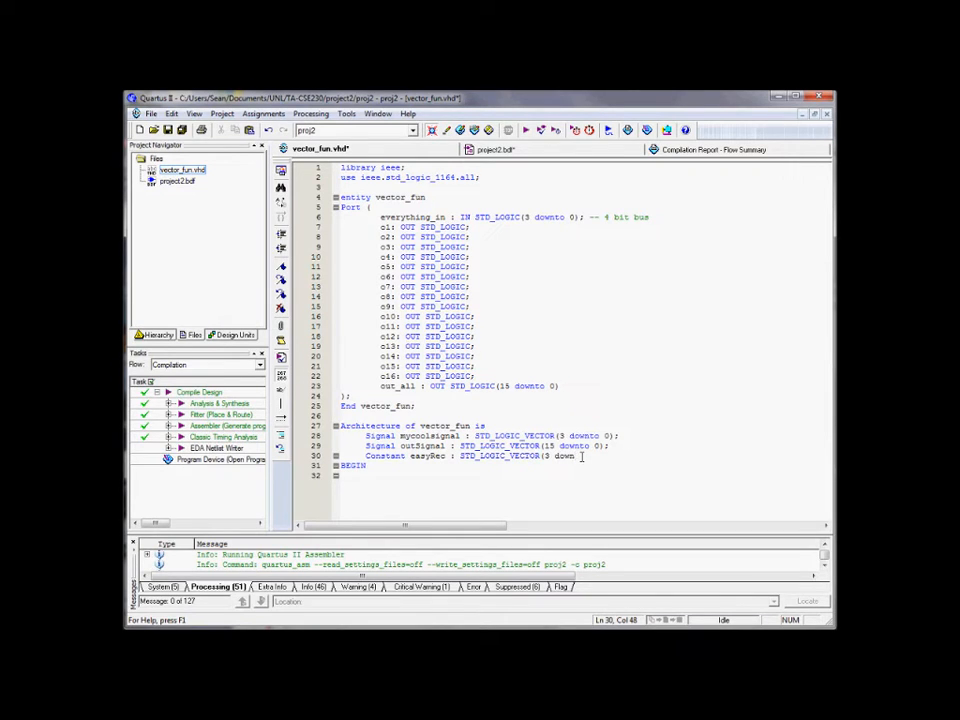
{"action": "type", "text": "0)"}
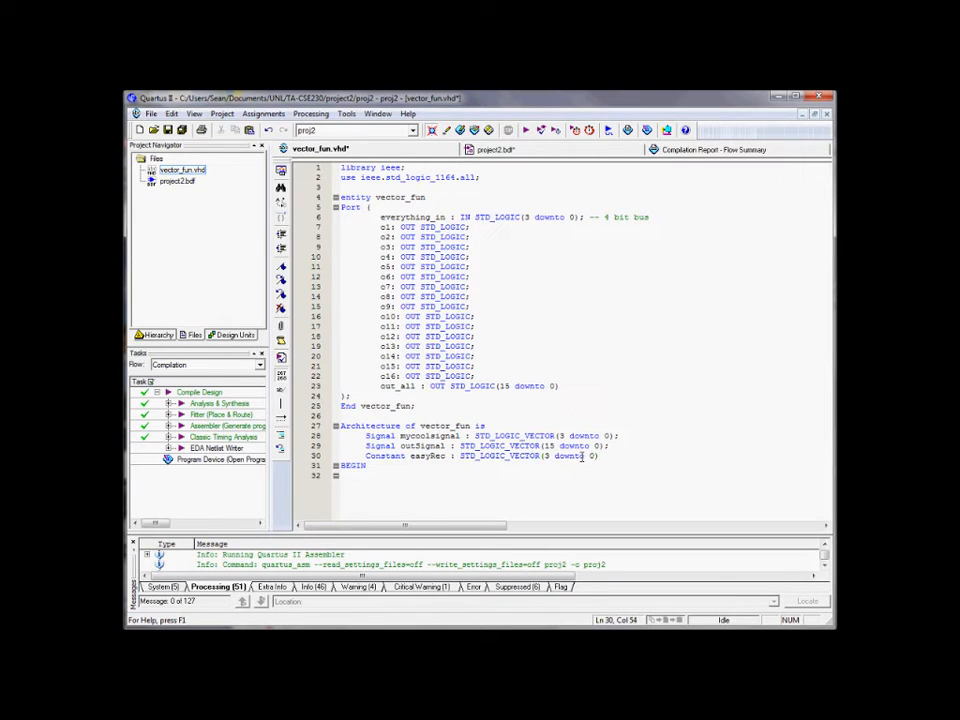
{"action": "type", "text": ":="}
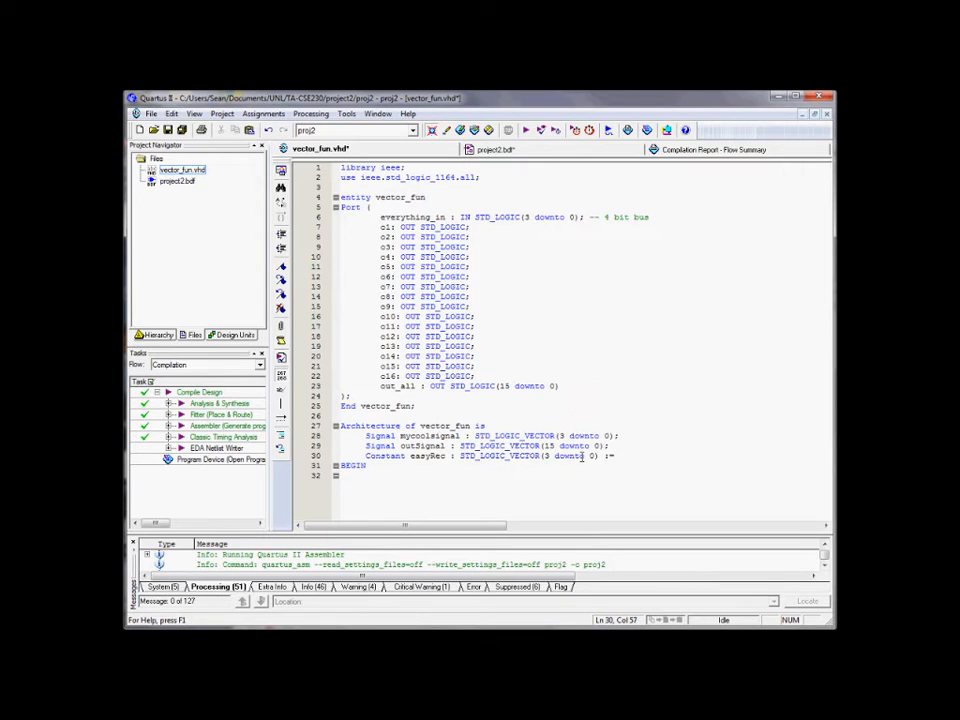
{"action": "type", "text": "\""}
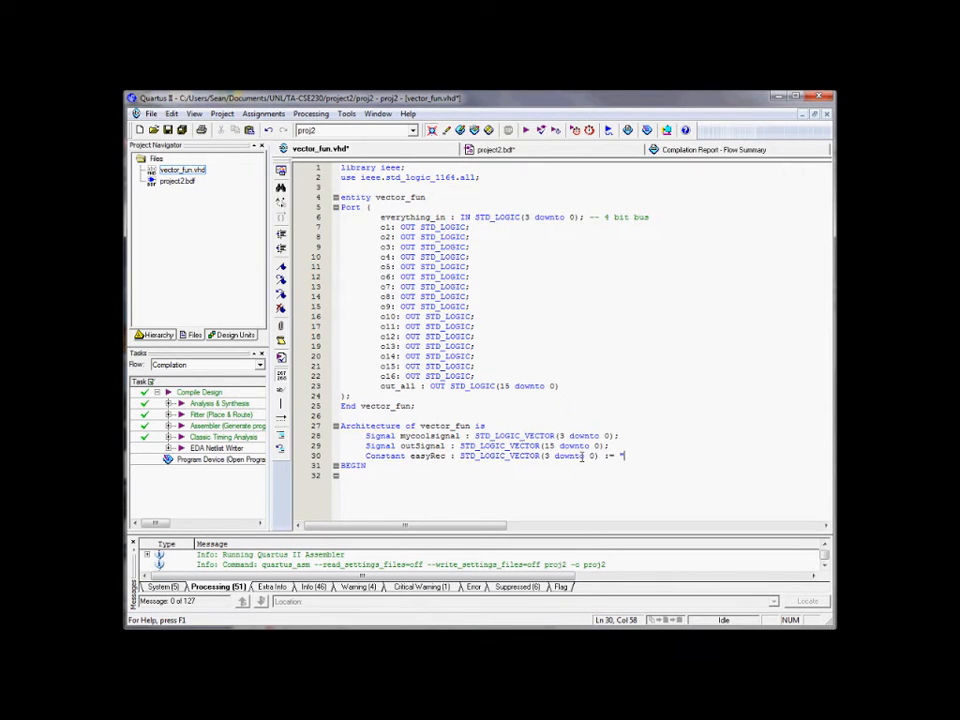
{"action": "type", "text": "0"}
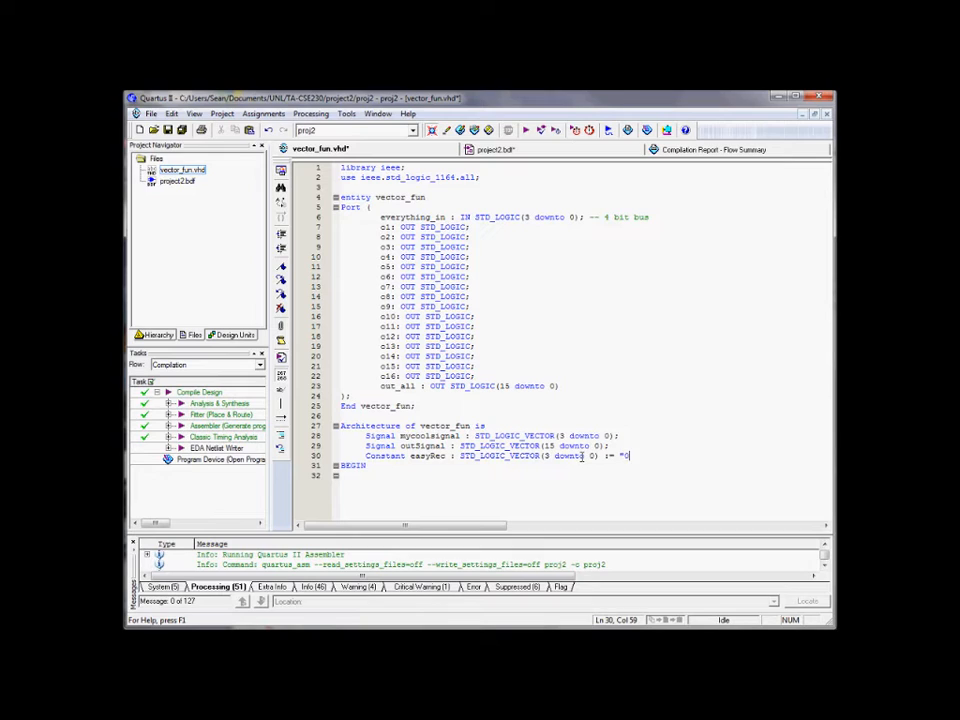
{"action": "type", "text": "000"}
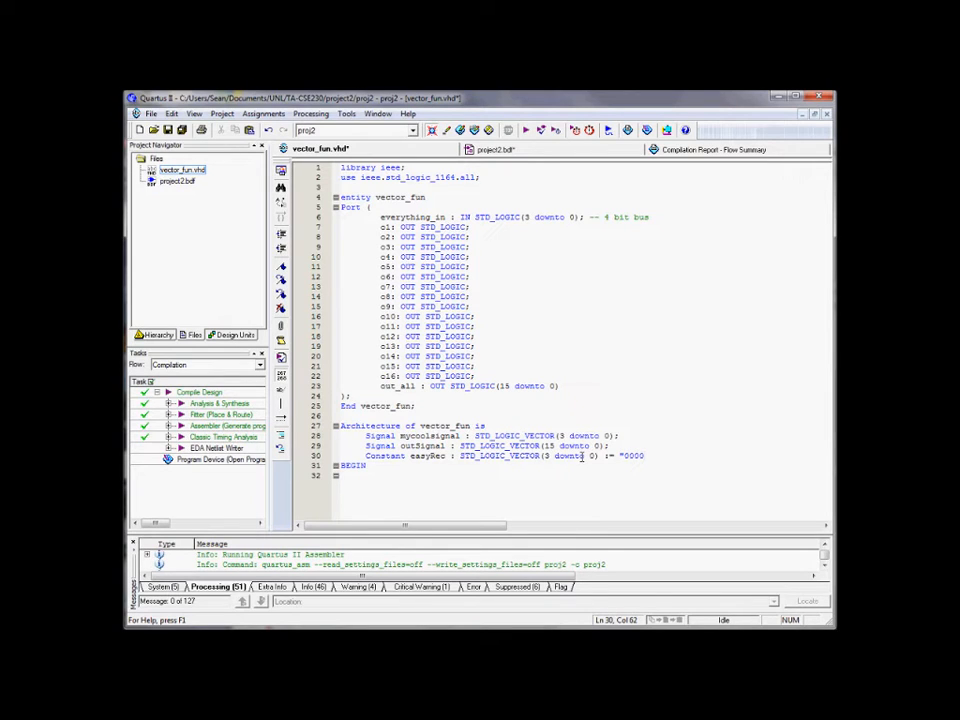
{"action": "type", "text": "\";"}
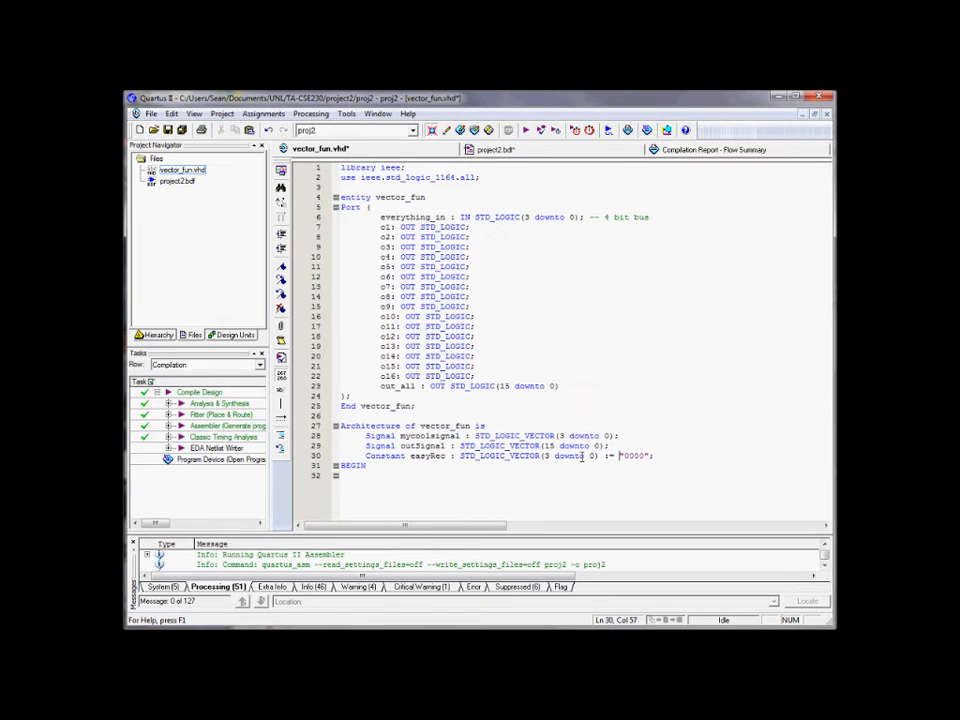
{"action": "type", "text": "b\"0000\";"}
{"action": "left_click", "coordinate": [584, 474]}
{"action": "type", "text": "o <"}
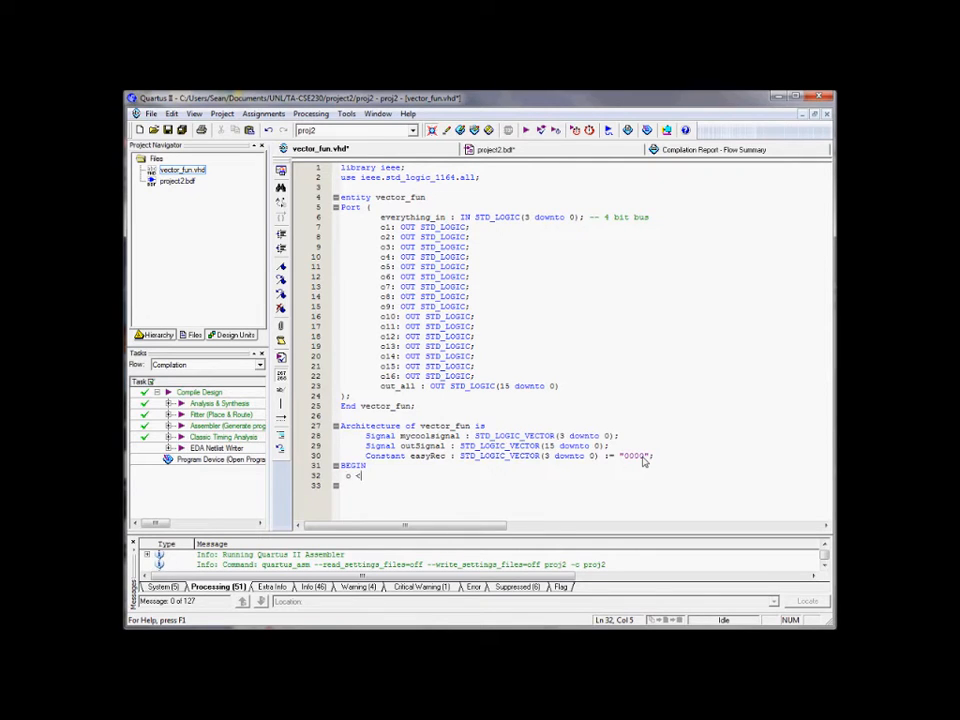
- Write the trial assignment a1 <= everything_in(0); after BEGIN
{"action": "type", "text": "1"}
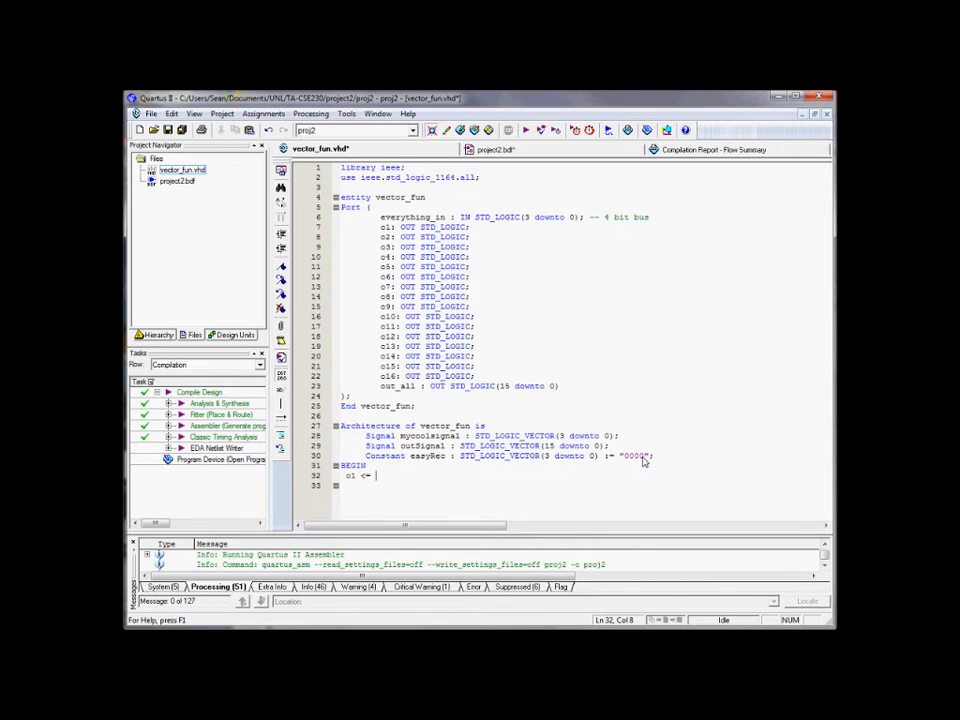
{"action": "type", "text": "everything"}
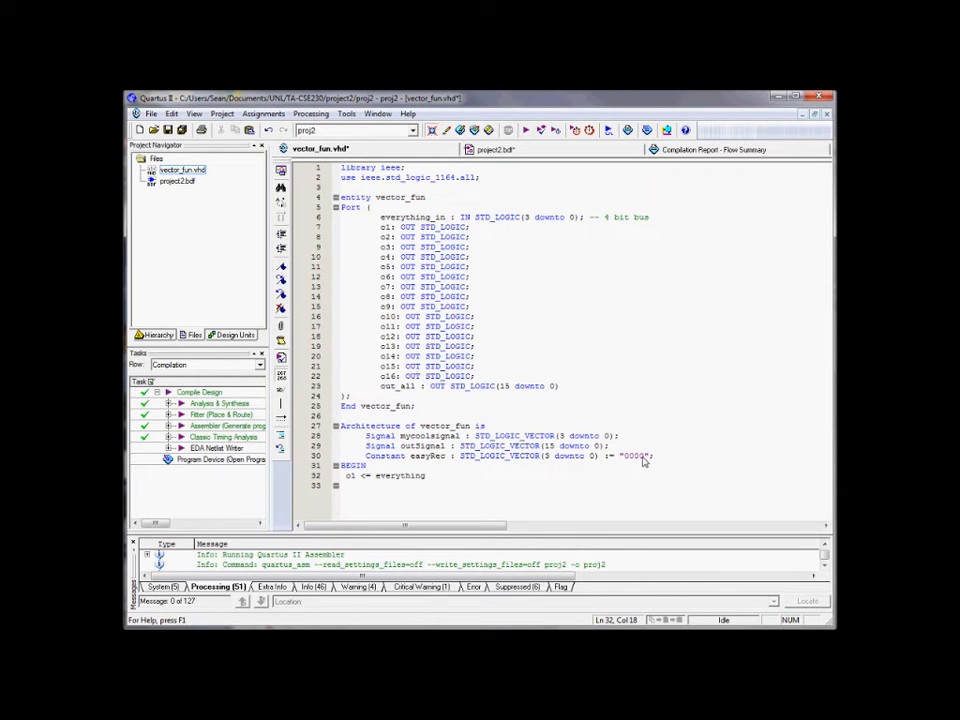
{"action": "type", "text": "_in("}
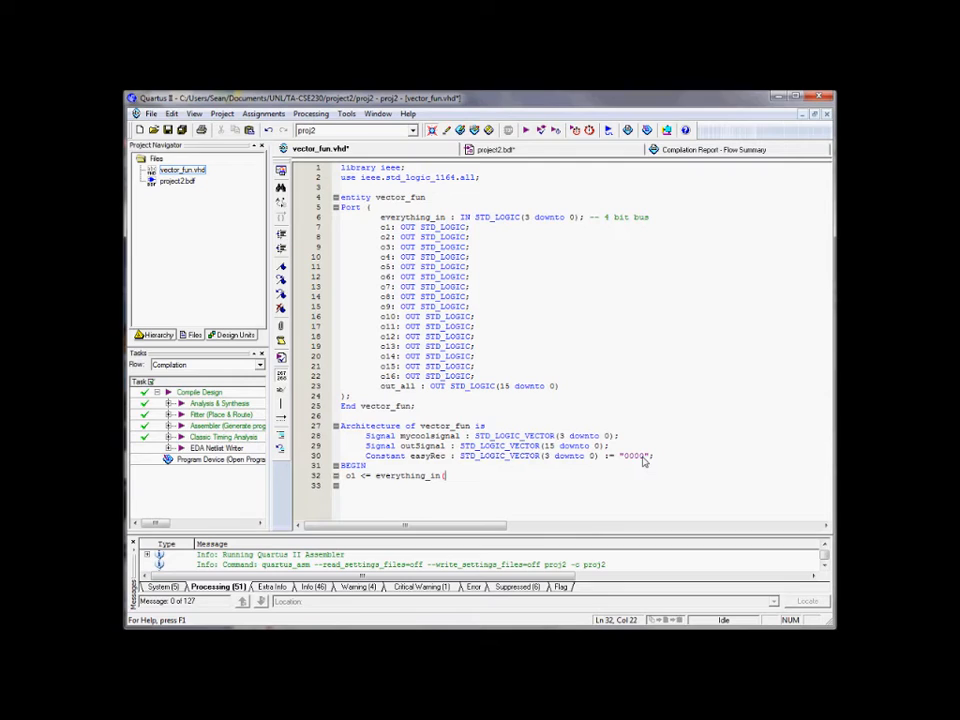
{"action": "type", "text": "0"}
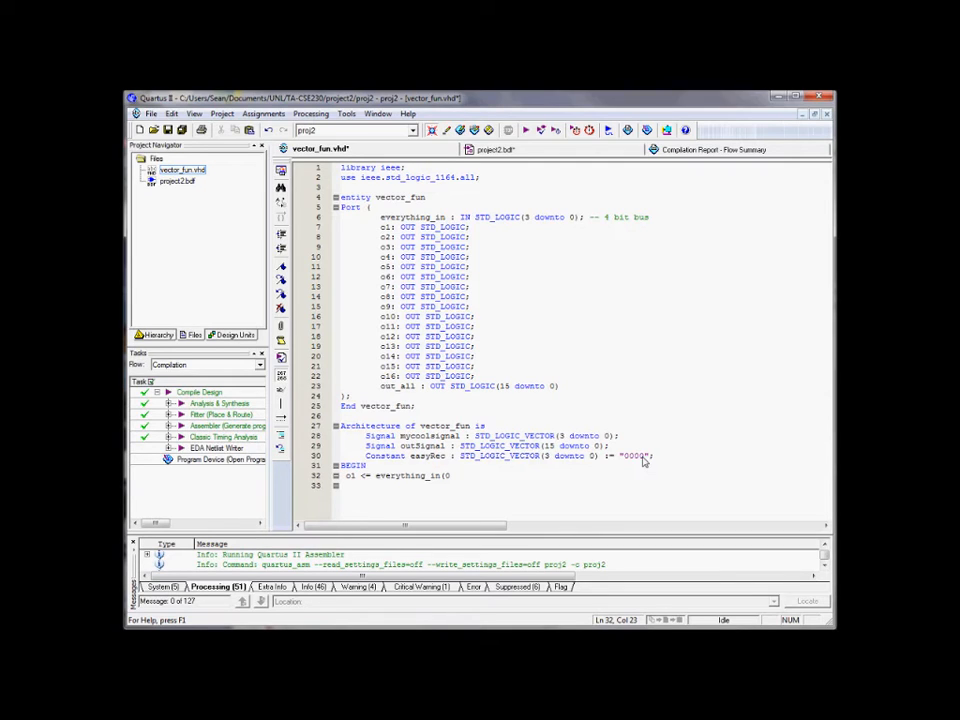
{"action": "type", "text": "0);"}
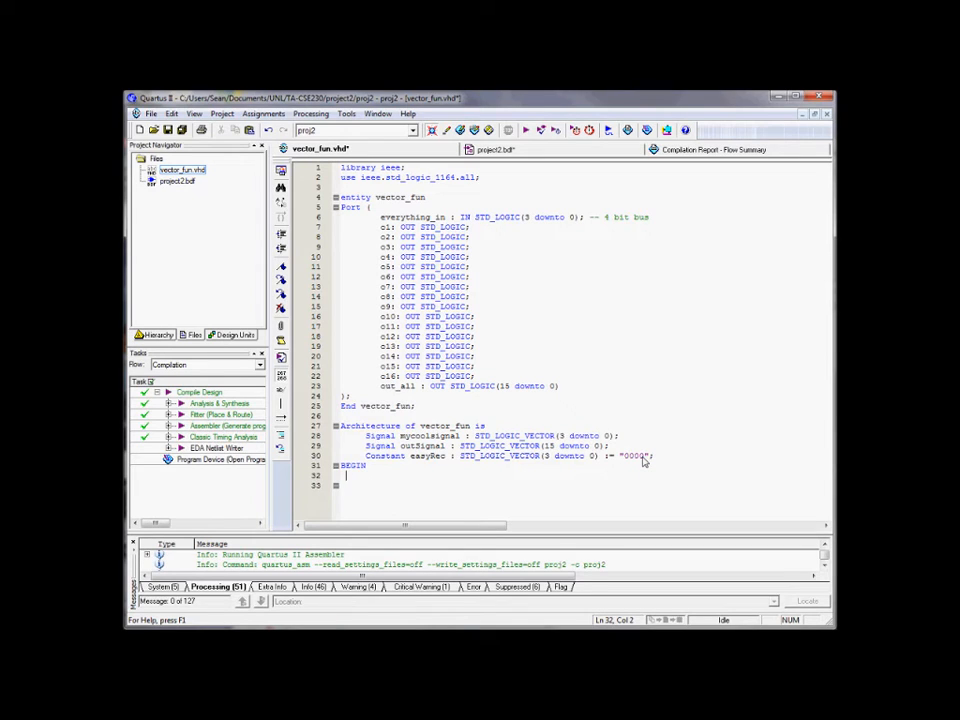
- Write process (everything_in) and its Begin line in the architecture body
{"action": "type", "text": "proj"}
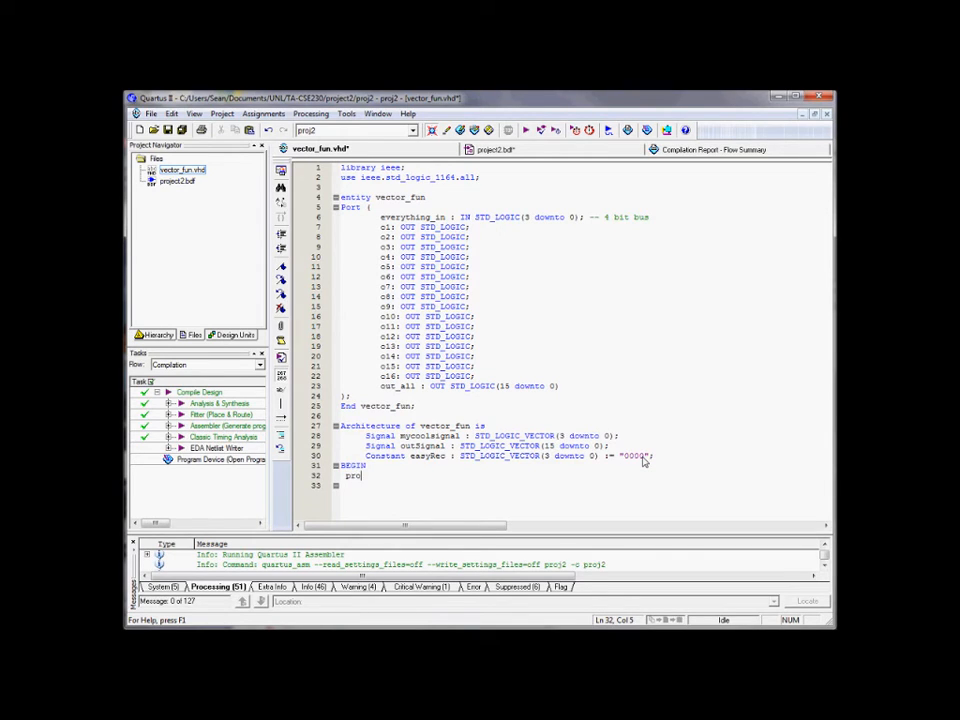
{"action": "type", "text": "cess (everything_in)"}
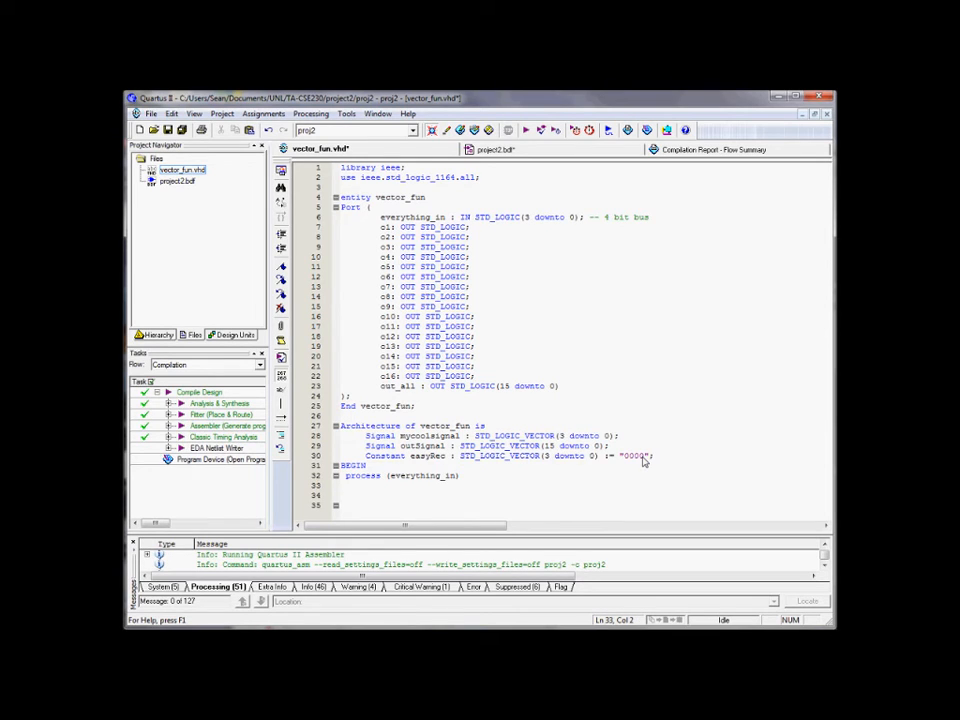
{"action": "type", "text": "Begin"}
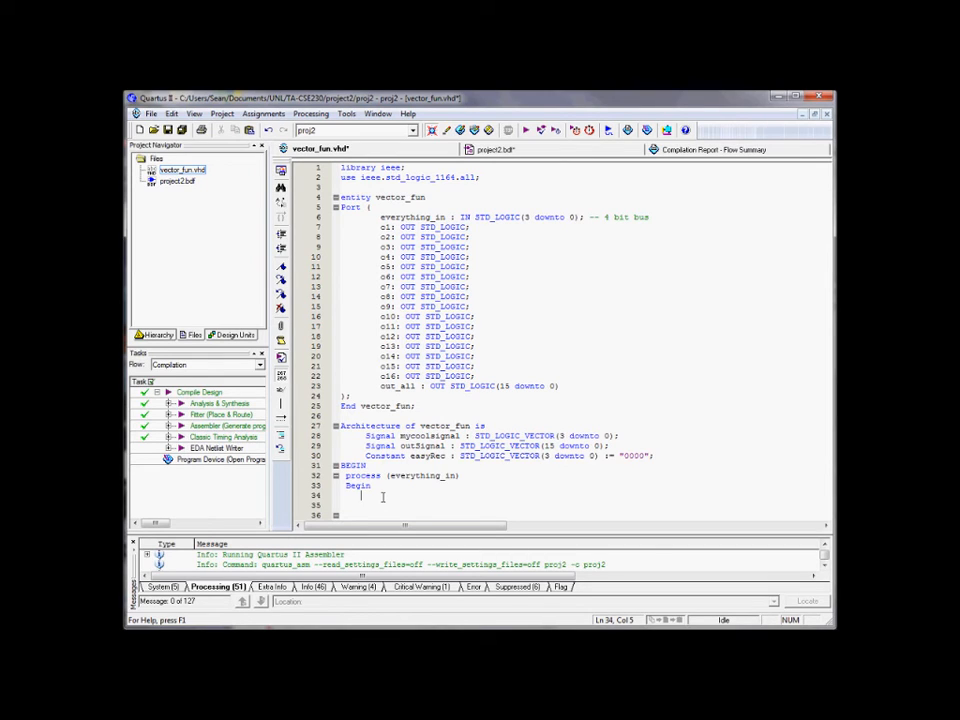
- Begin the assignment out_all(15 downto 11) <= everything_in( with its first slice
{"action": "type", "text": "out_all"}
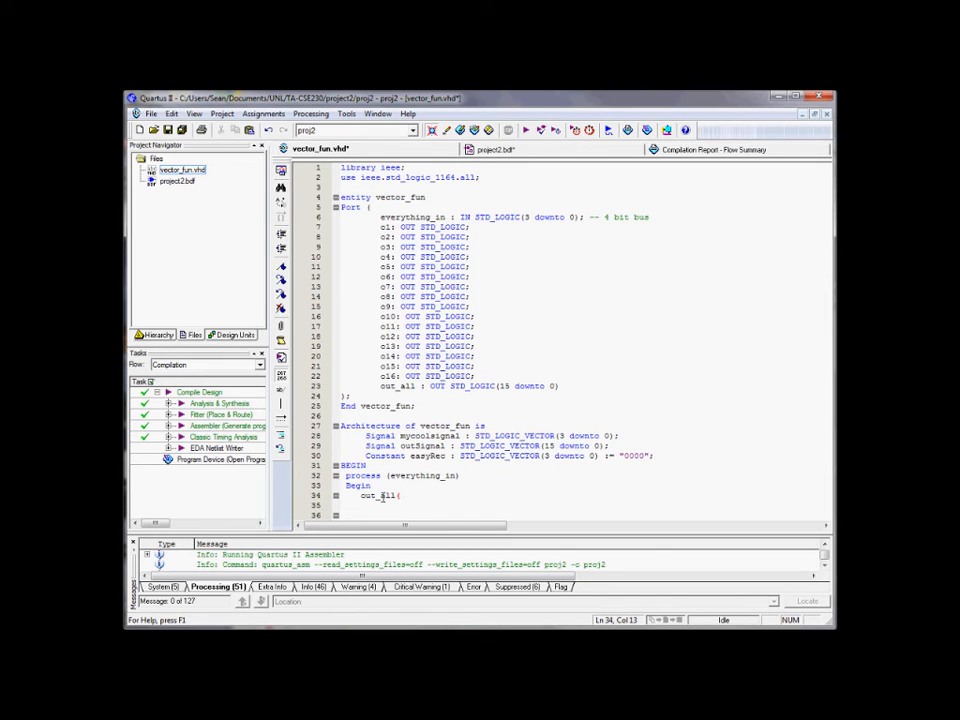
{"action": "type", "text": "(15"}
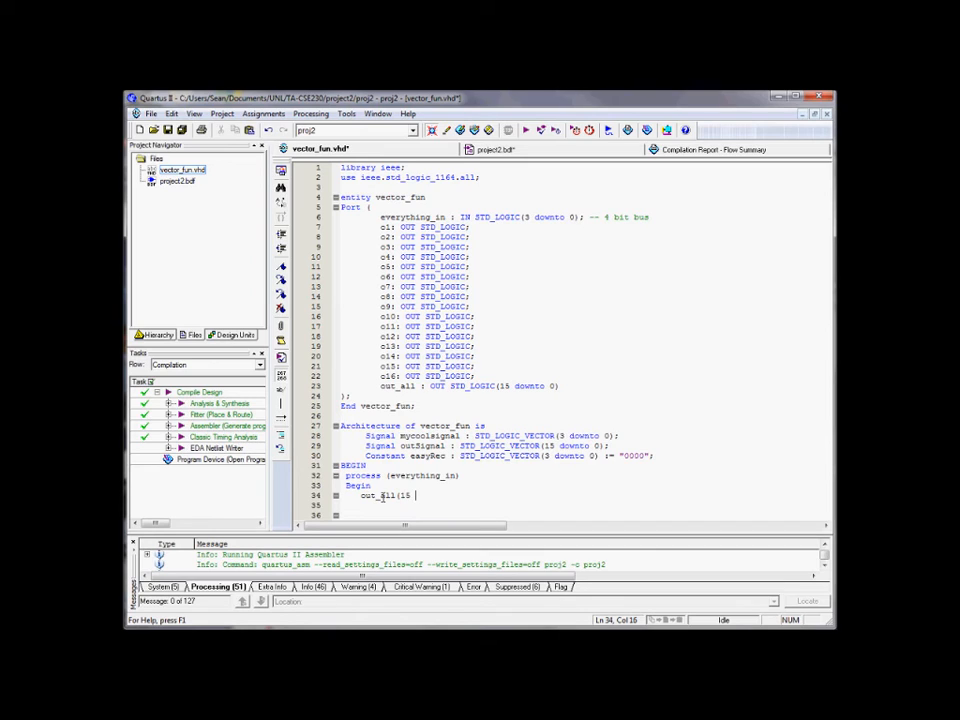
{"action": "type", "text": "downto"}
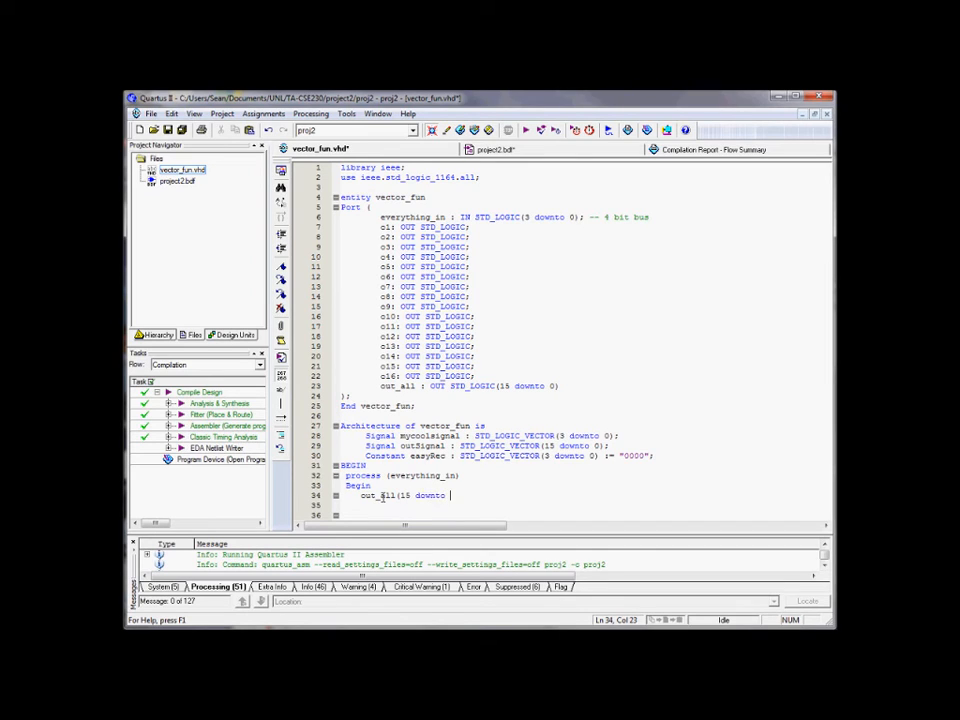
{"action": "type", "text": "14) <"}
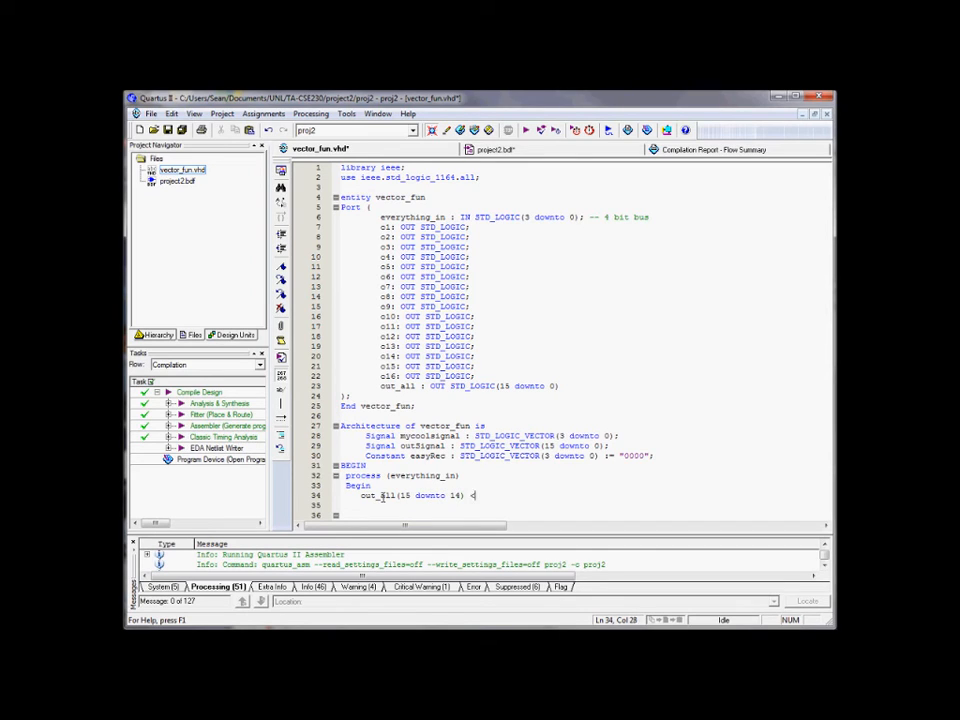
{"action": "type", "text": "="}
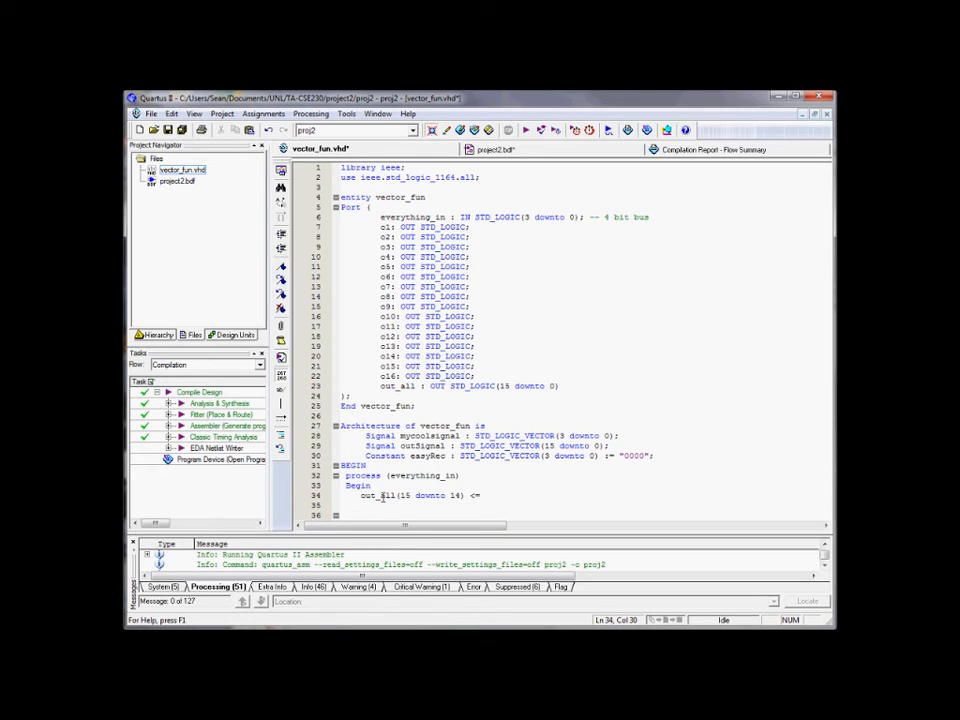
{"action": "type", "text": "everything_"}
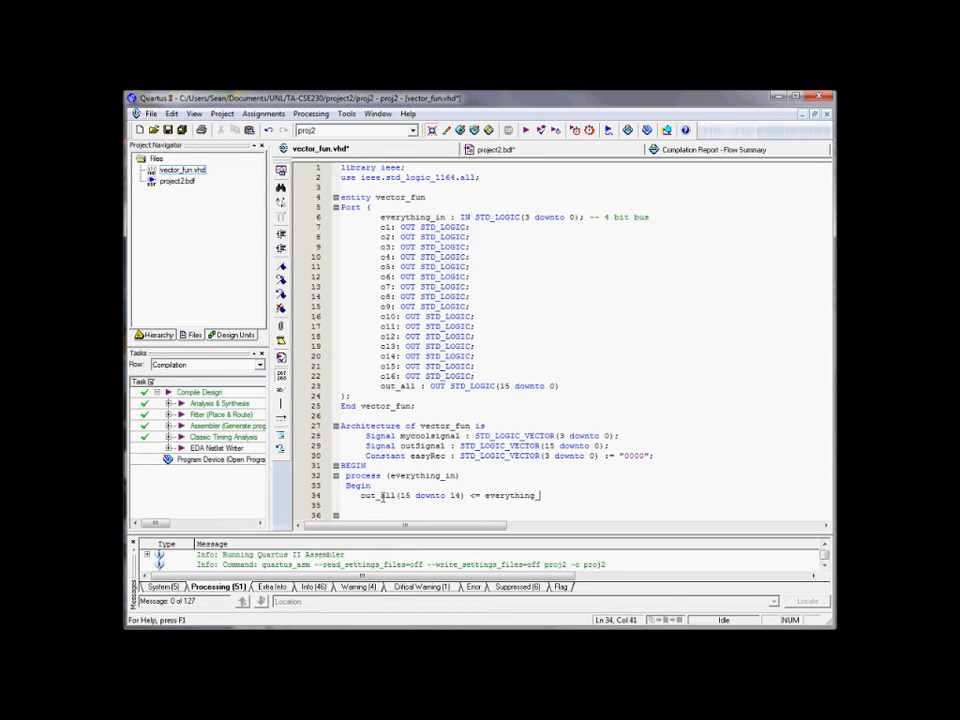
{"action": "type", "text": "(1 downto 0) ;"}
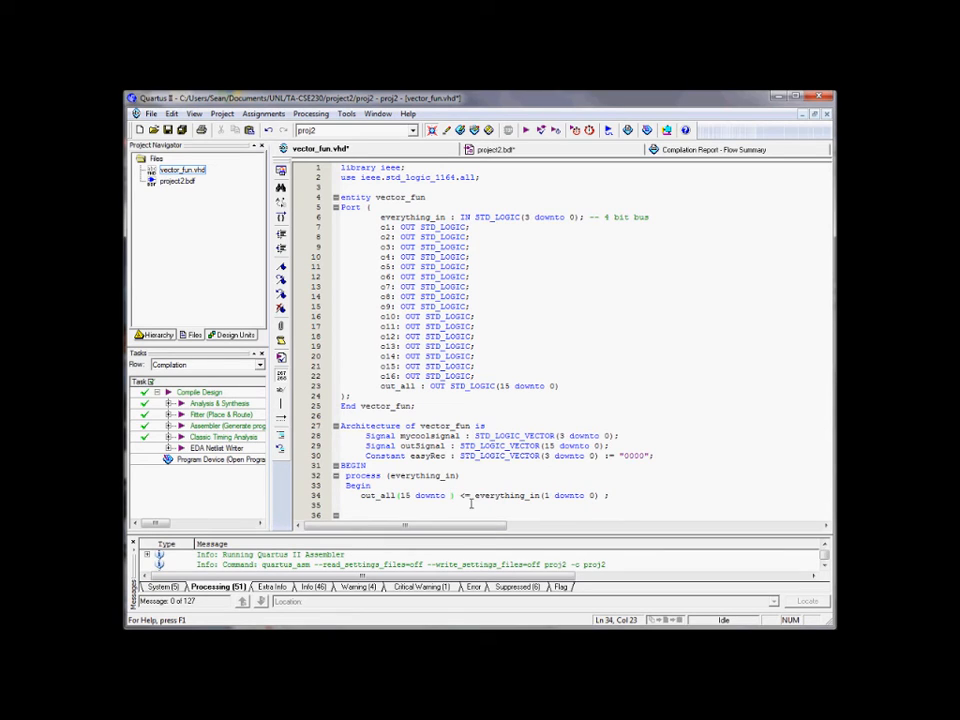
{"action": "type", "text": "11"}
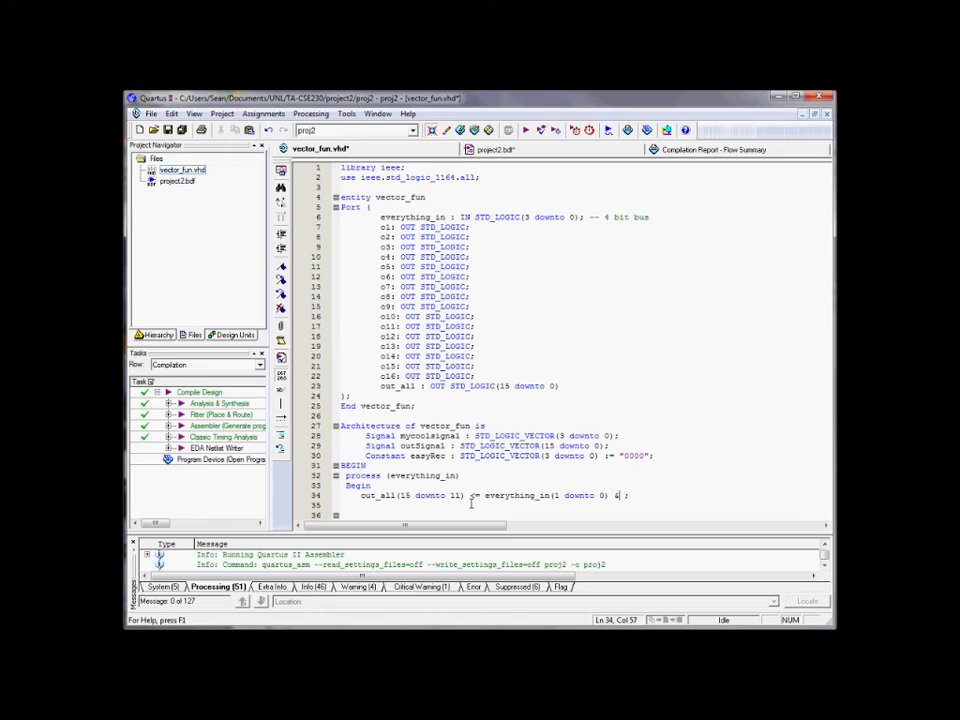
- Continue the right-hand side concatenating everything_in(1 downto 0) & everything_in(3) & everything_
{"action": "type", "text": "ever"}
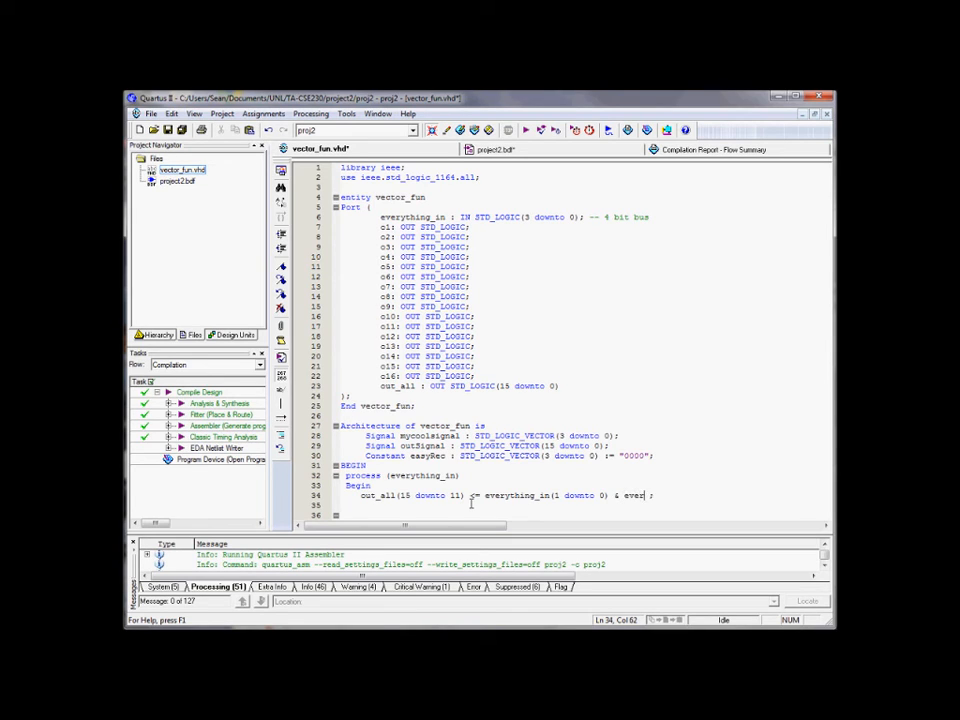
{"action": "type", "text": "y"}
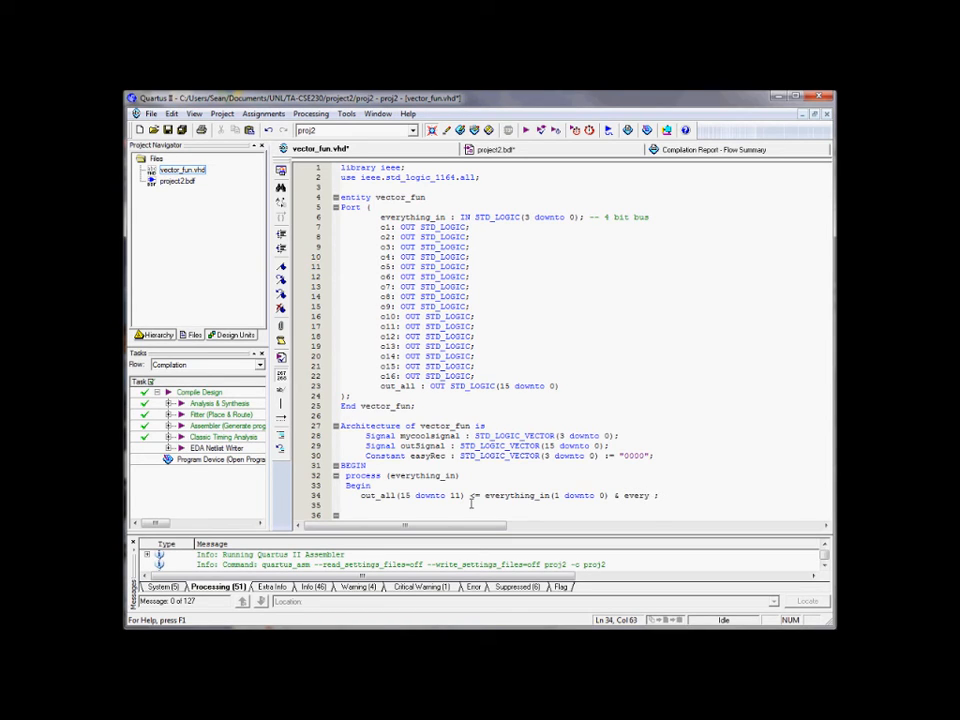
{"action": "type", "text": "thing_in(3"}
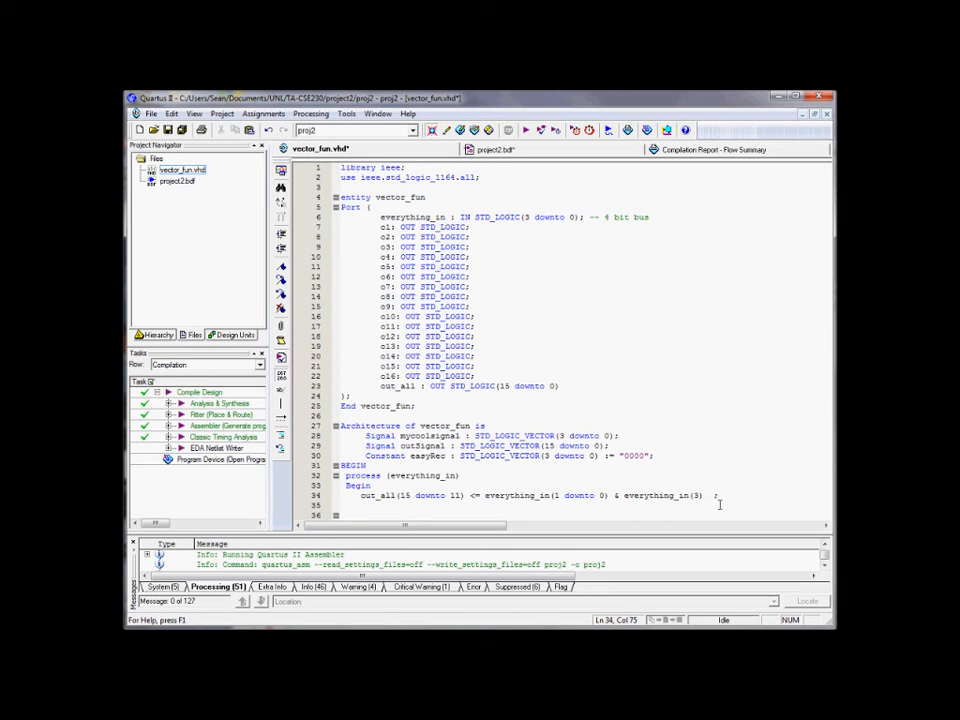
{"action": "type", "text": "& everything_in(2"}
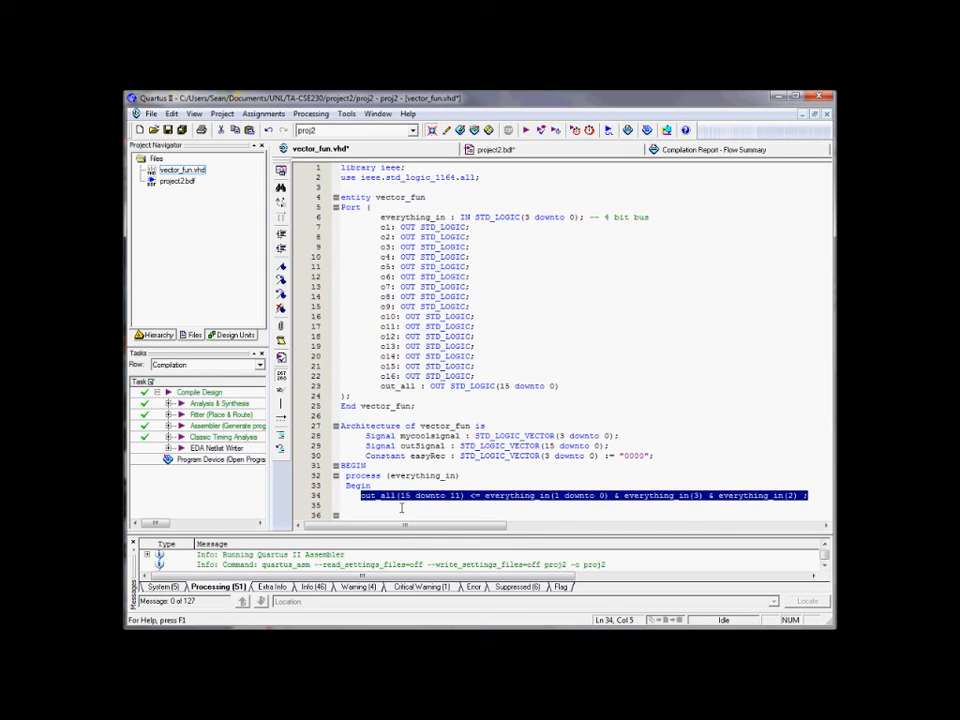
- Delete the out_all concatenation line and type the bit pattern '0001 000 = 8'
{"action": "key", "text": "Delete"}
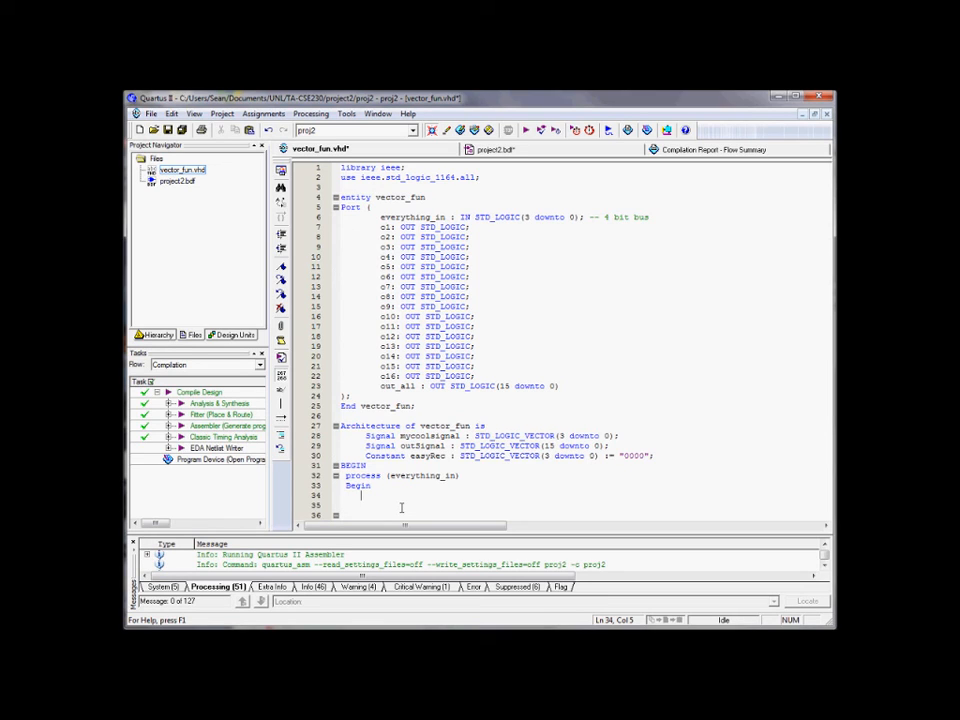
{"action": "type", "text": "0001"}
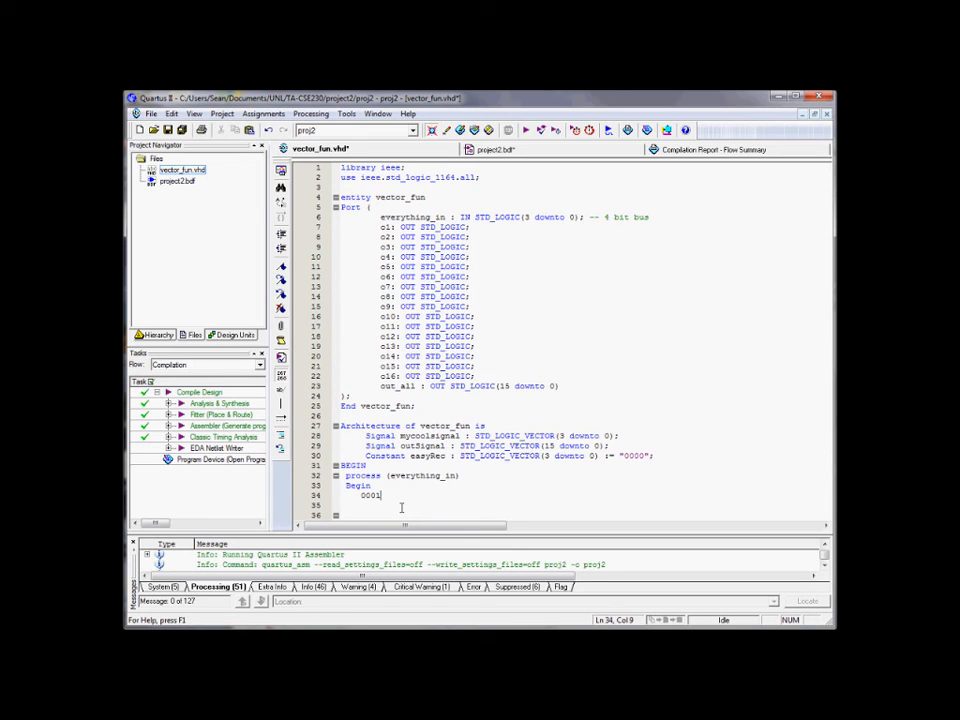
{"action": "type", "text": "\" \""}
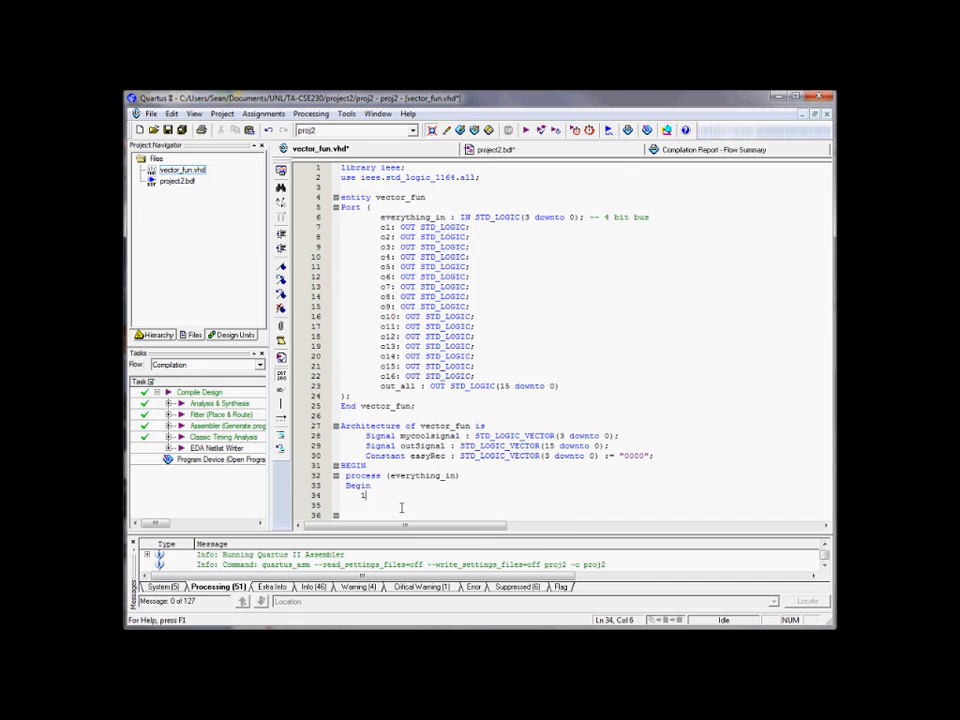
{"action": "type", "text": "000 ="}
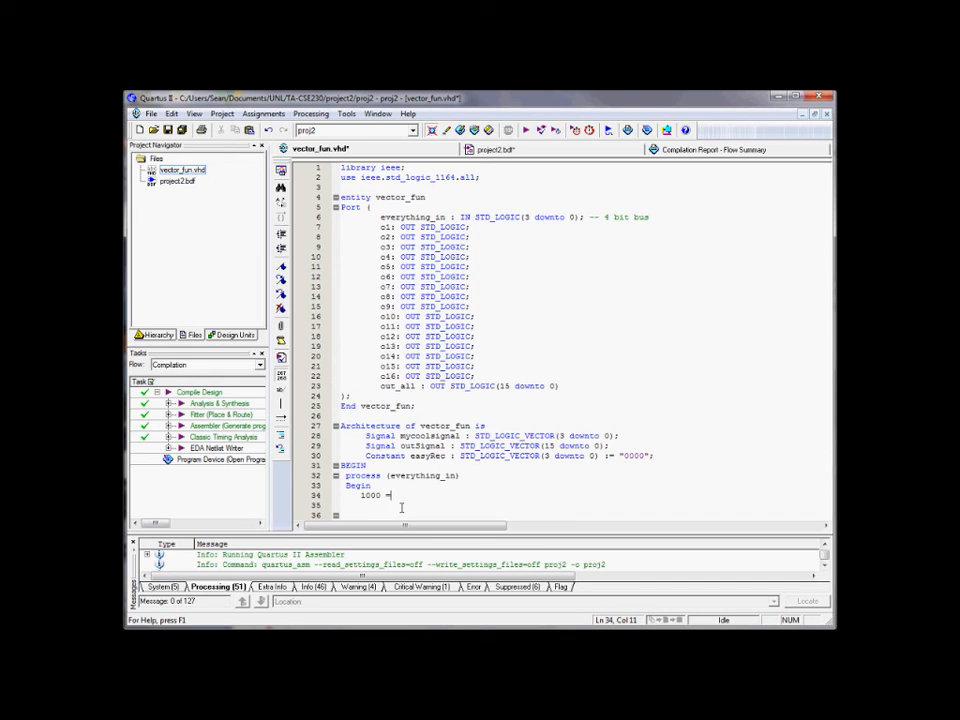
{"action": "type", "text": "8"}
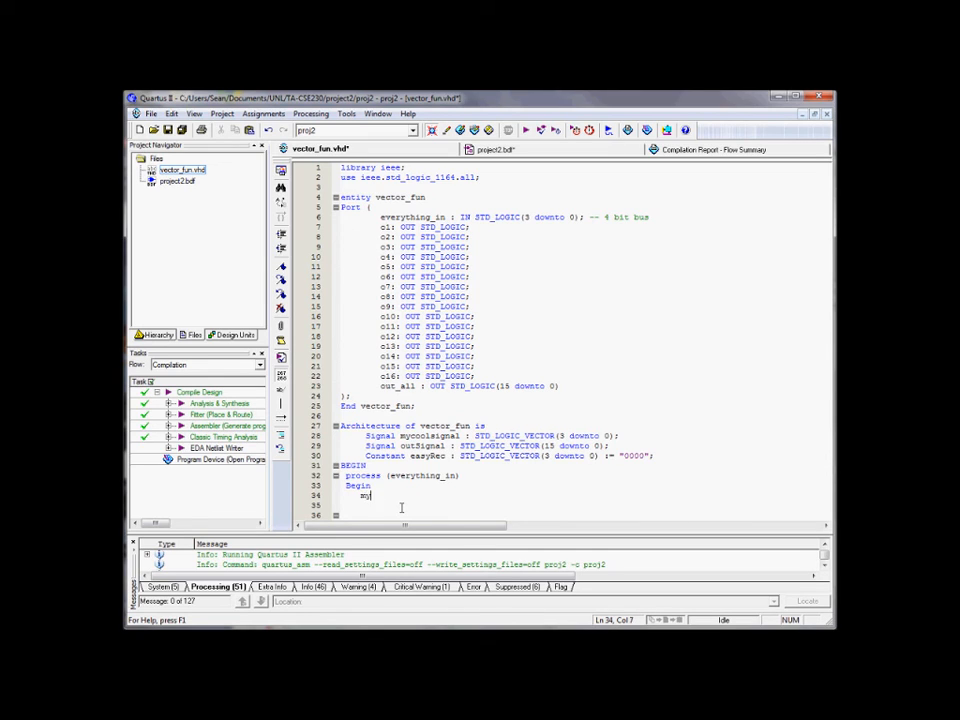
- Write mycoolsignal <= everything_in(0 to 3); and begin its target slice (3 downto
{"action": "type", "text": "mycoolsignal"}
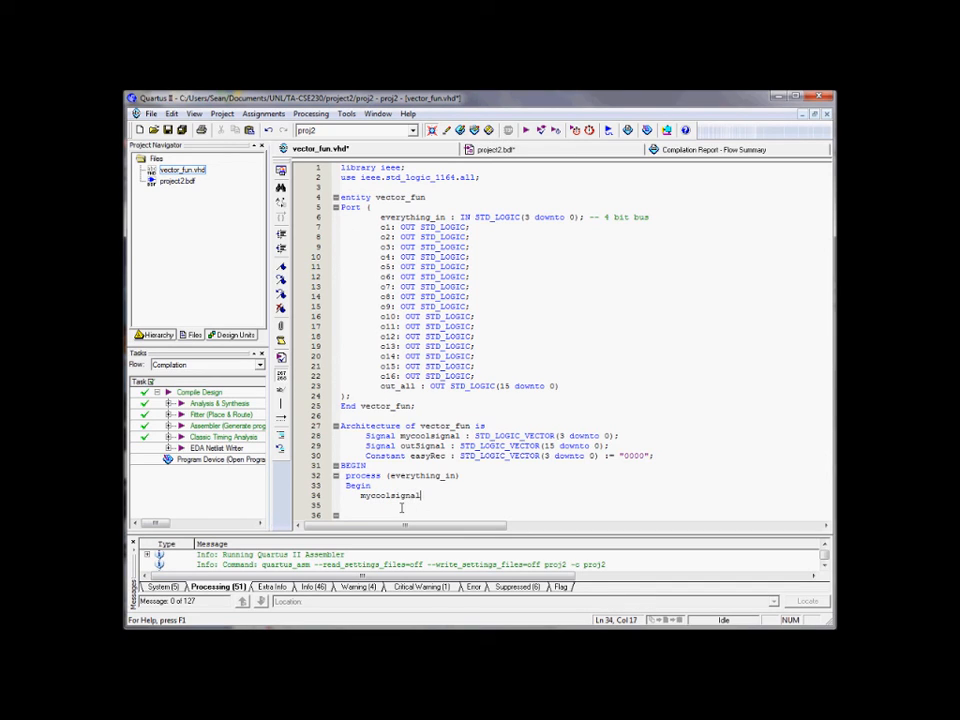
{"action": "type", "text": "<="}
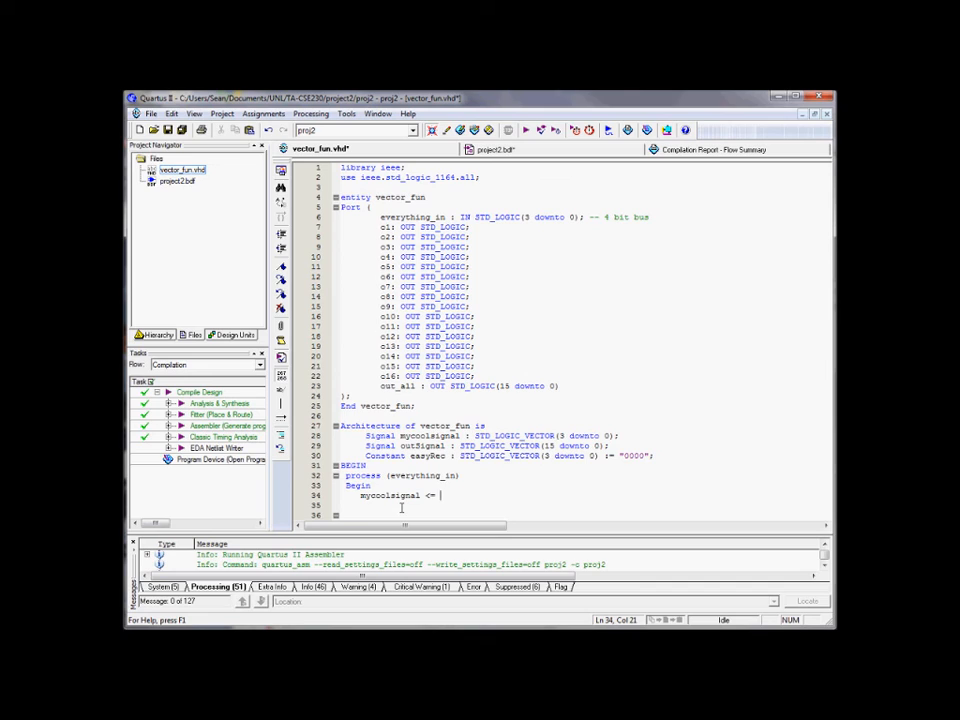
{"action": "type", "text": "everything_in"}
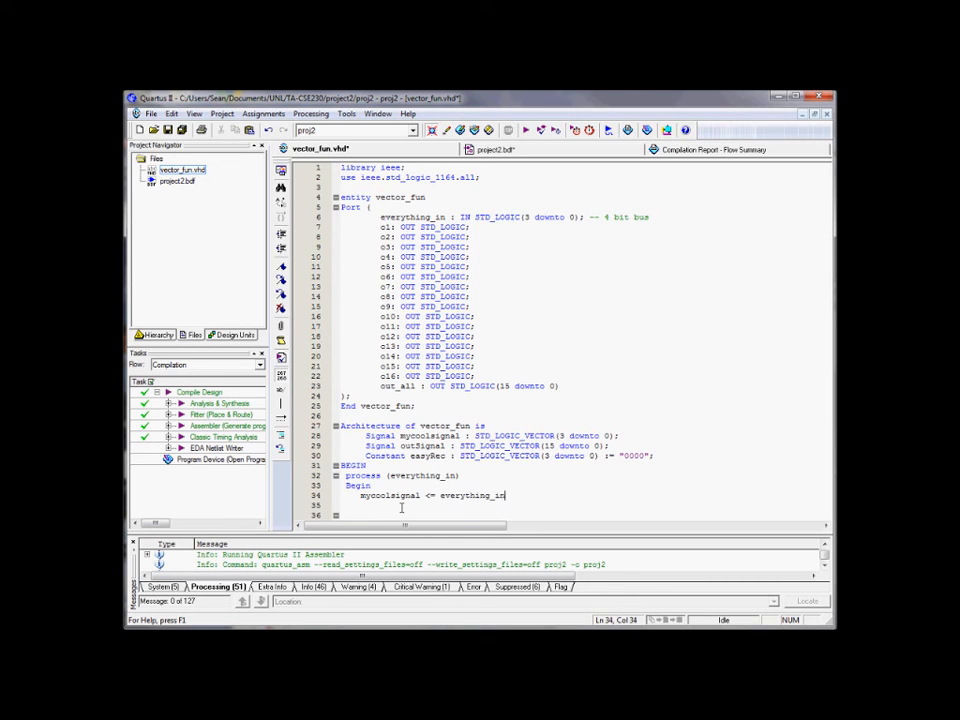
{"action": "type", "text": "("}
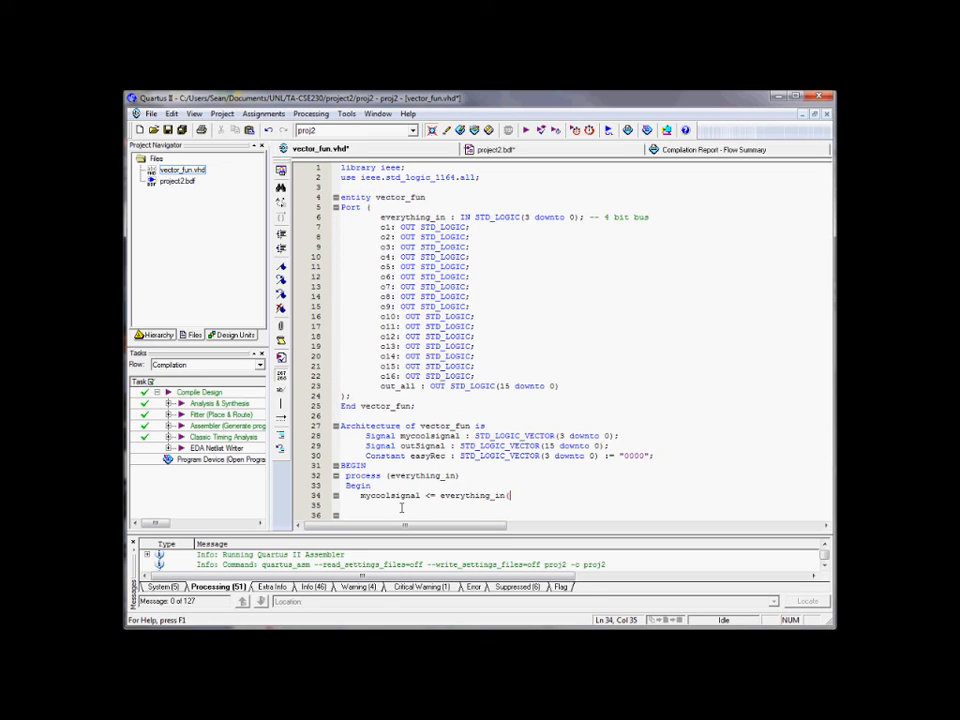
{"action": "type", "text": "0"}
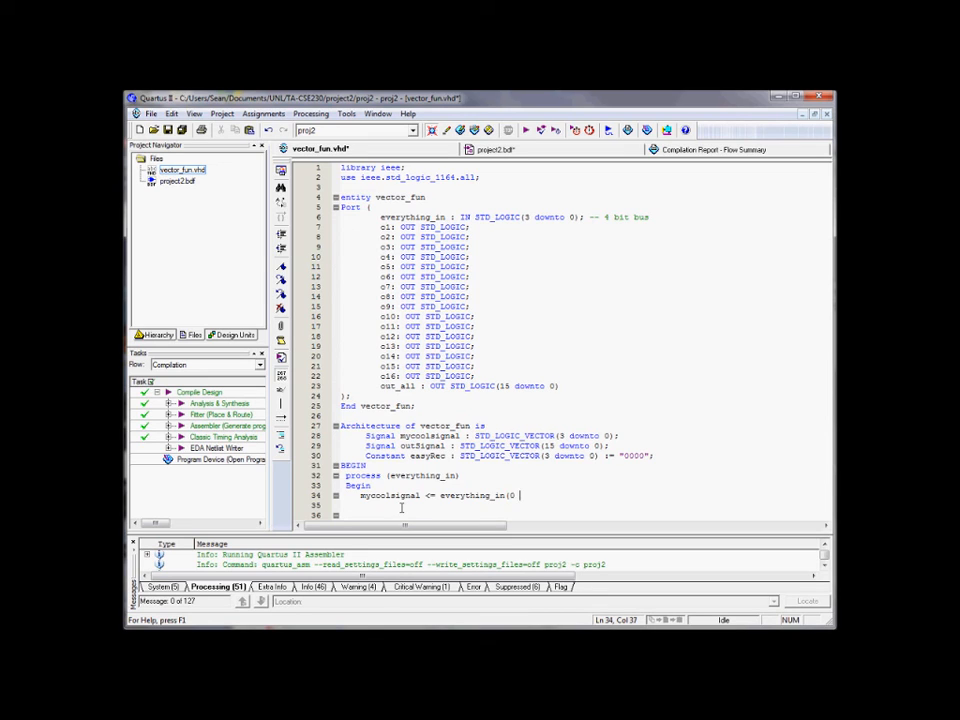
{"action": "type", "text": "to"}
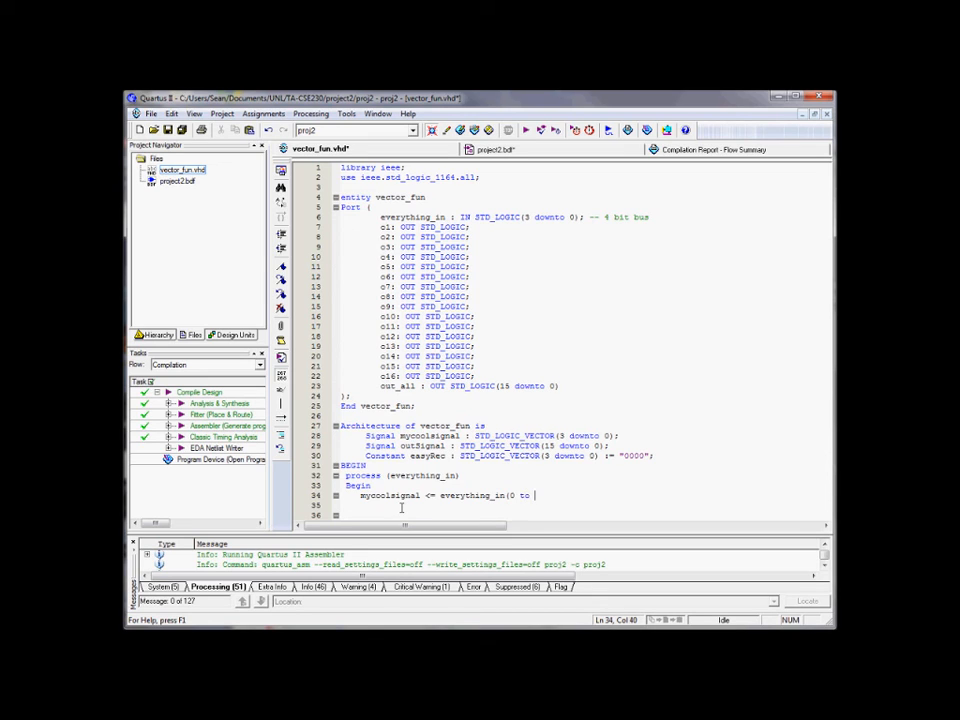
{"action": "type", "text": "3);"}
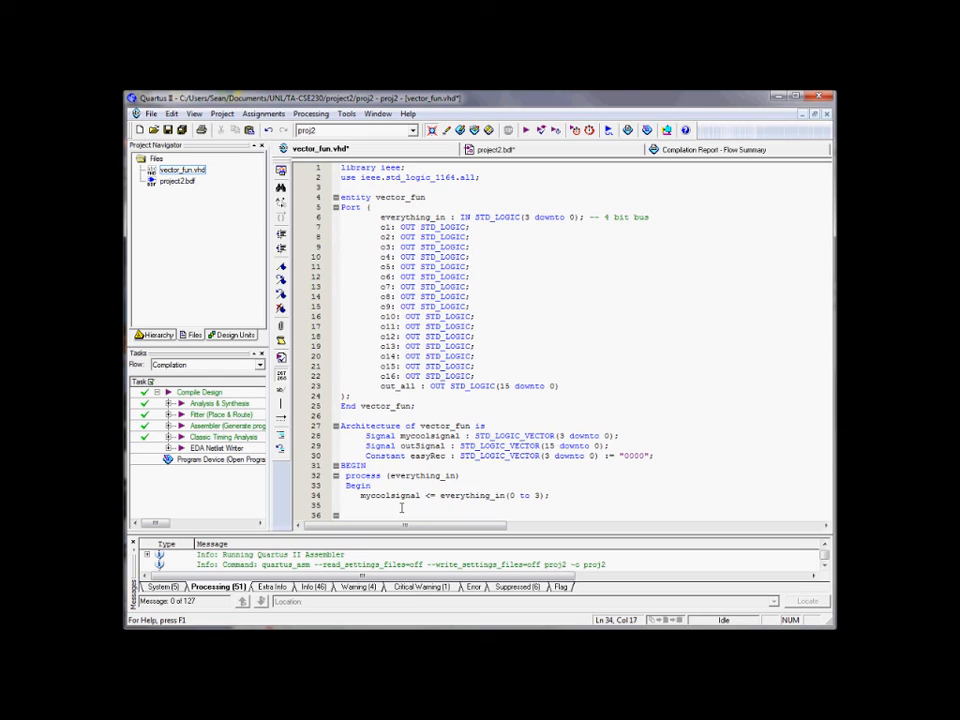
{"action": "type", "text": "("}
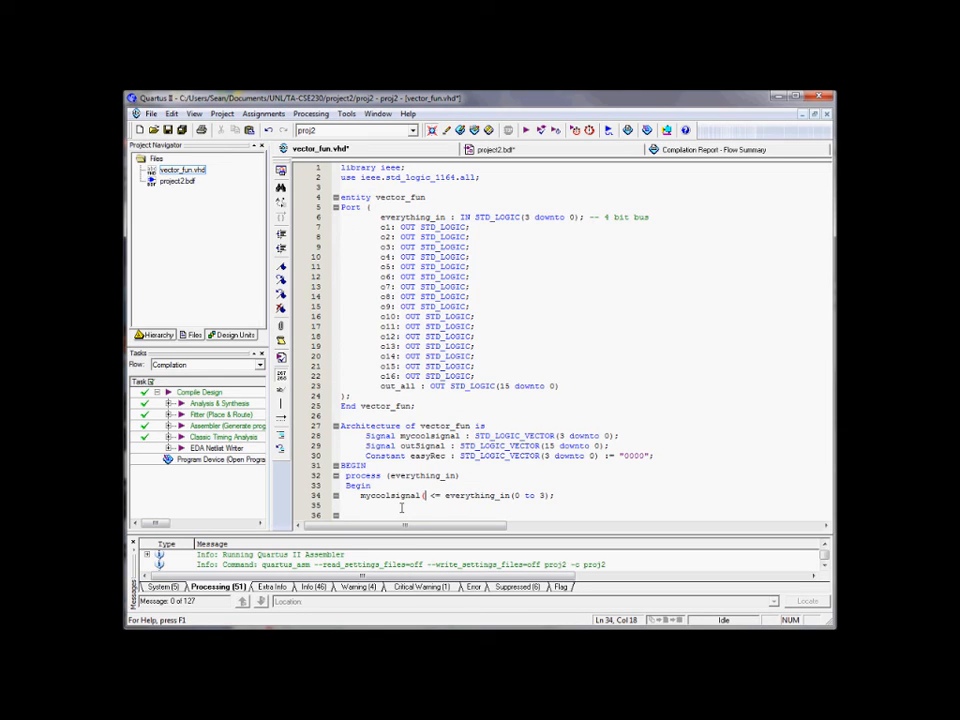
{"action": "type", "text": "3 do"}
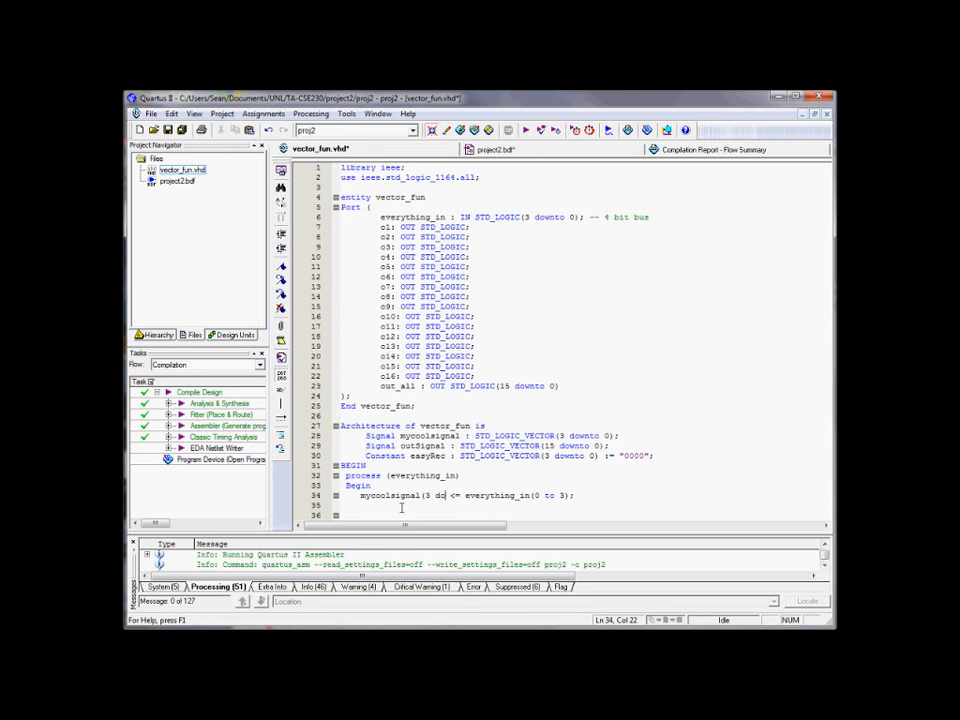